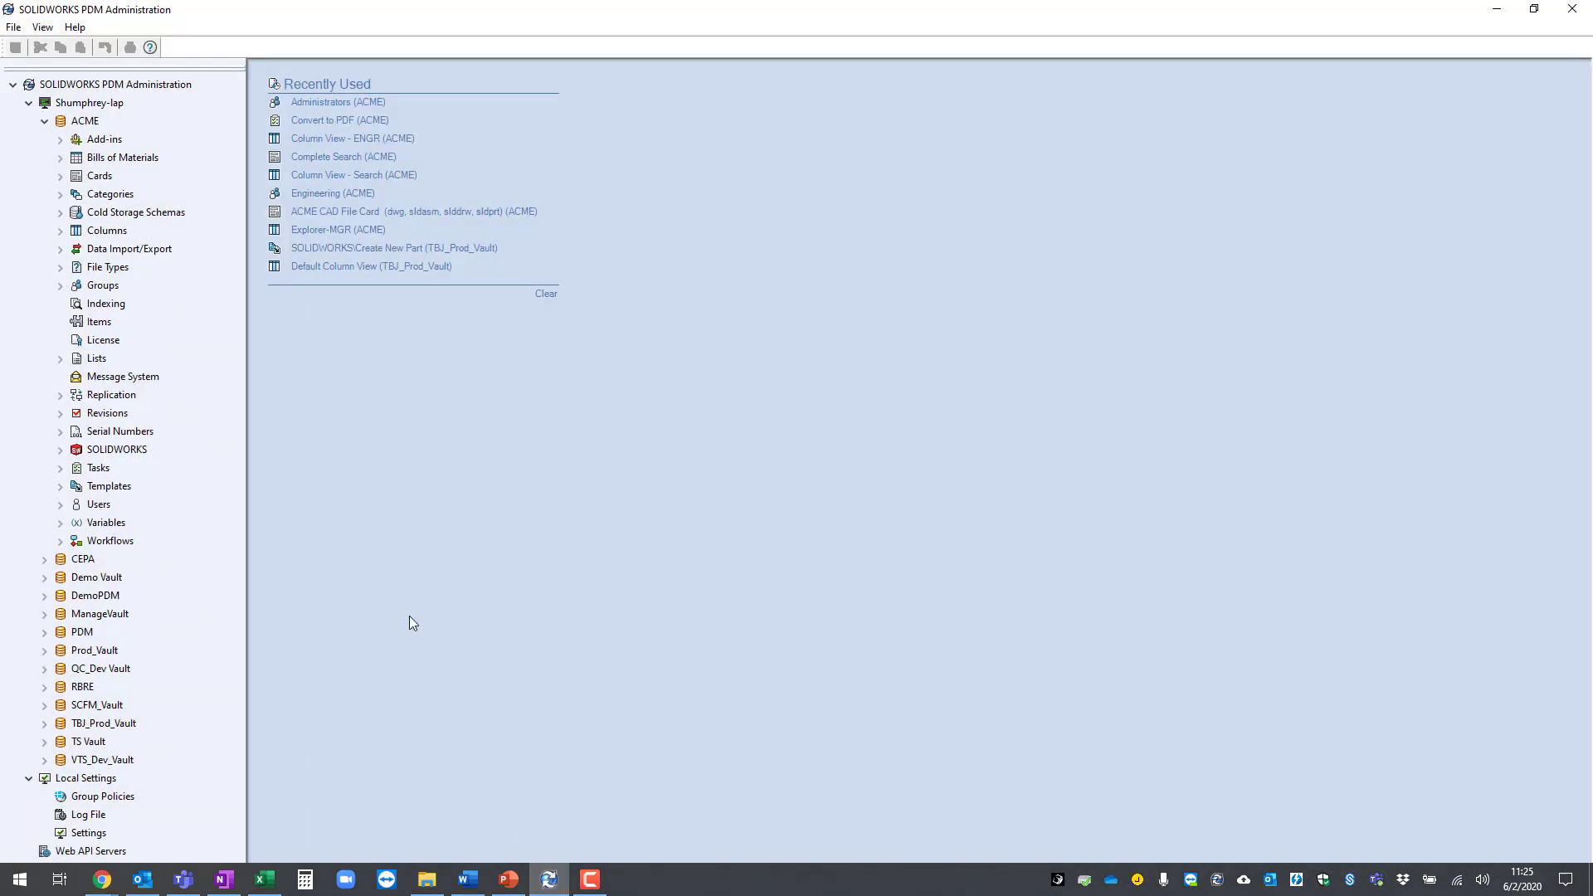
# Step: Under the ACME vault's Groups, open the Administrators group's properties via its right-click menu
pyautogui.click(45, 122)
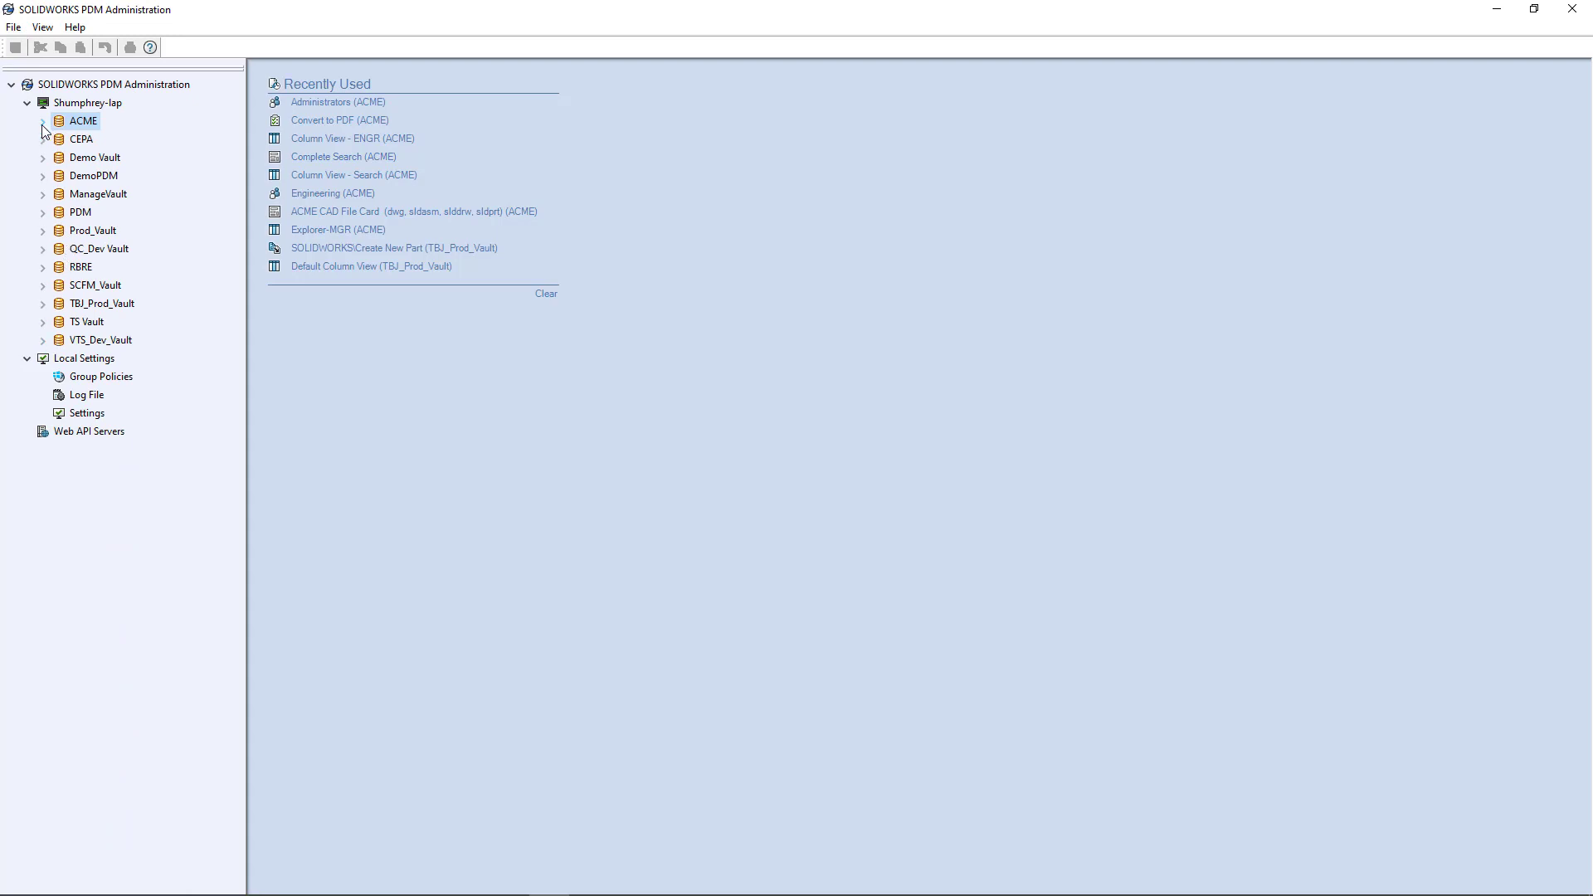
pyautogui.click(42, 121)
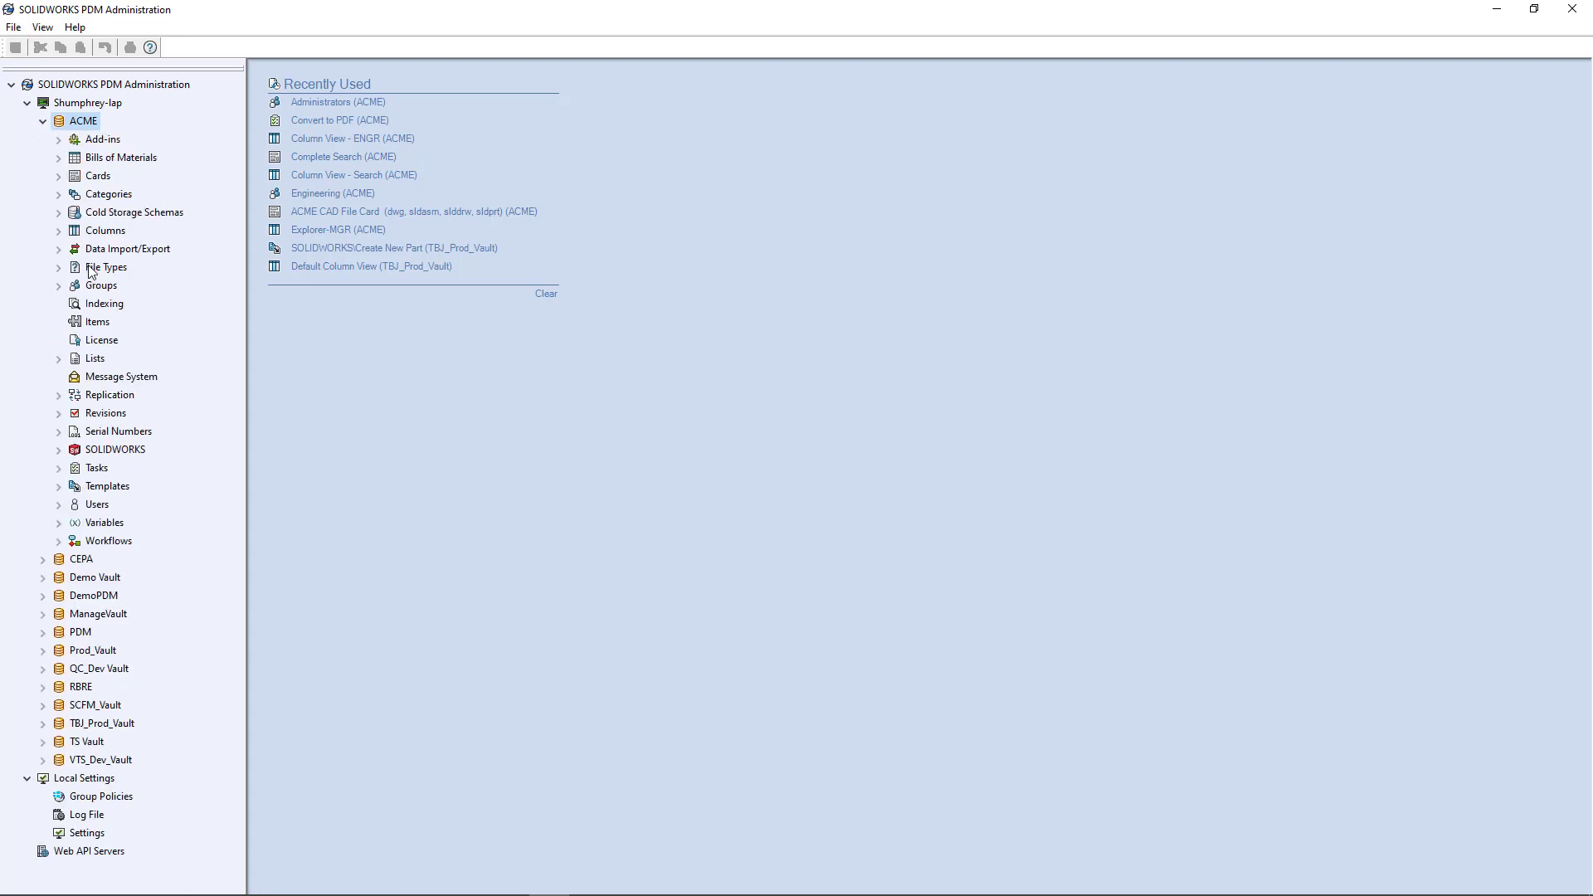
pyautogui.moveTo(141, 530)
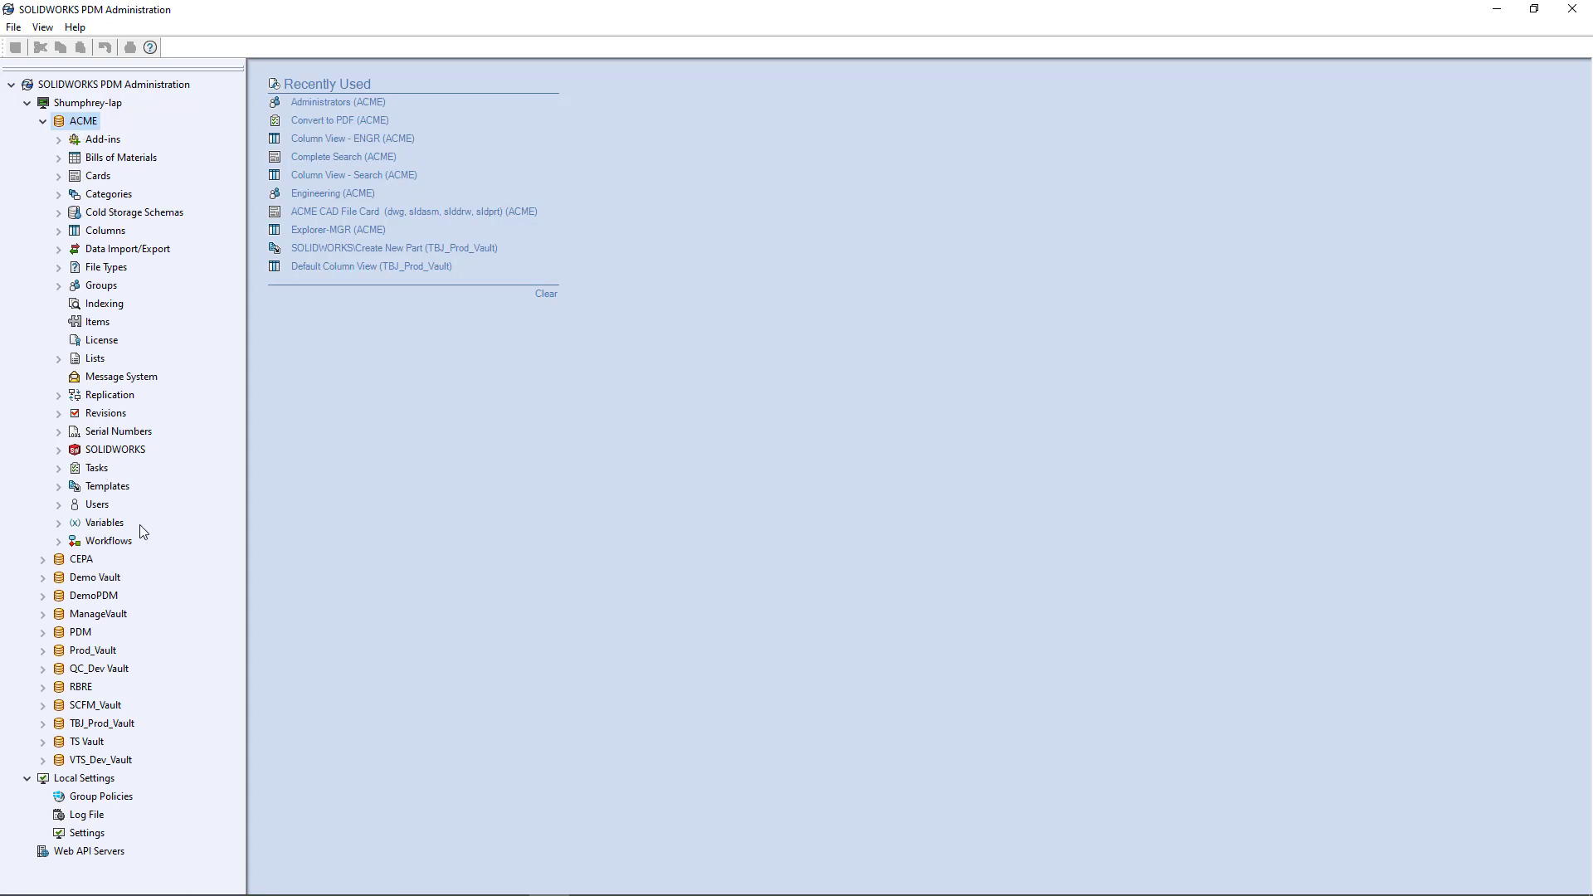
pyautogui.moveTo(593, 665)
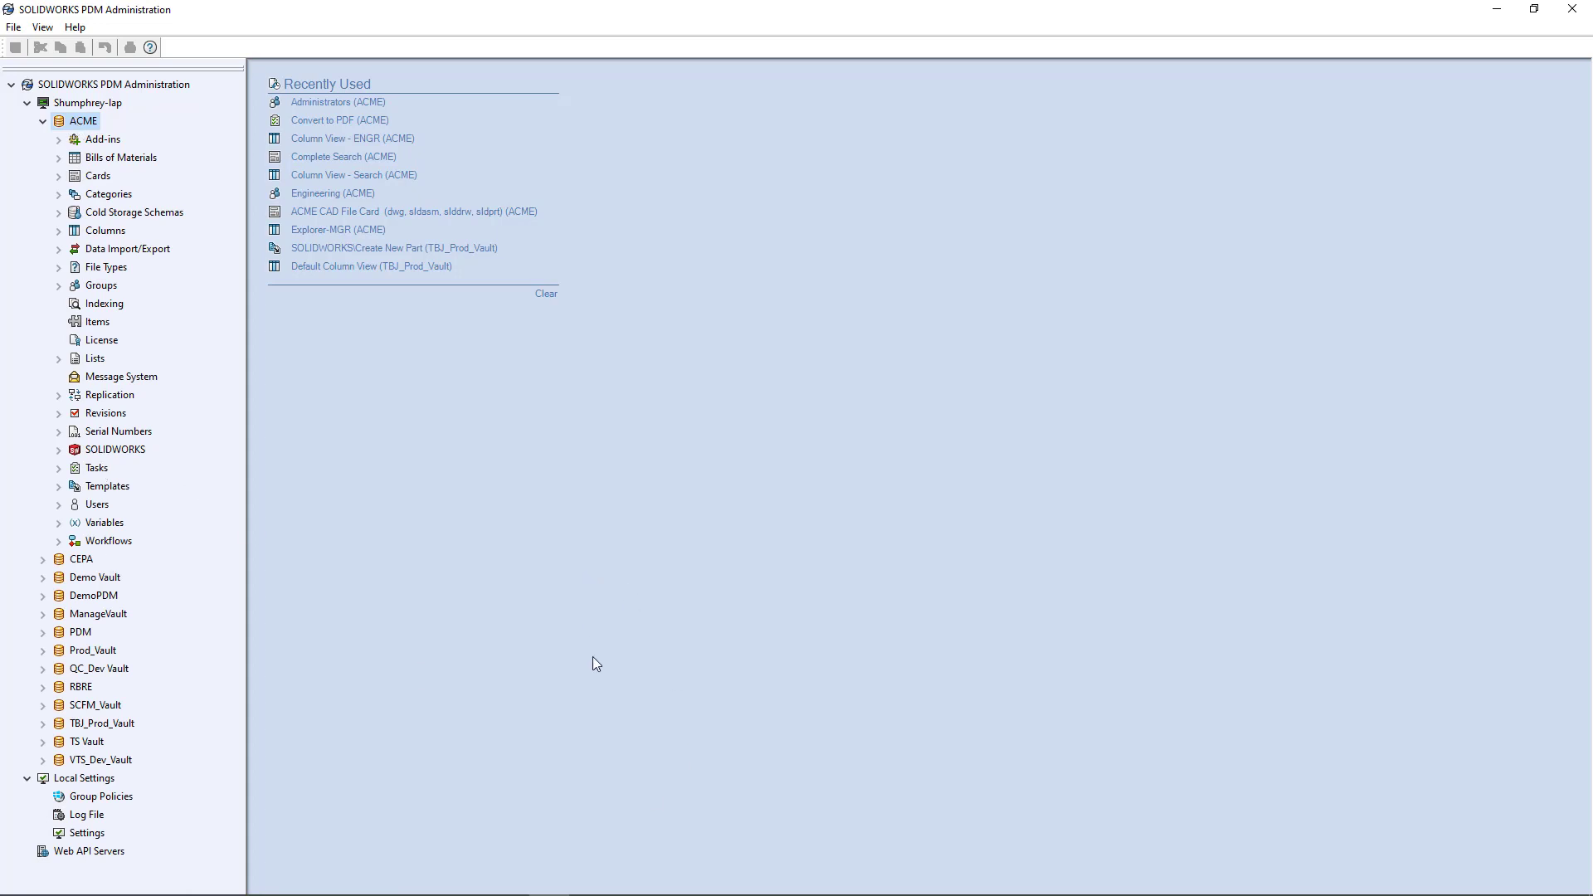
pyautogui.moveTo(604, 473)
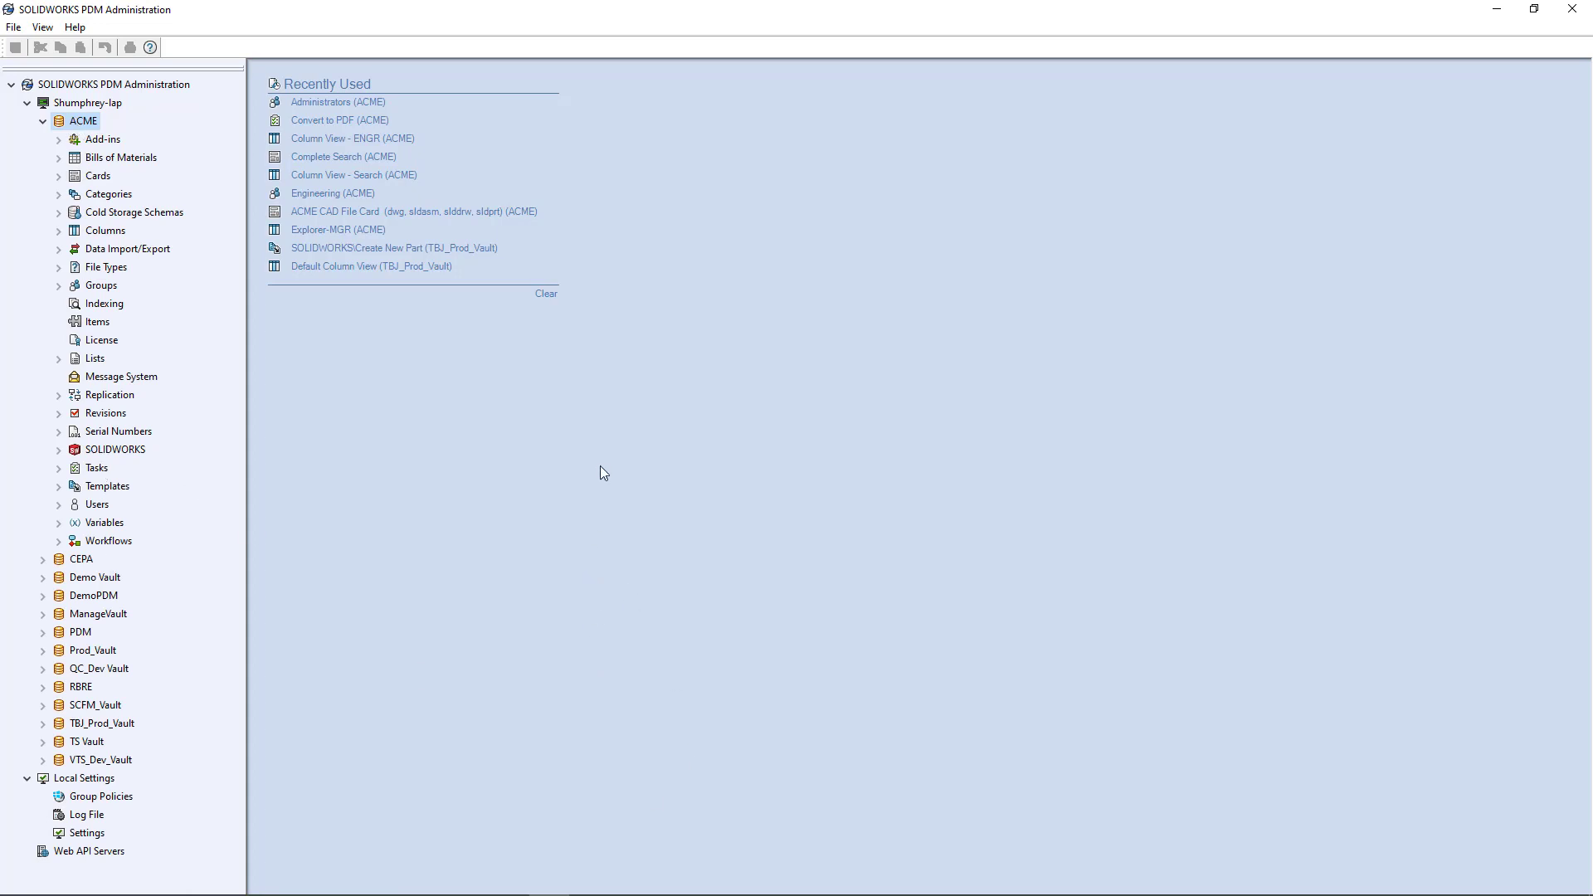
pyautogui.moveTo(603, 456)
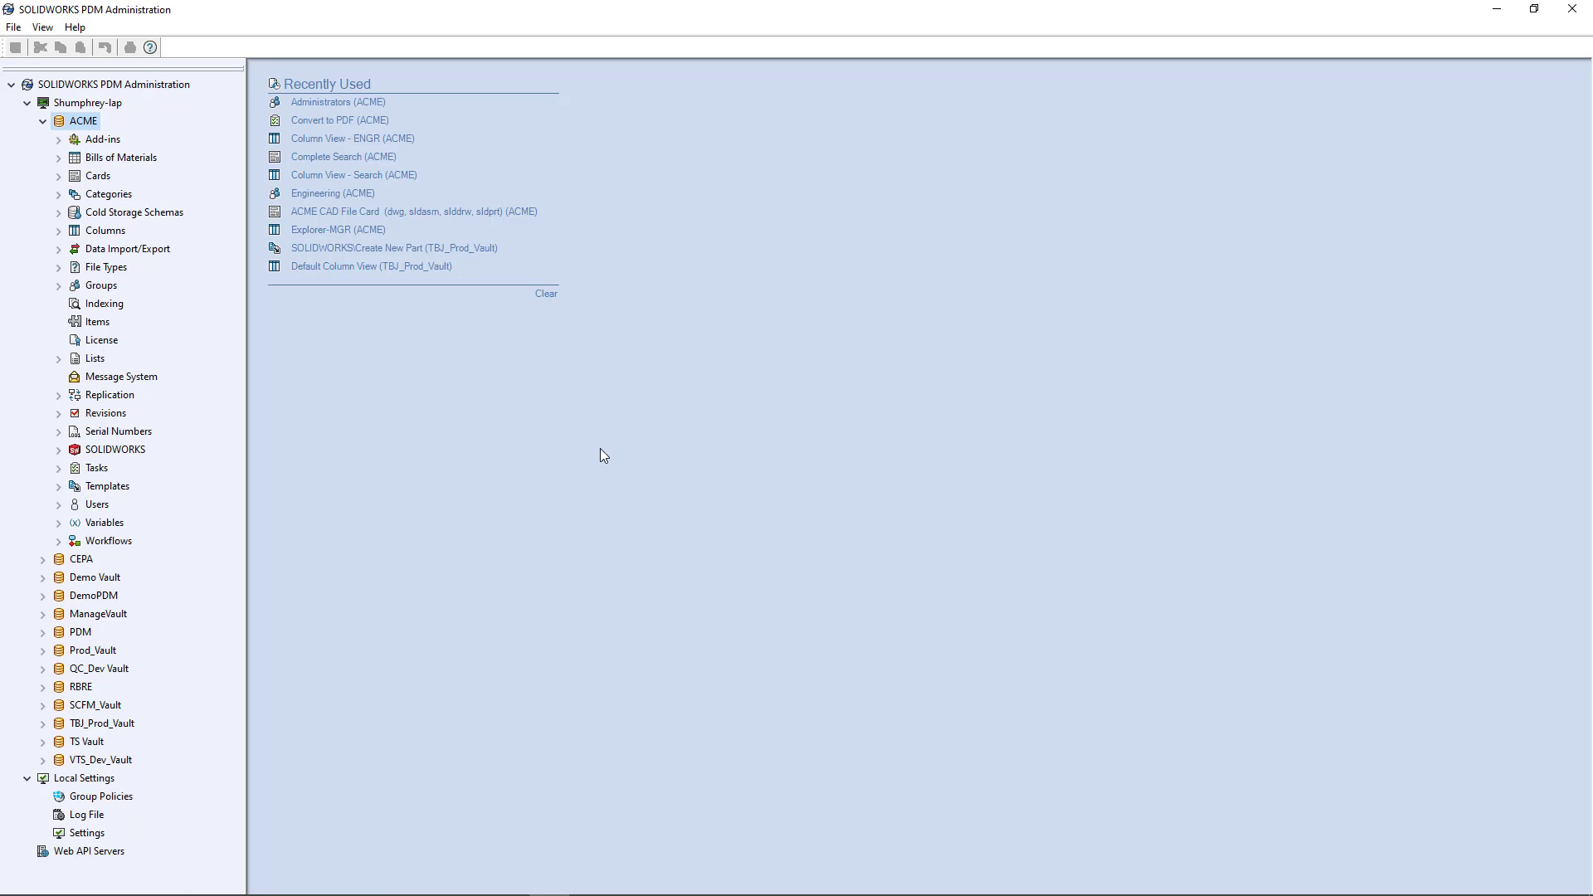
pyautogui.moveTo(567, 449)
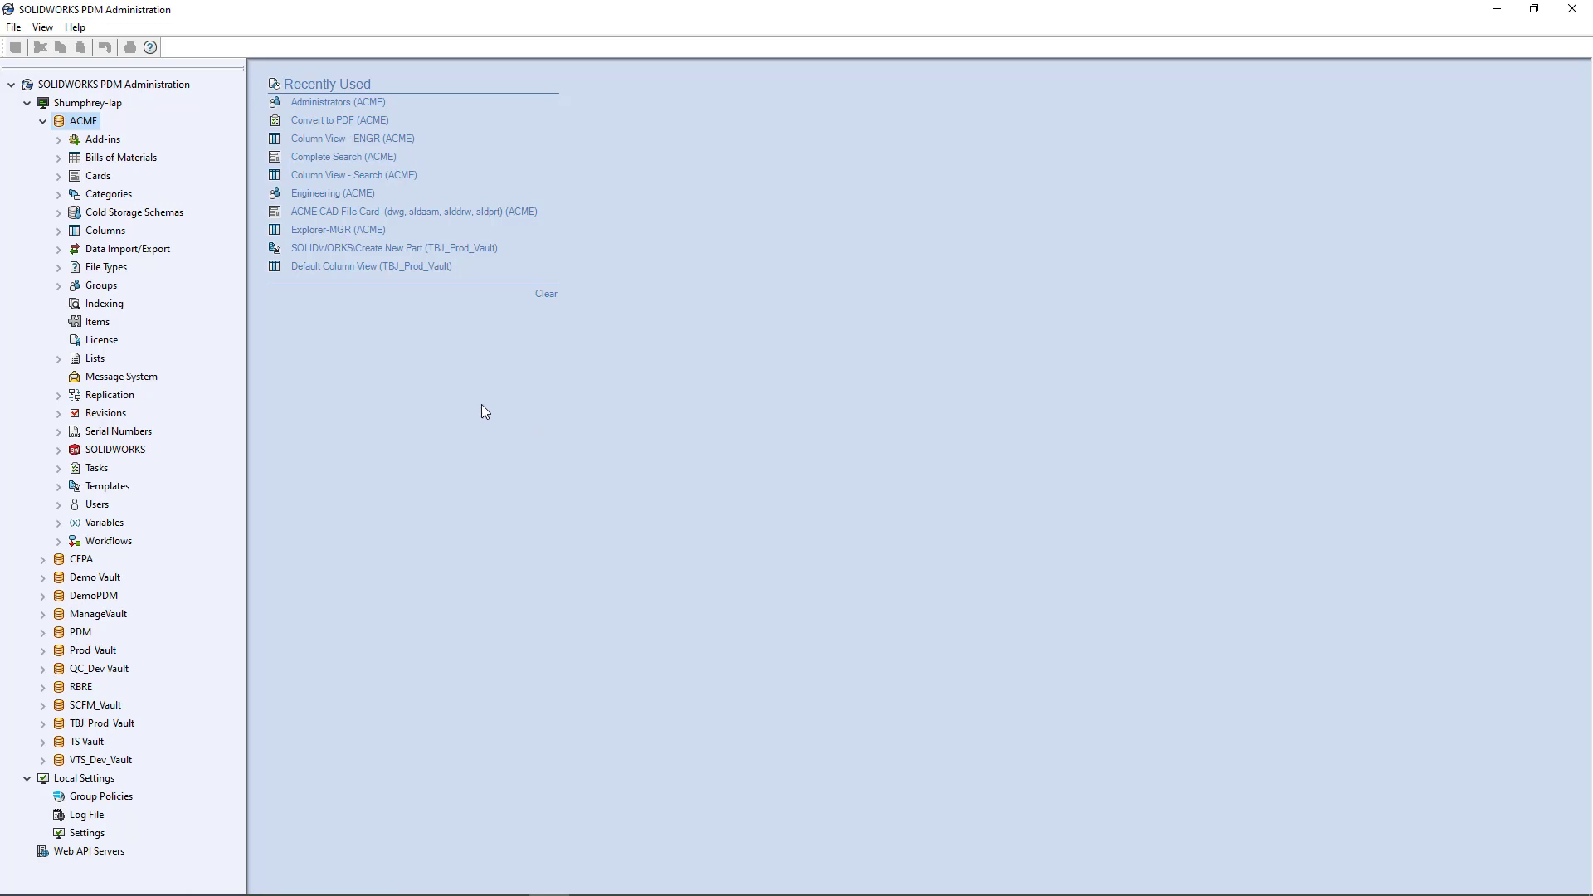
pyautogui.moveTo(124, 277)
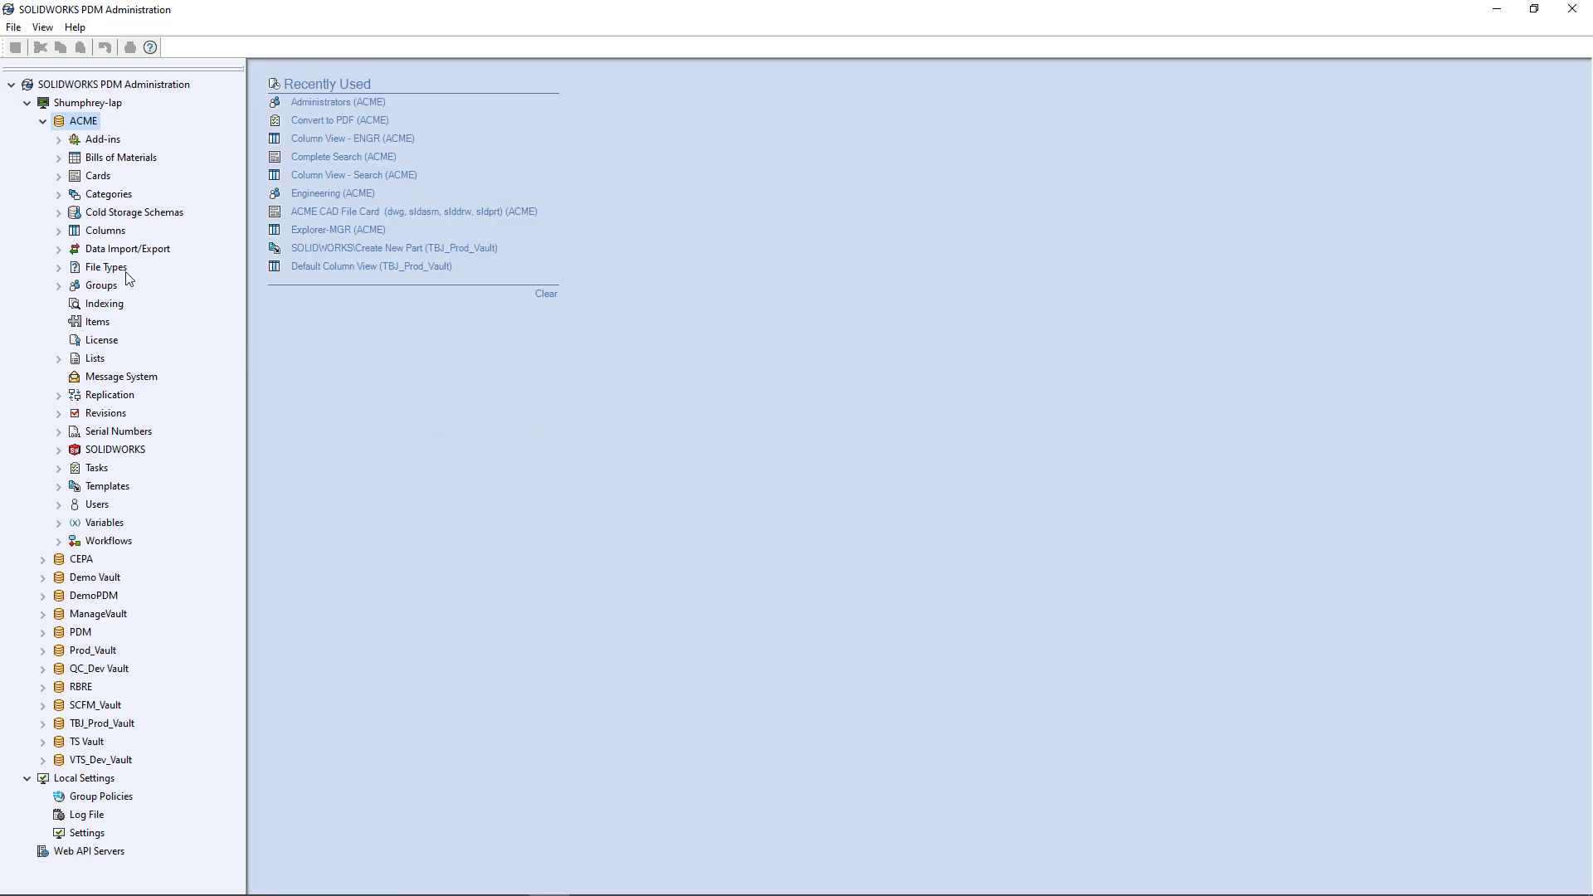
pyautogui.click(58, 286)
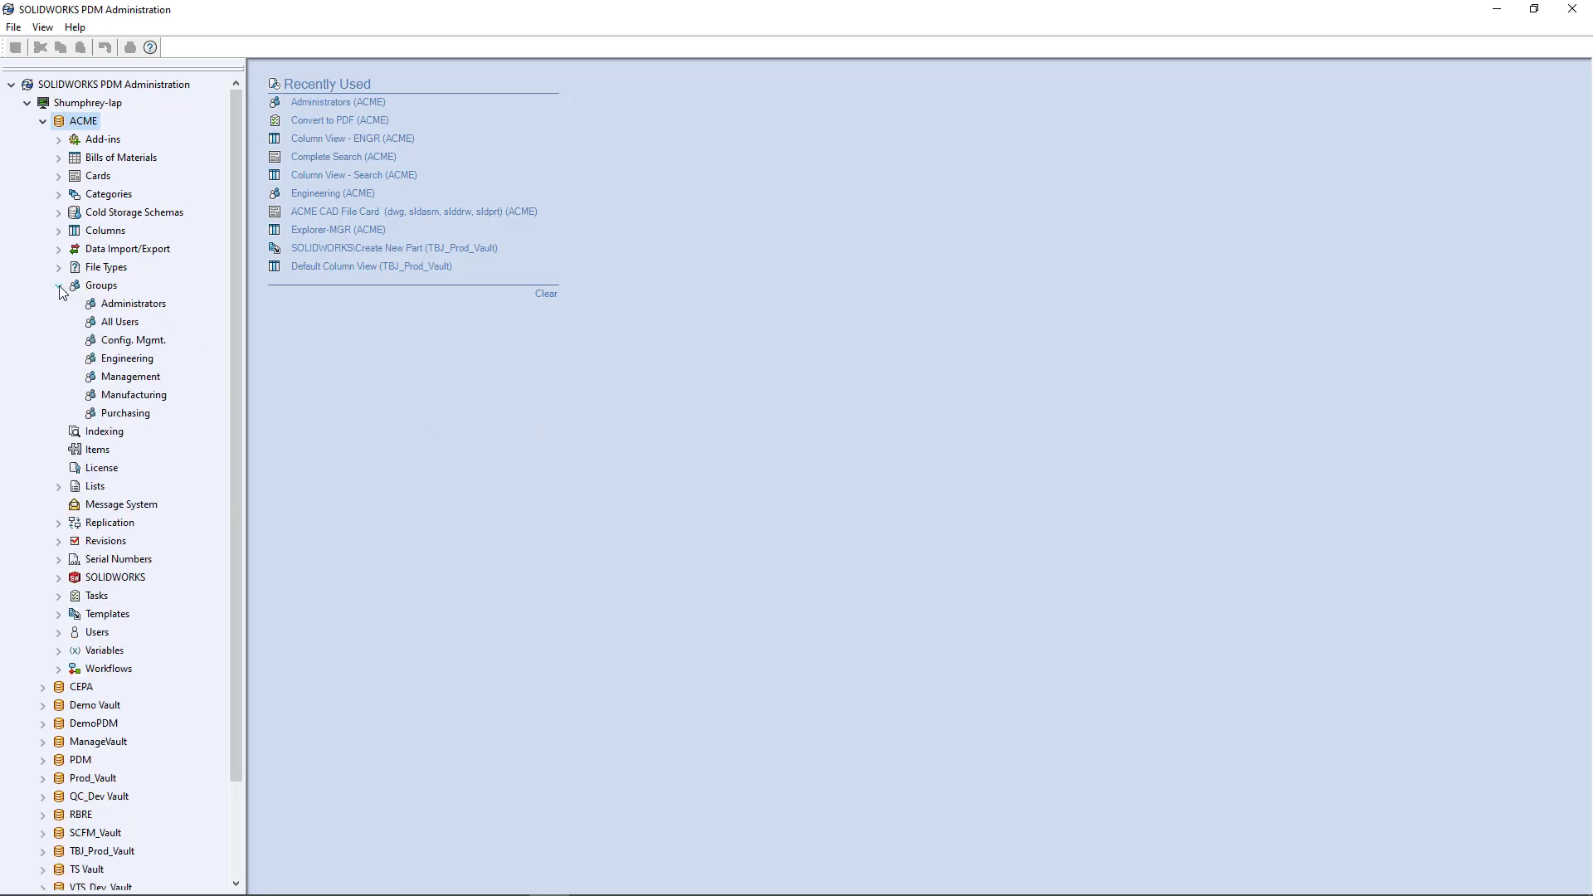
pyautogui.click(101, 286)
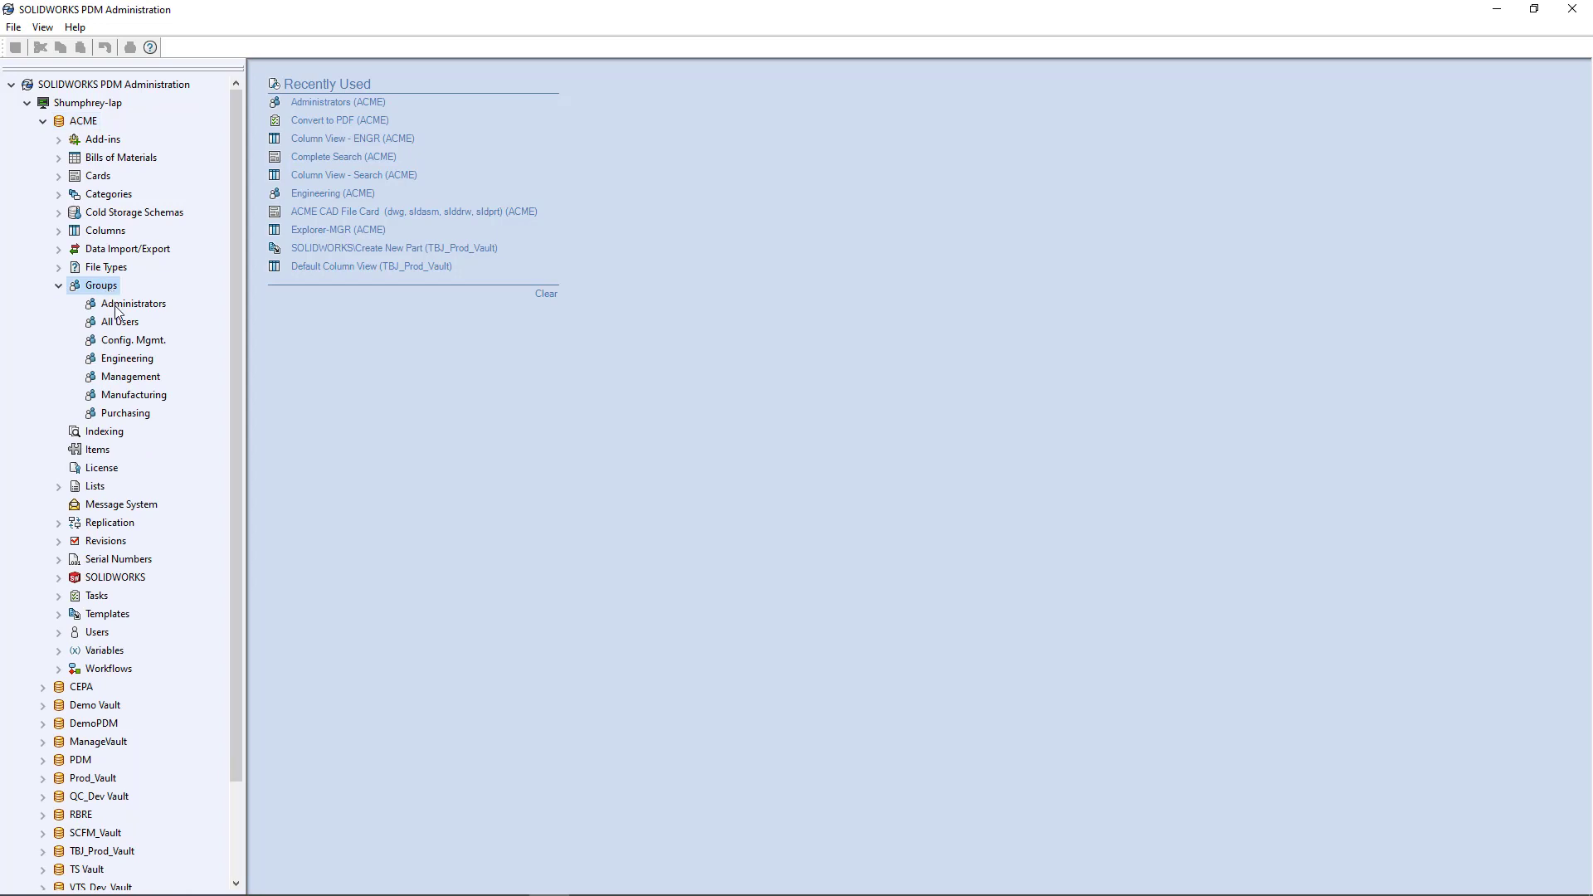
pyautogui.click(133, 302)
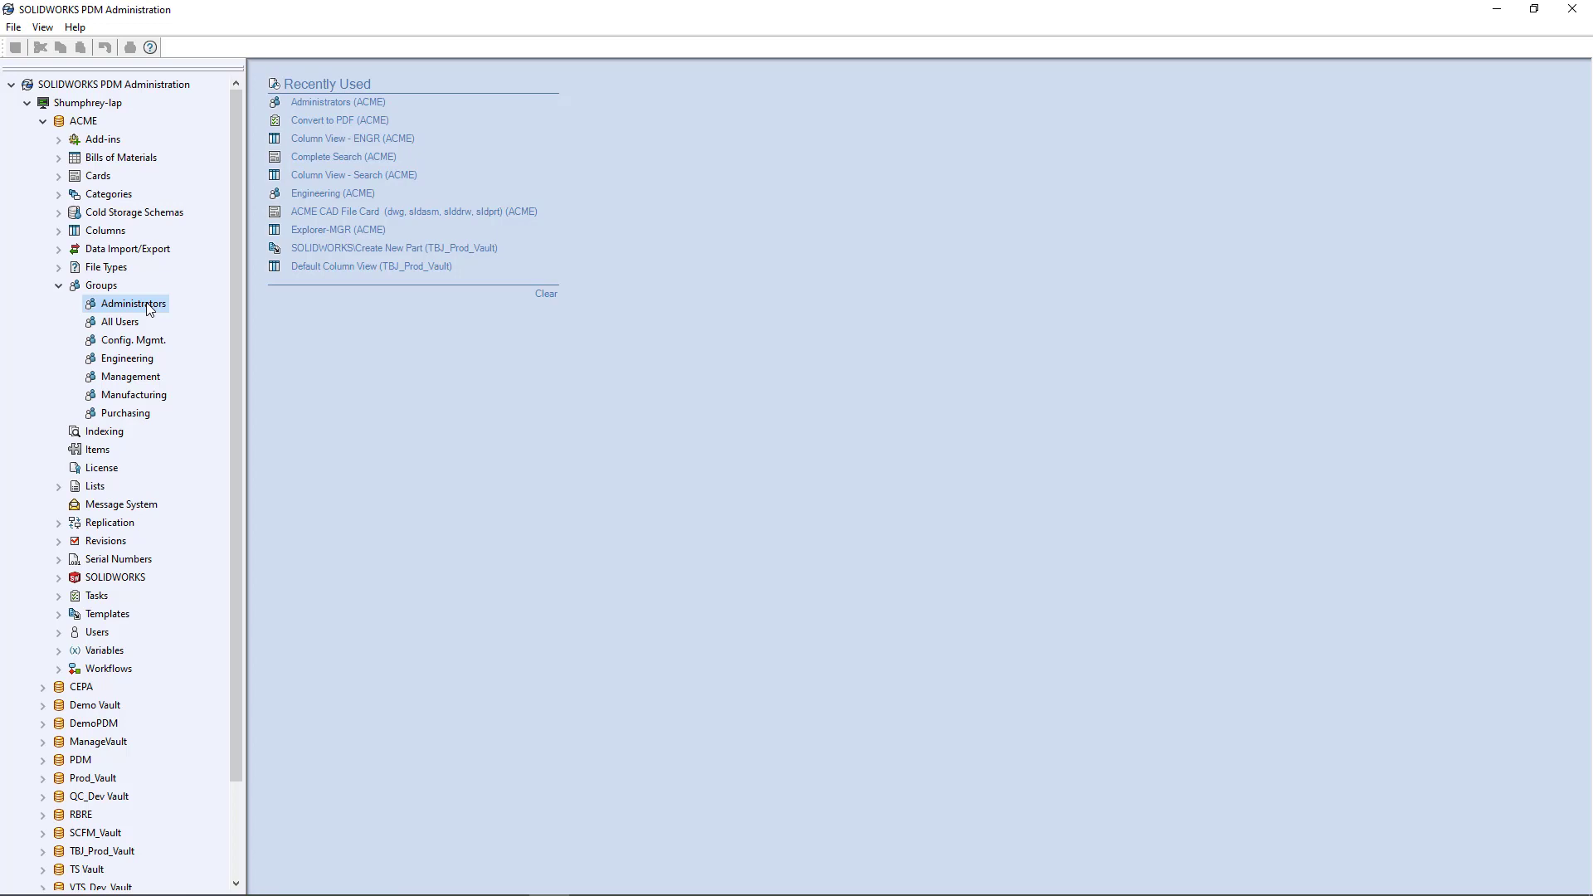
pyautogui.rightClick(133, 304)
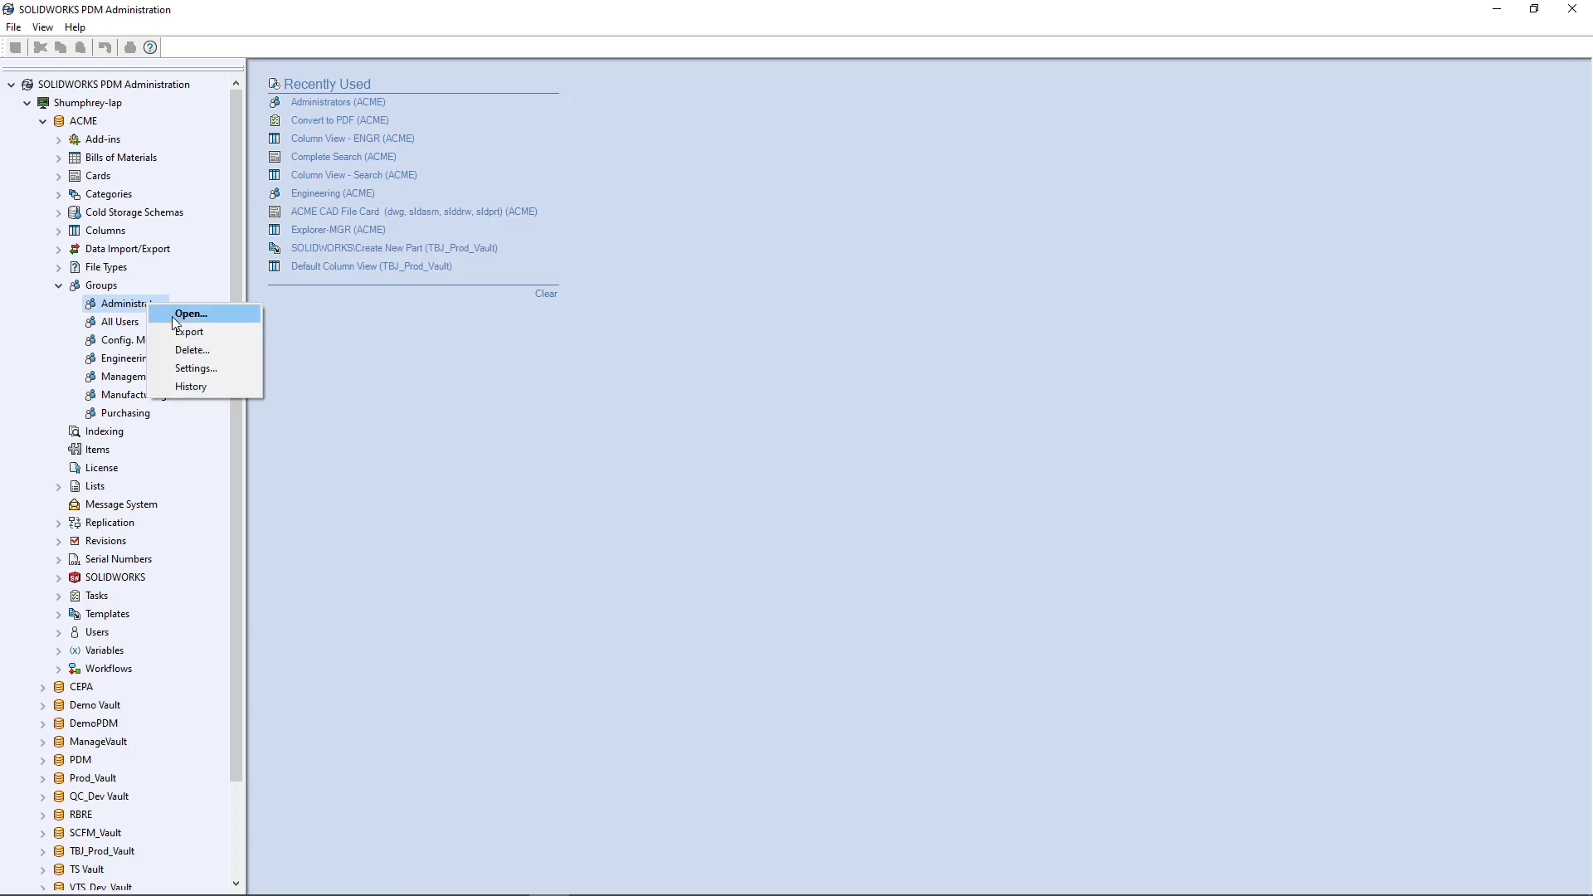
pyautogui.click(191, 313)
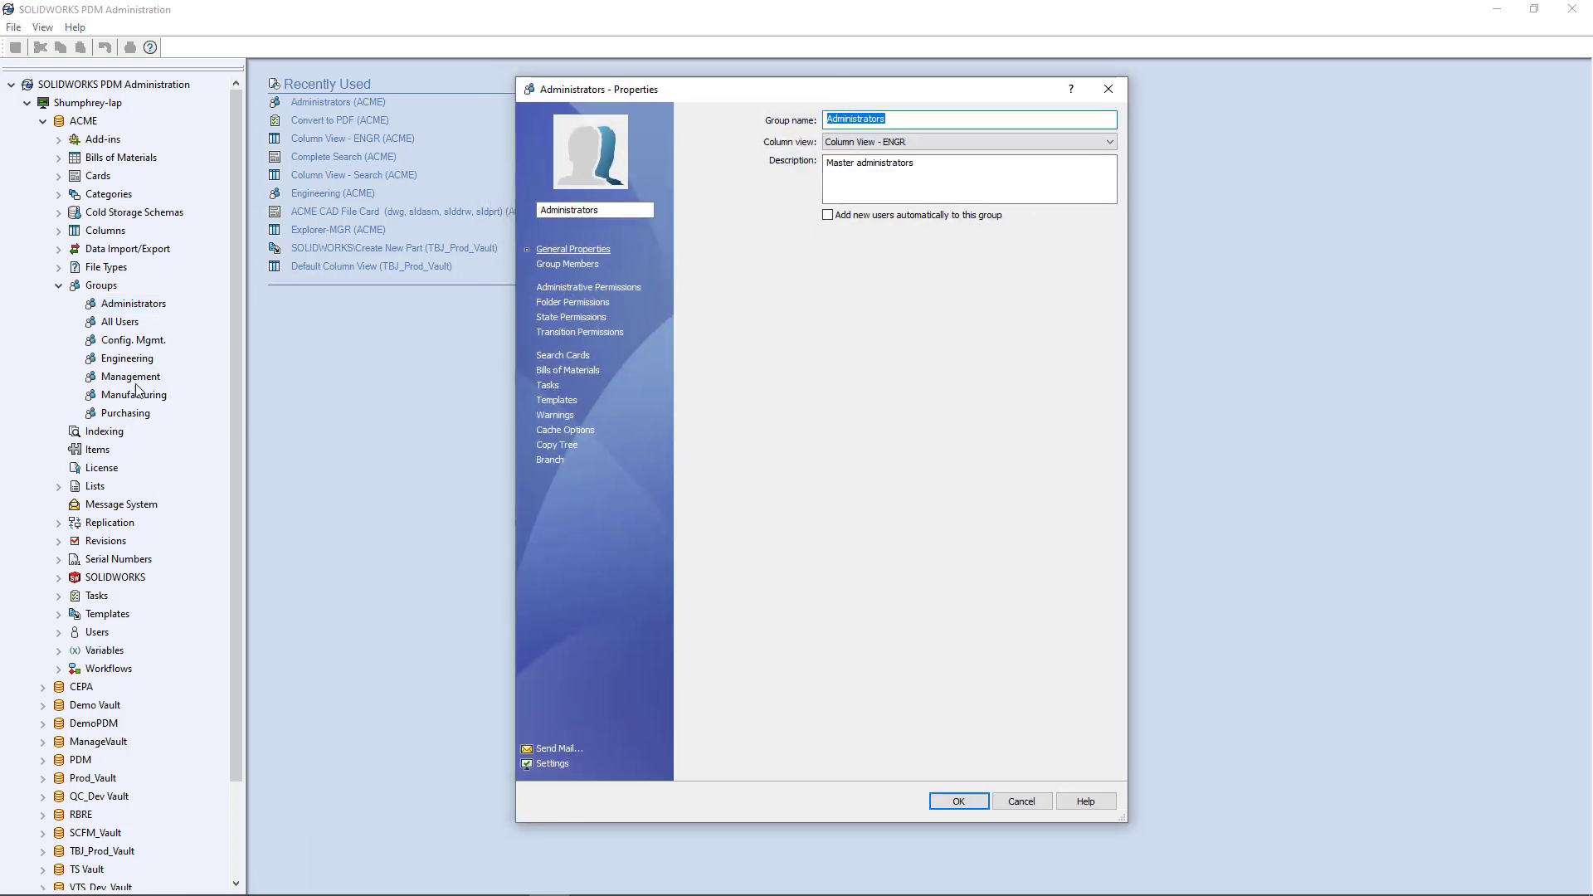
pyautogui.moveTo(61, 640)
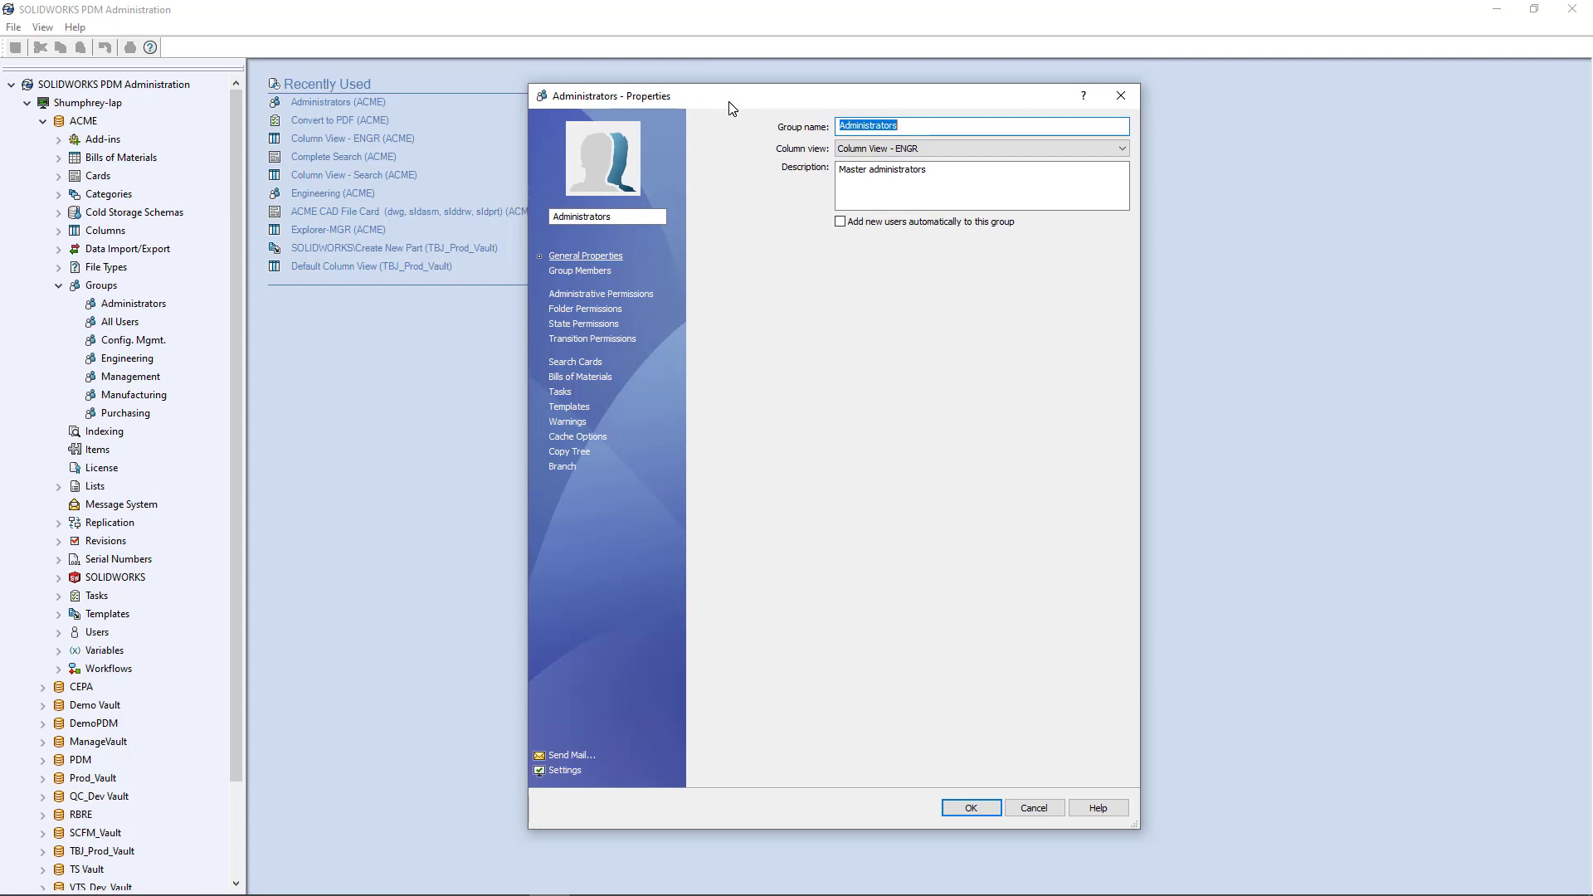
pyautogui.moveTo(608, 306)
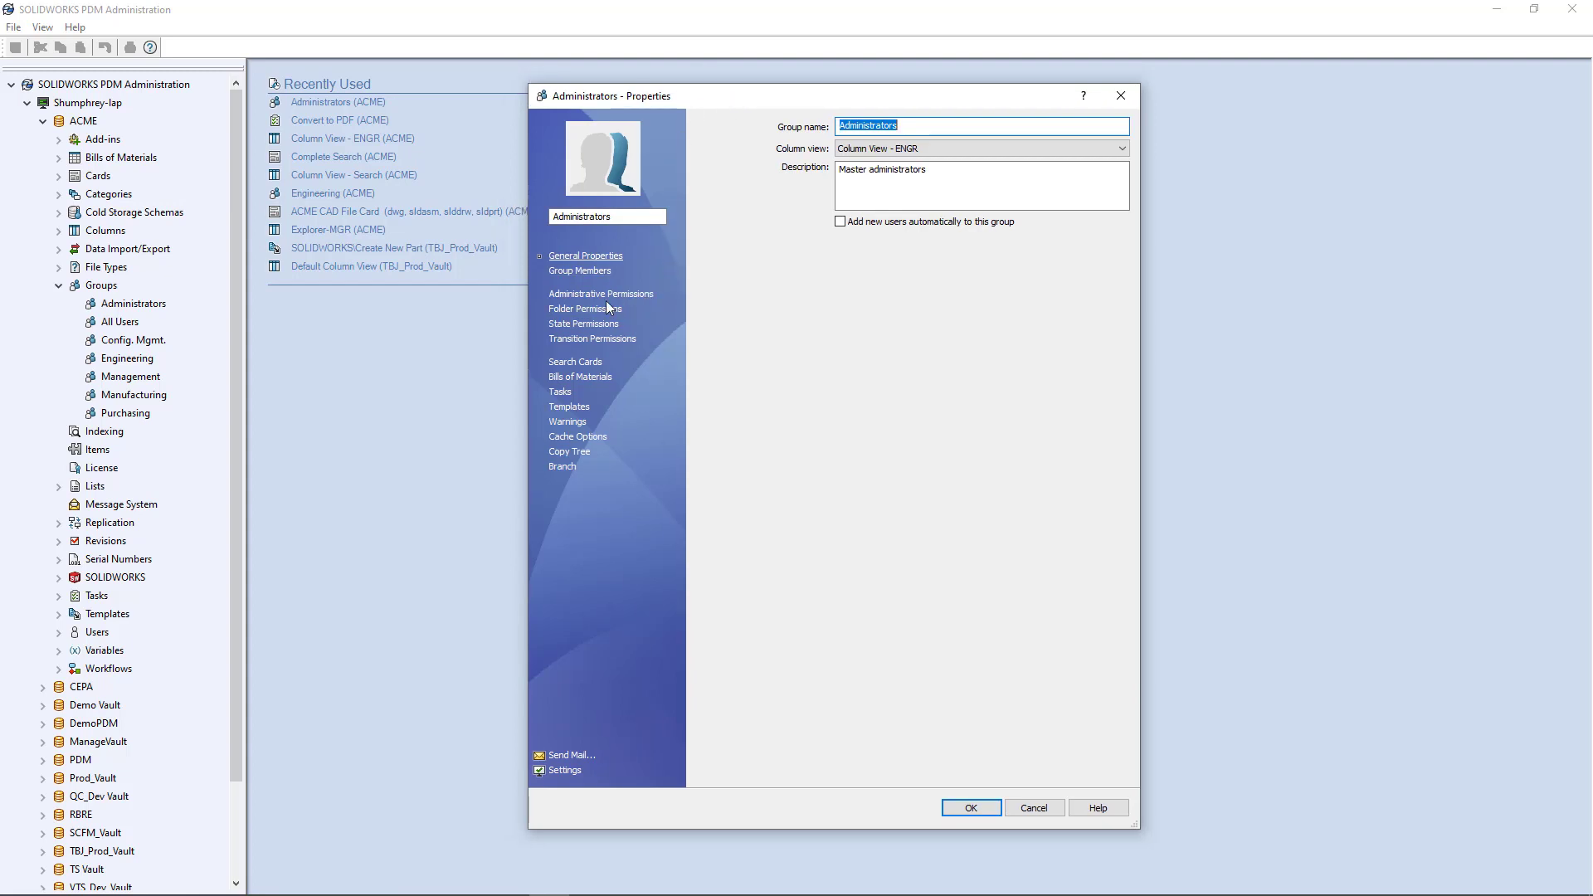
# Step: Check 'Can accept tasks to execute on a host' in the Administrators' Administrative Permissions, then close
pyautogui.click(600, 294)
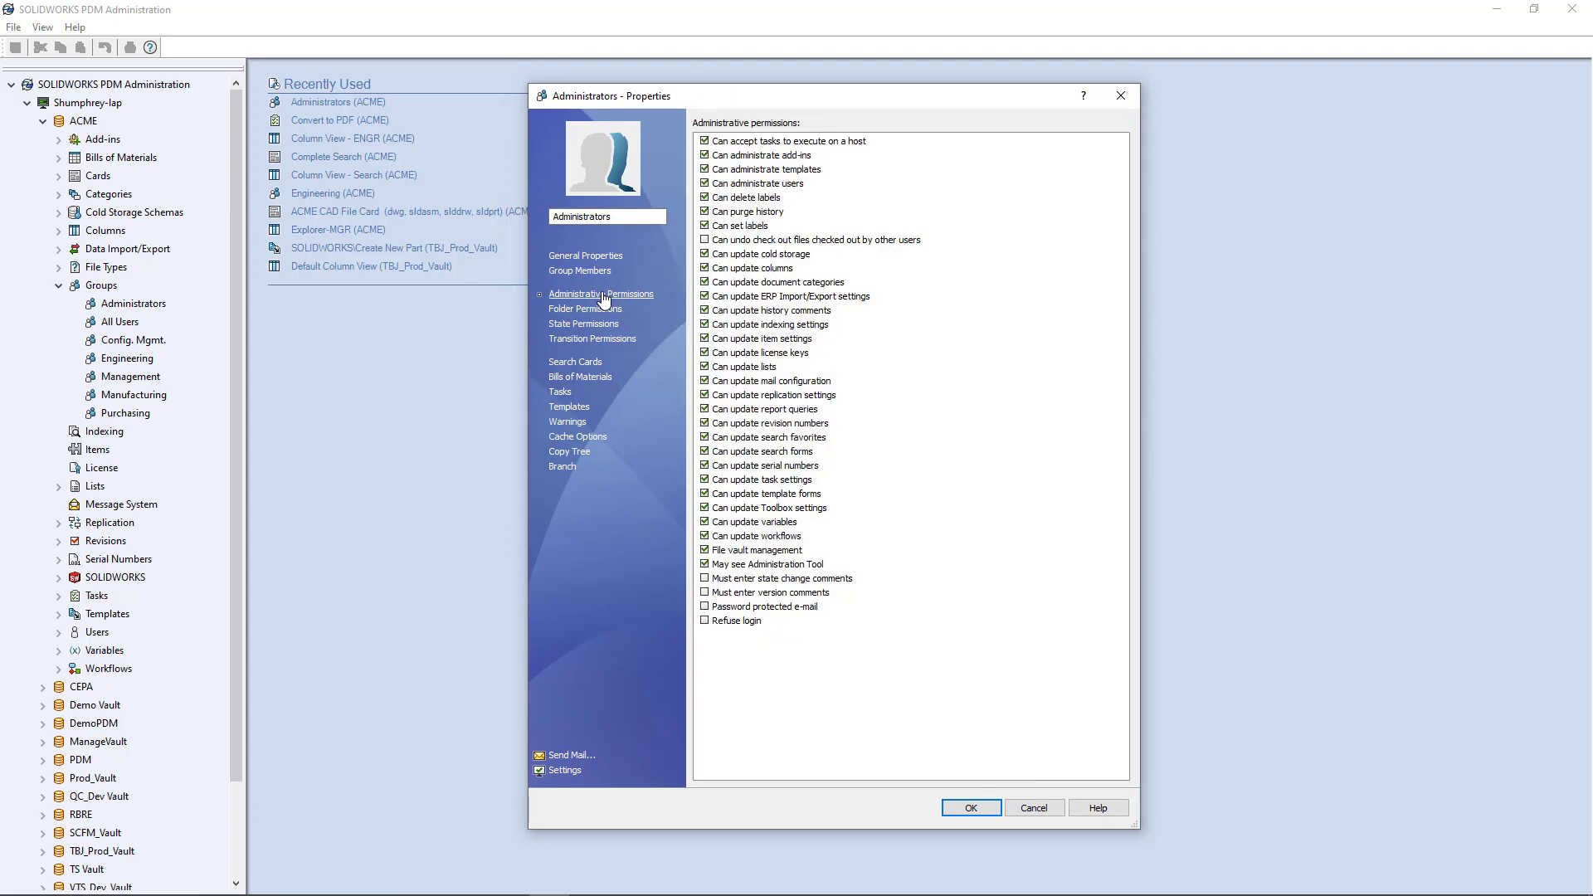
pyautogui.moveTo(780, 143)
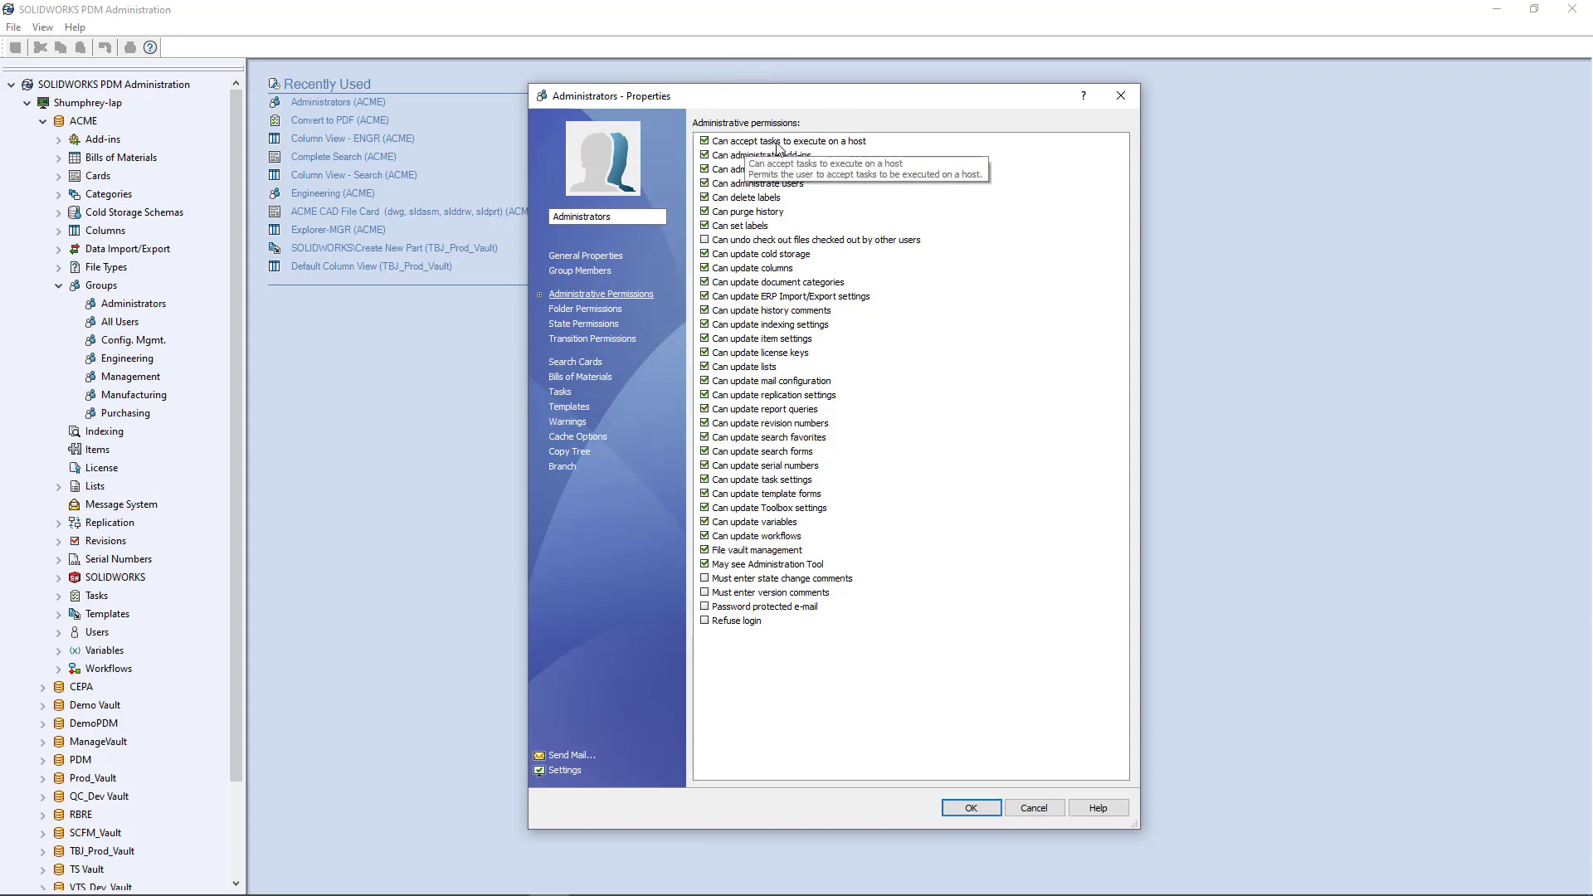
pyautogui.moveTo(874, 153)
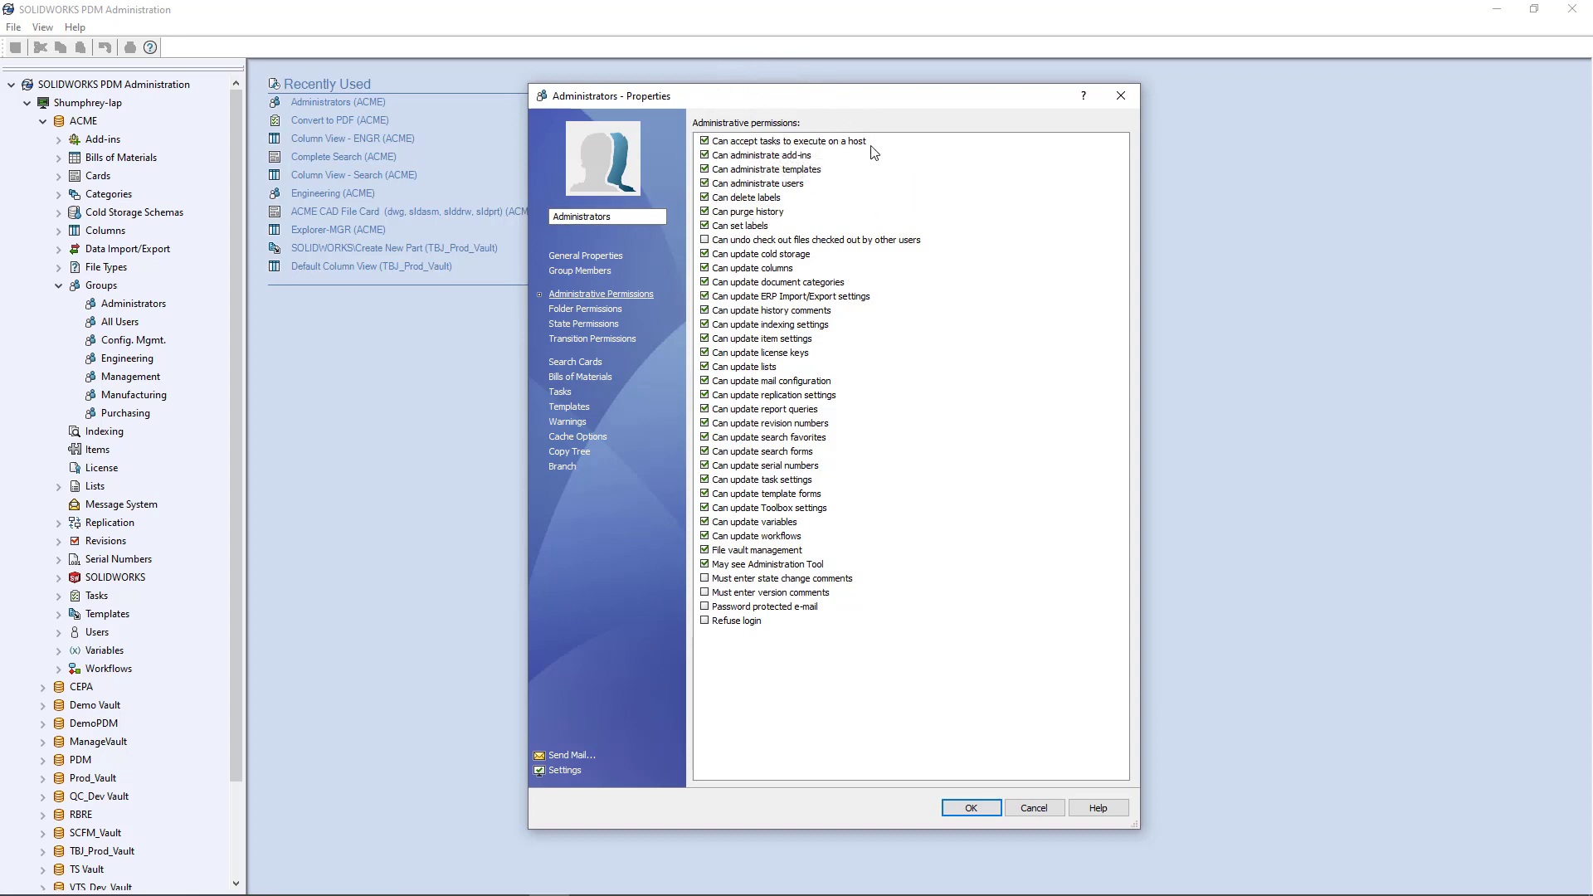
pyautogui.moveTo(744, 151)
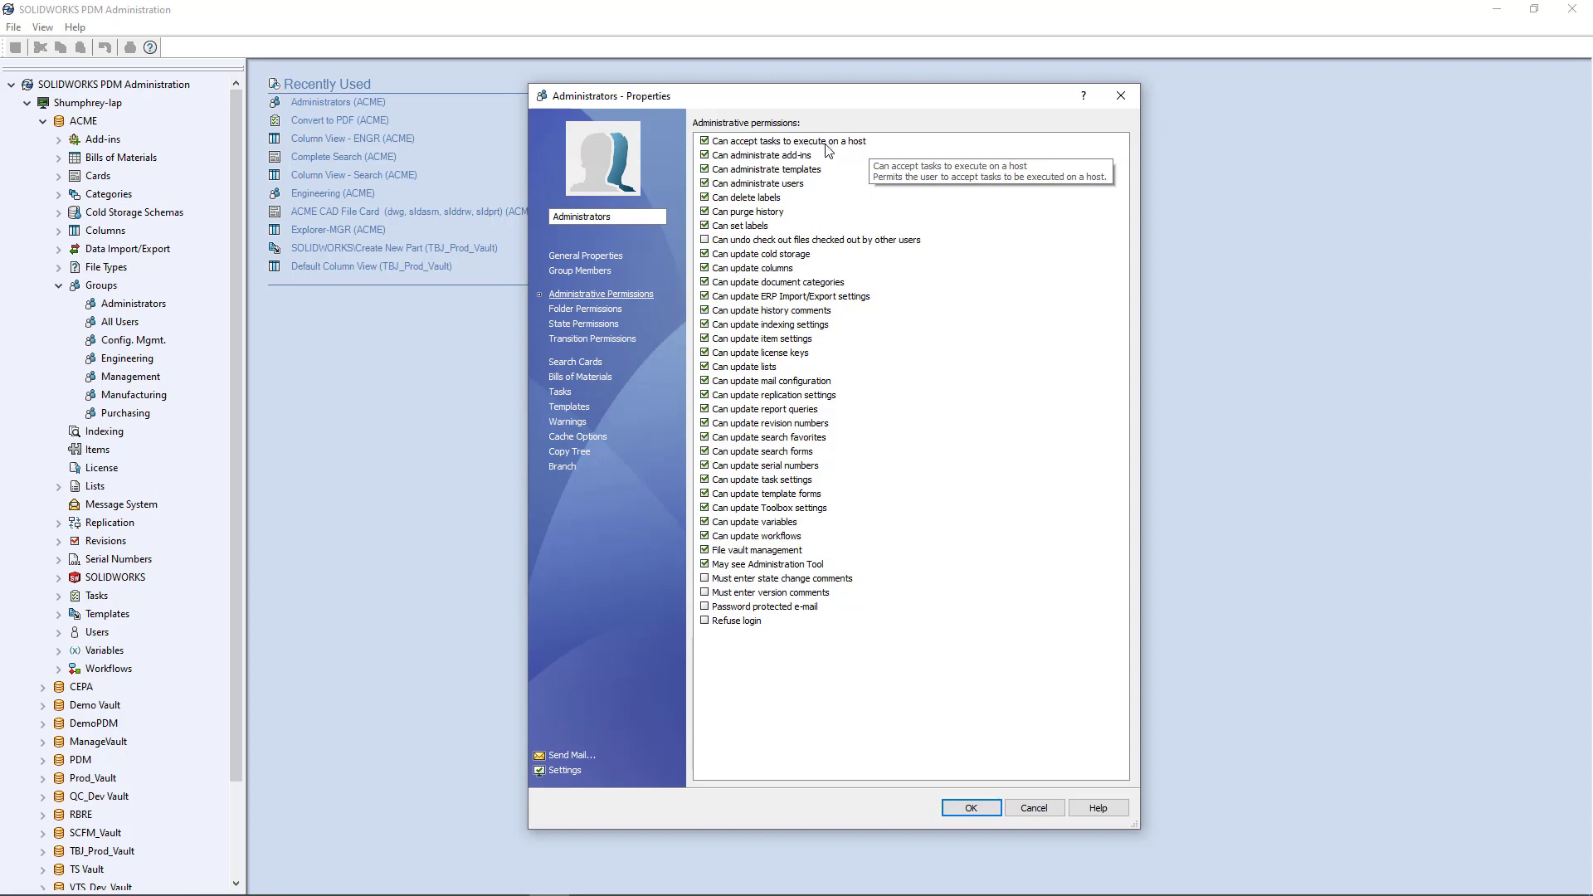
pyautogui.moveTo(731, 153)
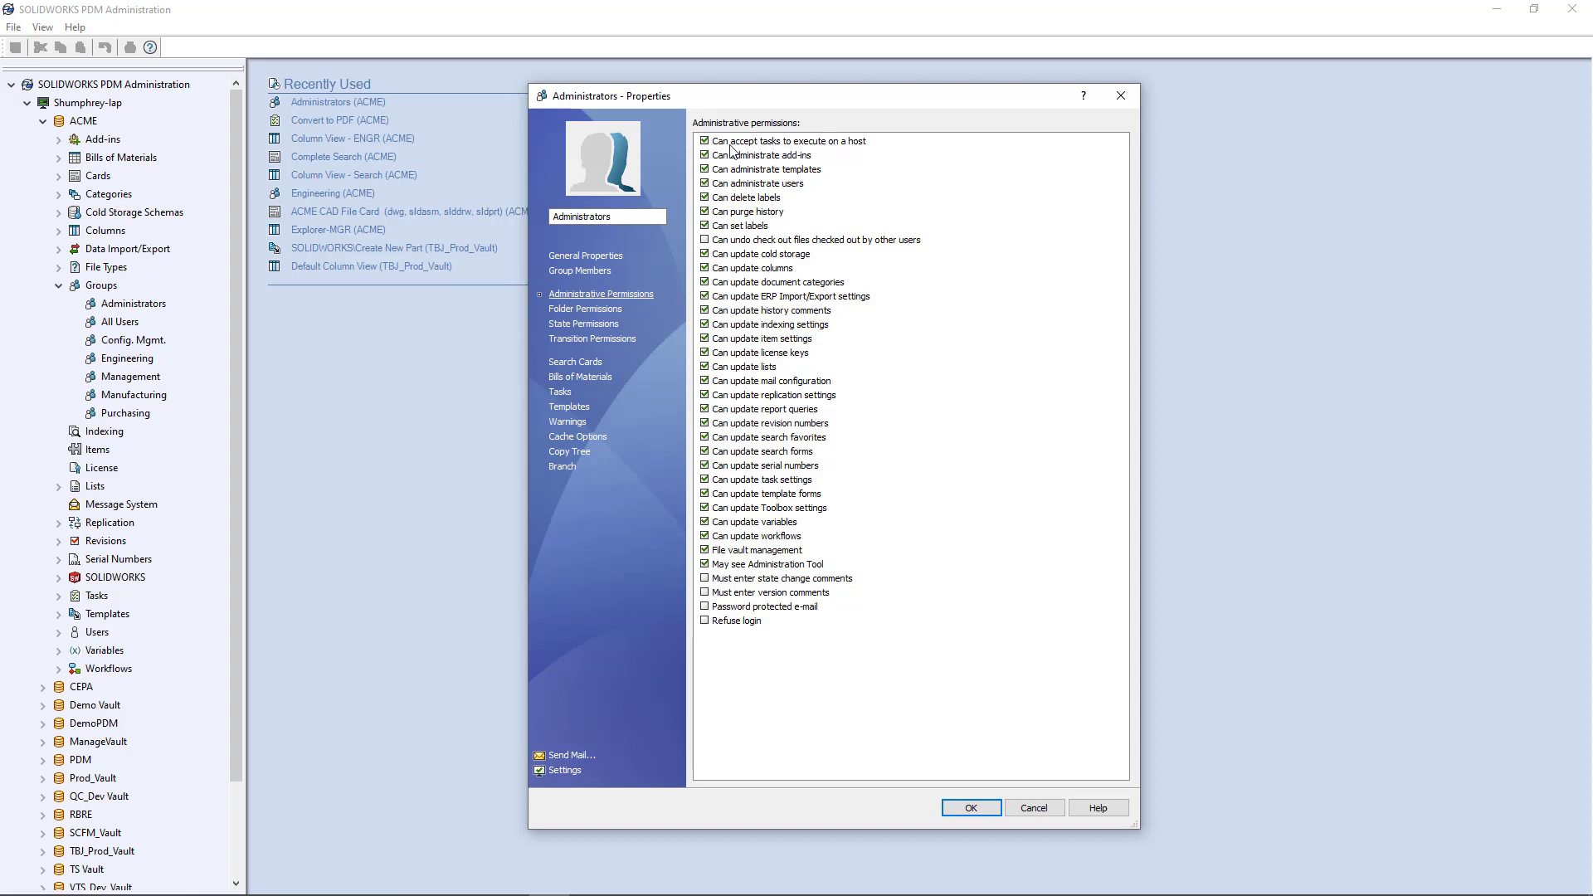
pyautogui.click(705, 140)
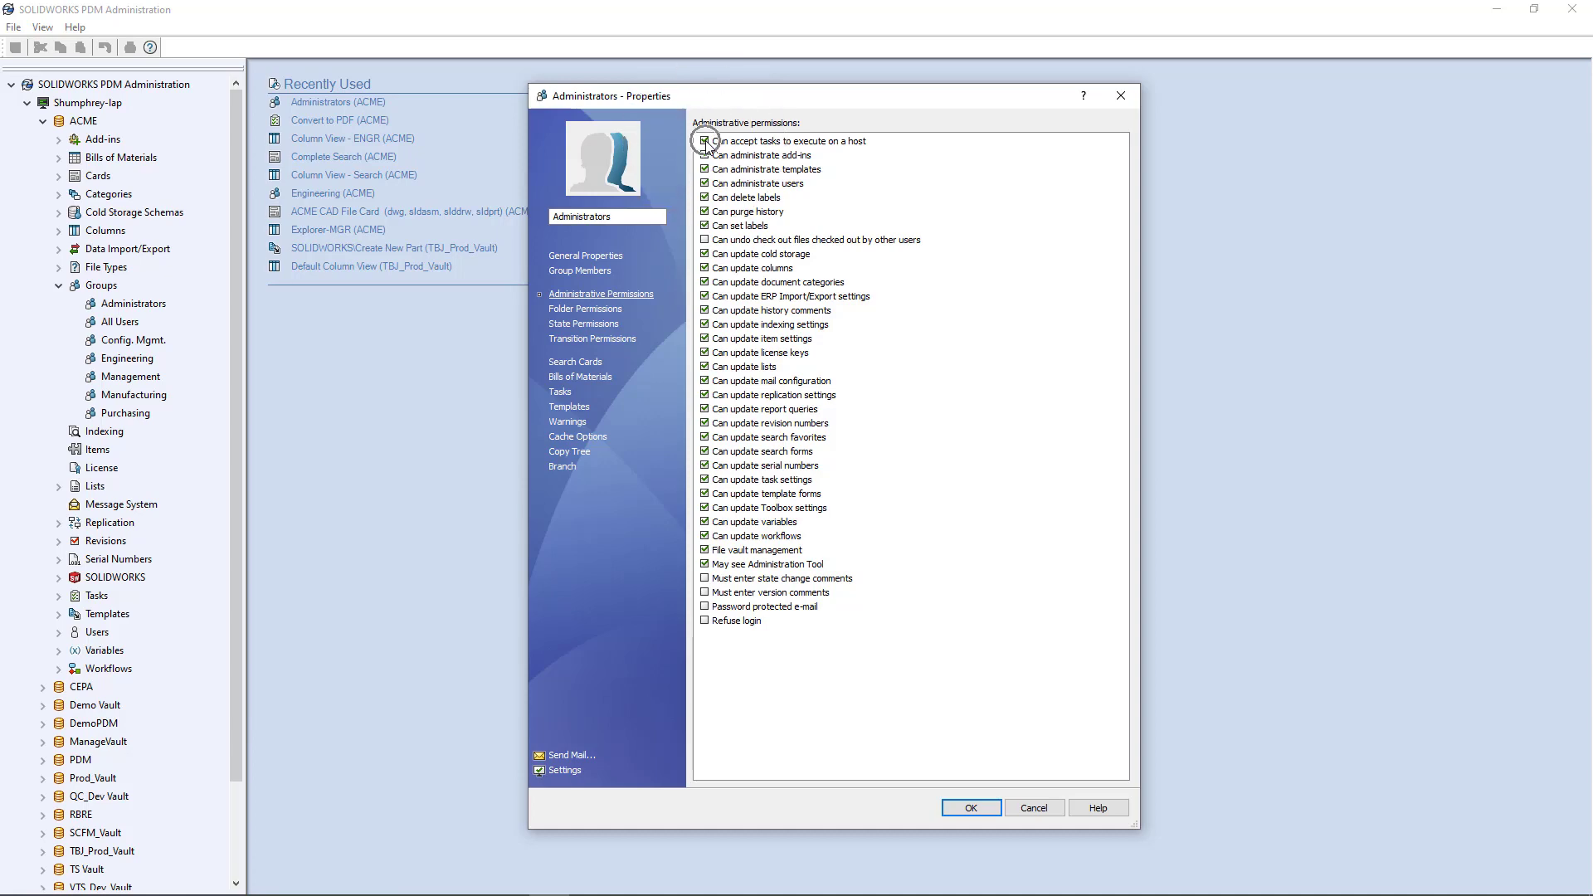
pyautogui.click(704, 140)
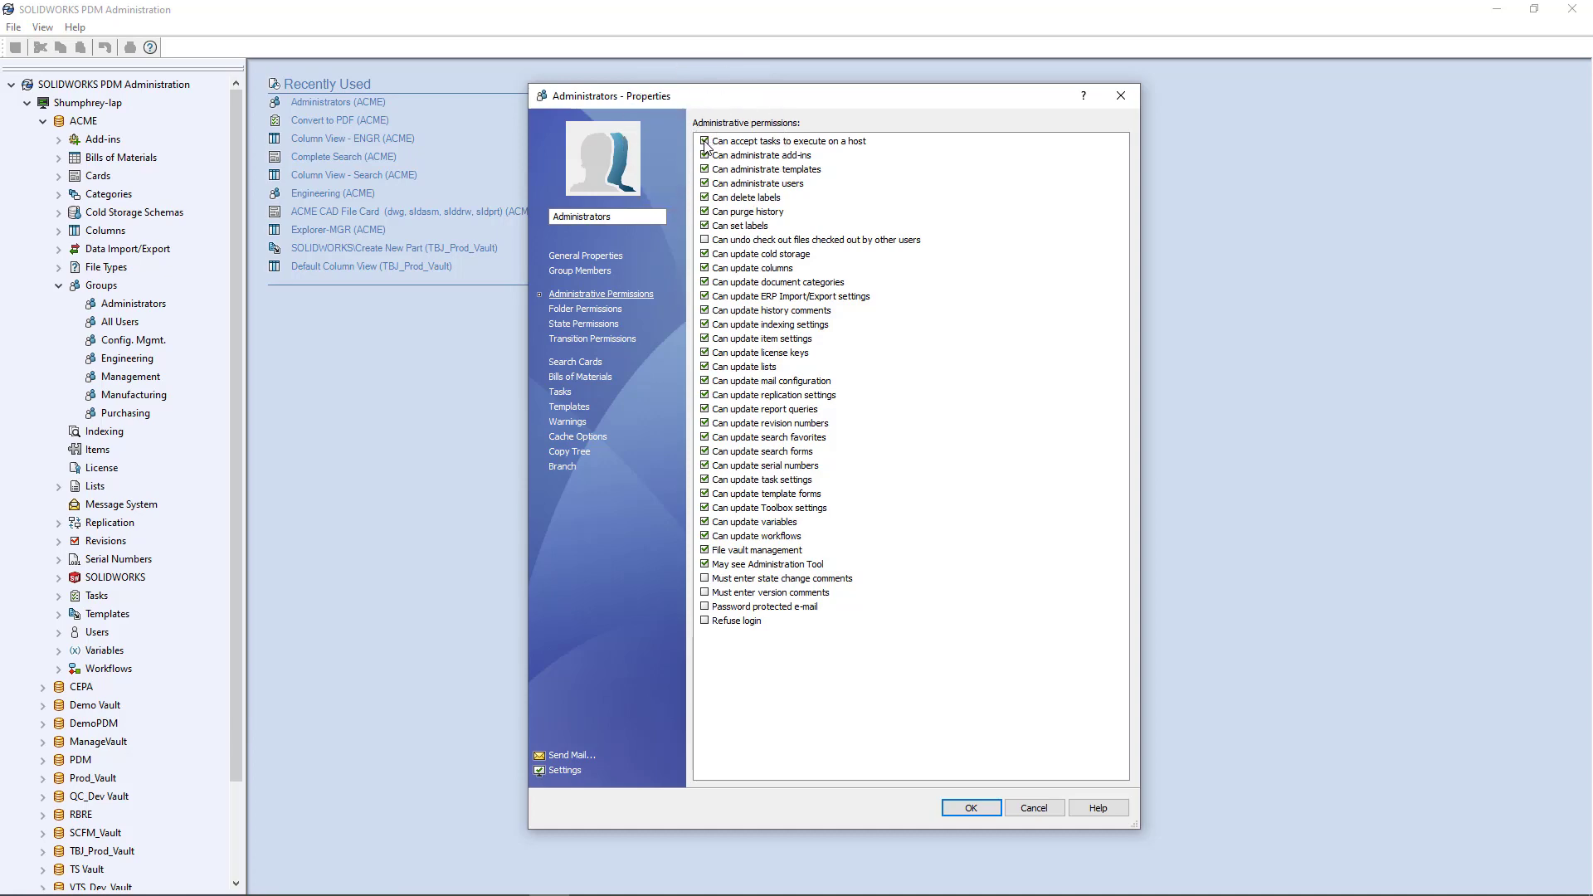
pyautogui.click(970, 807)
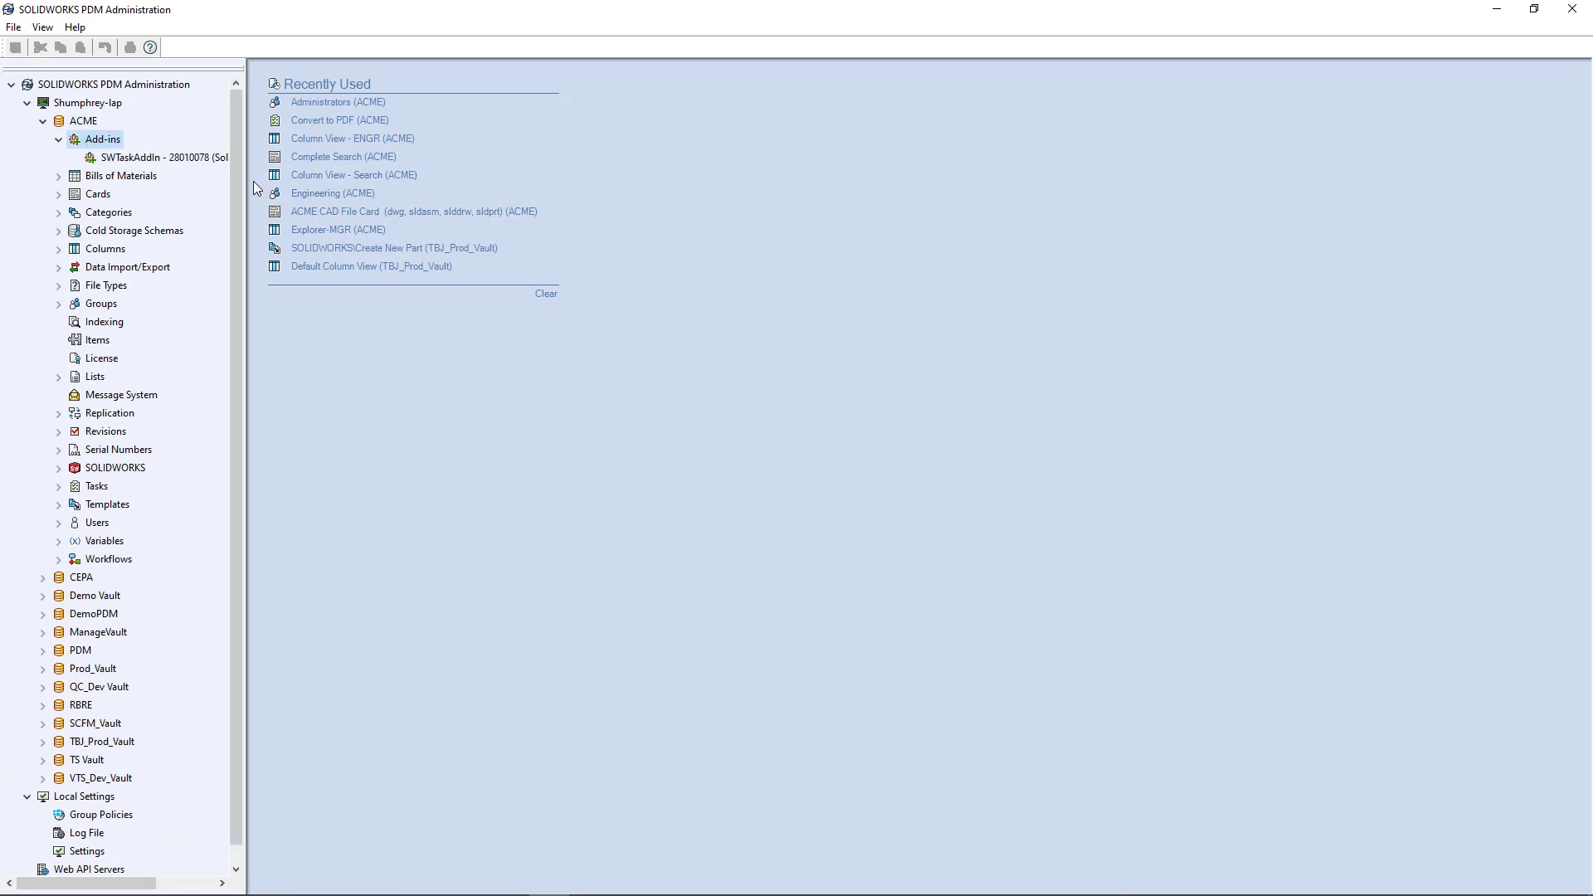
pyautogui.moveTo(247, 184)
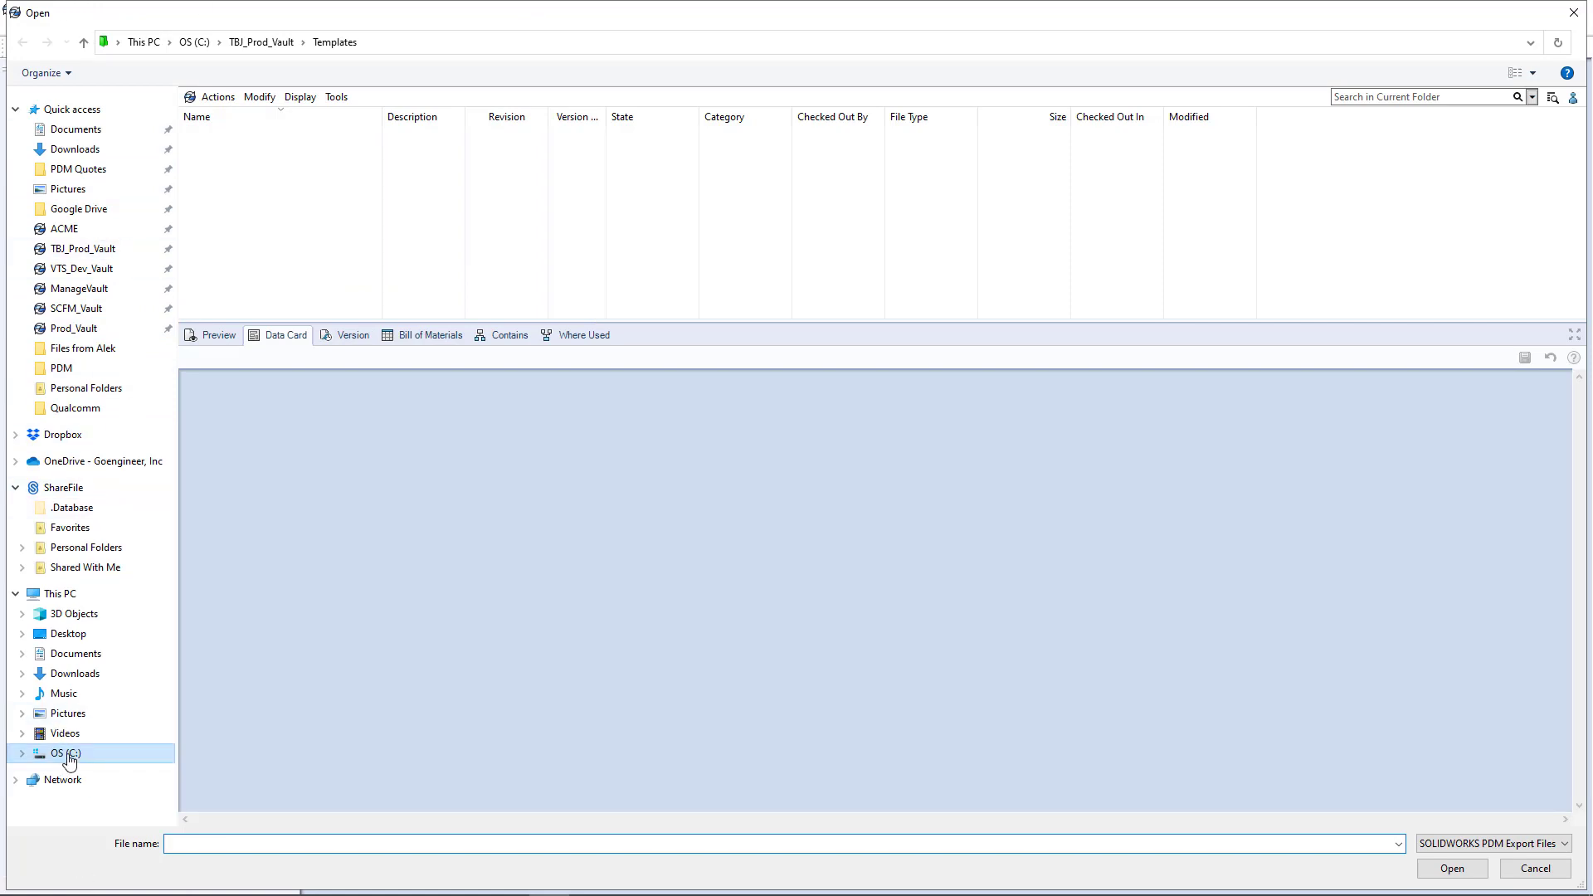
# Step: Browse the Open dialog to C:\Program Files\SOLIDWORKS Corp\SOLIDWORKS PDM
pyautogui.click(63, 776)
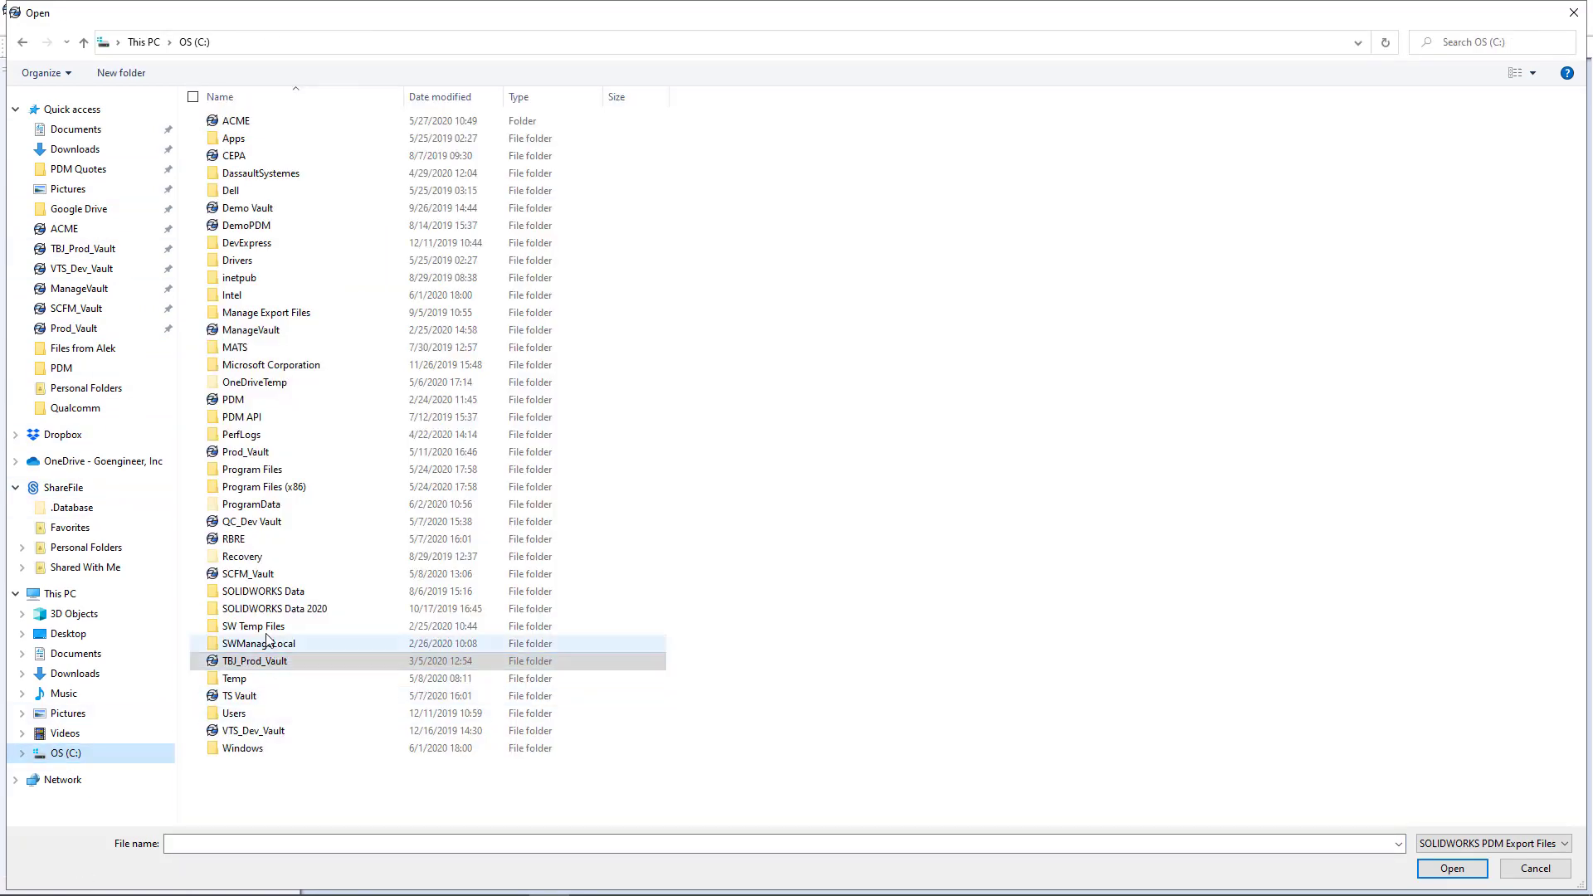
pyautogui.click(252, 469)
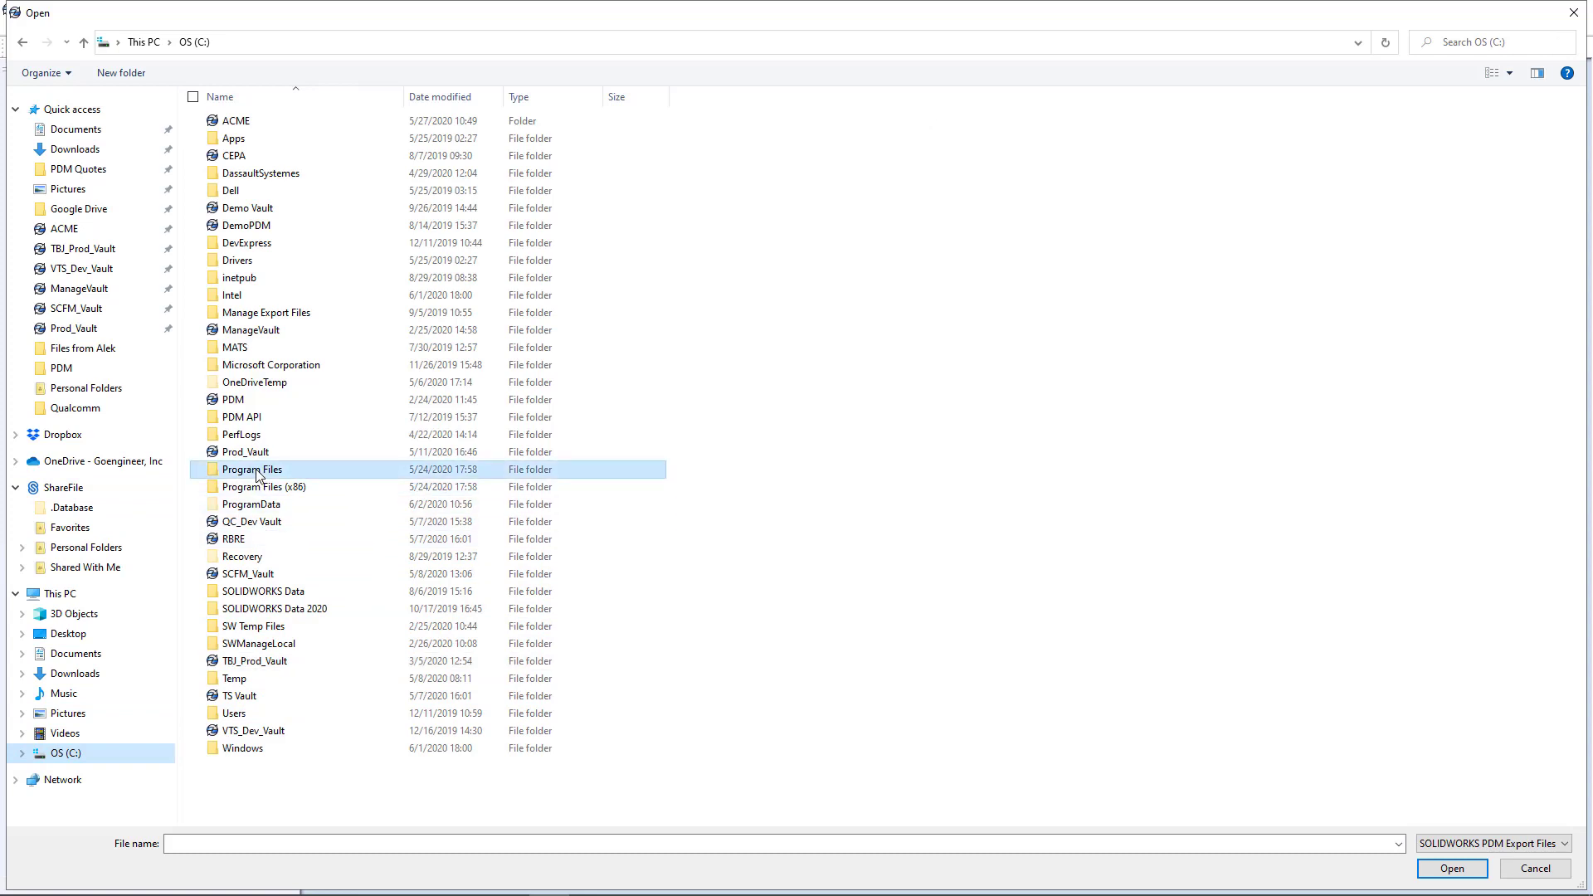
pyautogui.doubleClick(251, 469)
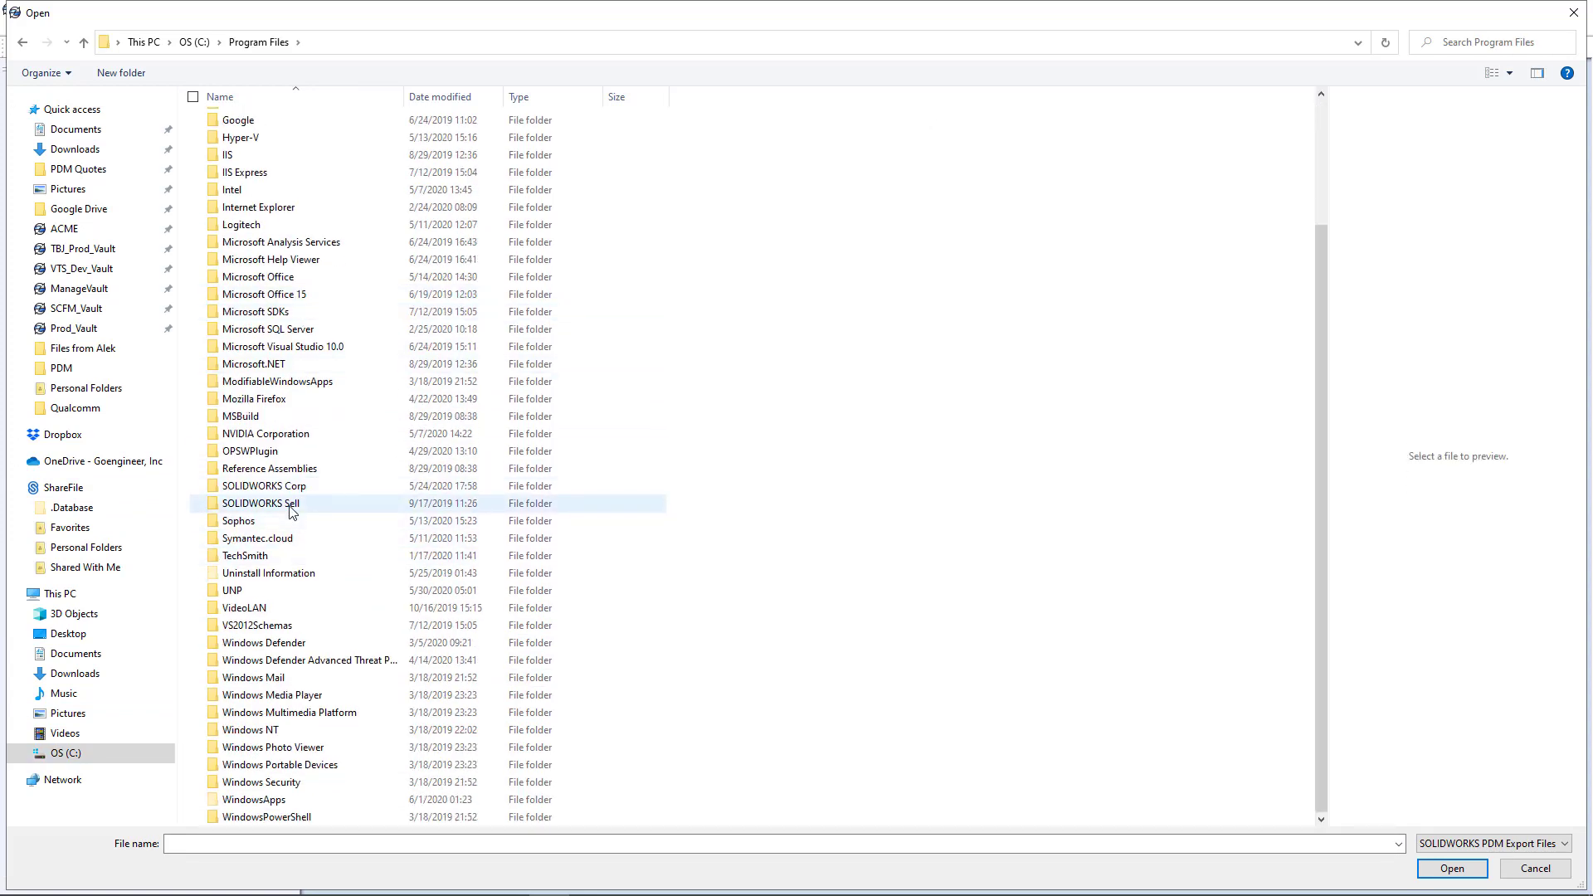
pyautogui.doubleClick(262, 503)
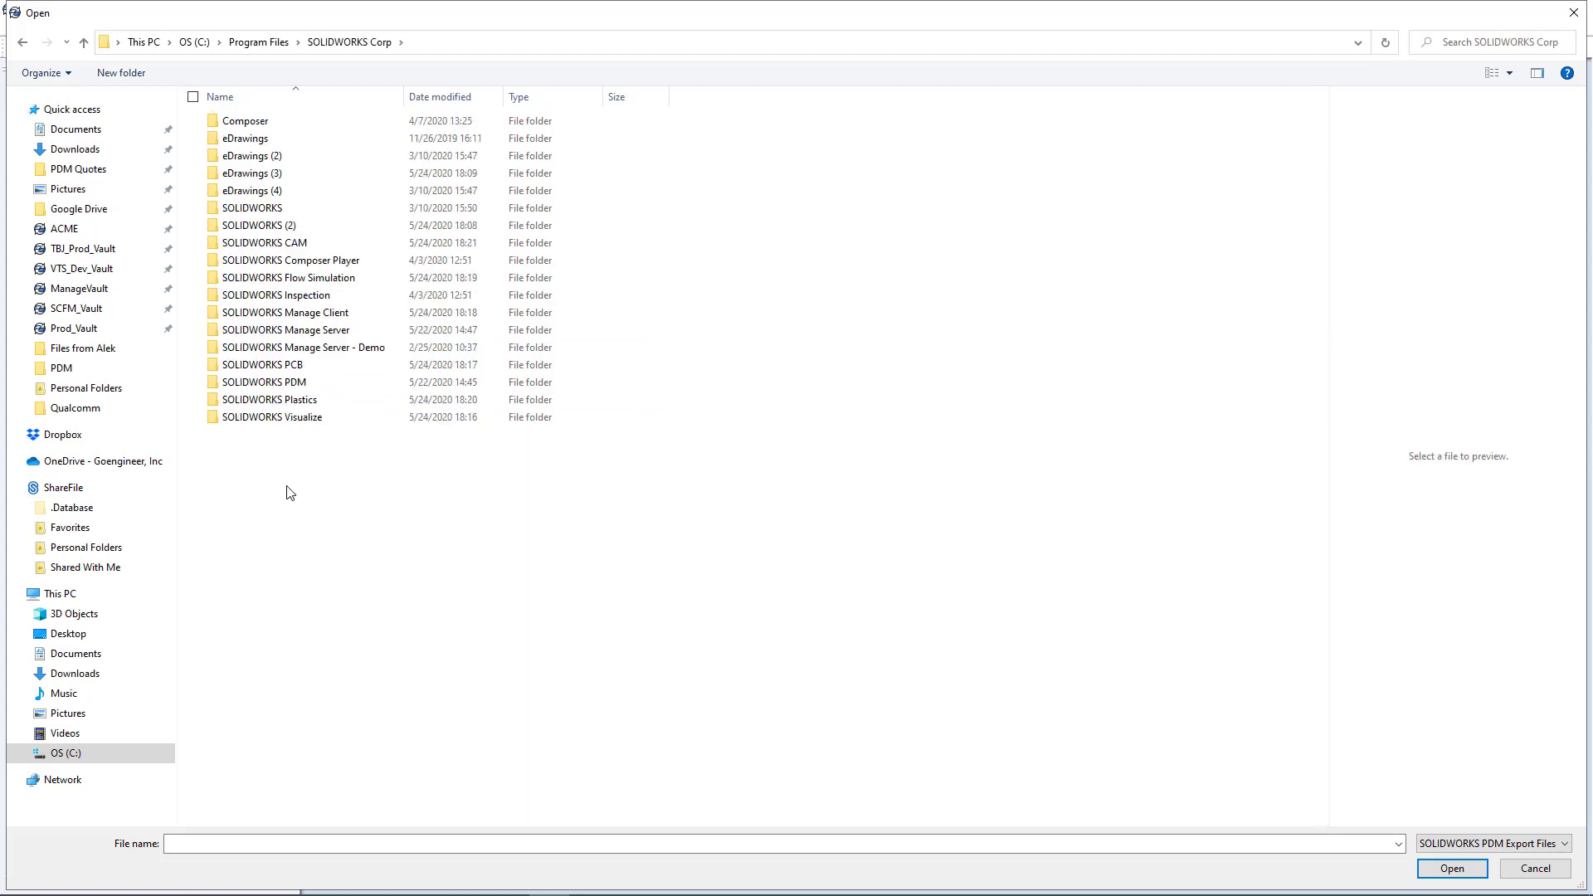
pyautogui.doubleClick(263, 382)
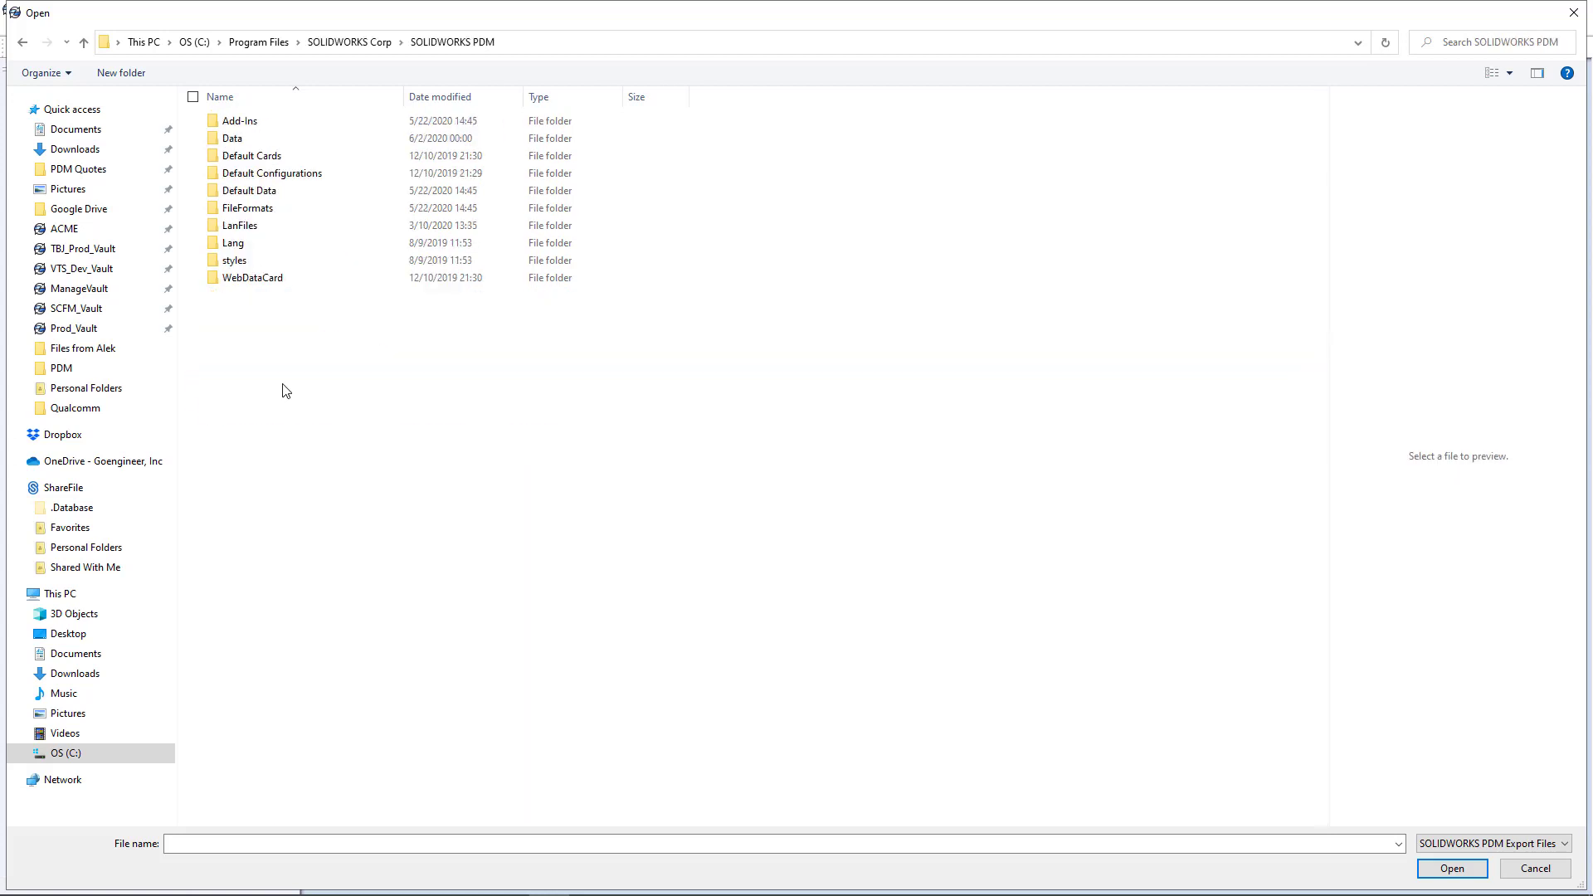
# Step: Select Convert_gb.cex in the Default Data folder and open it for import
pyautogui.click(230, 137)
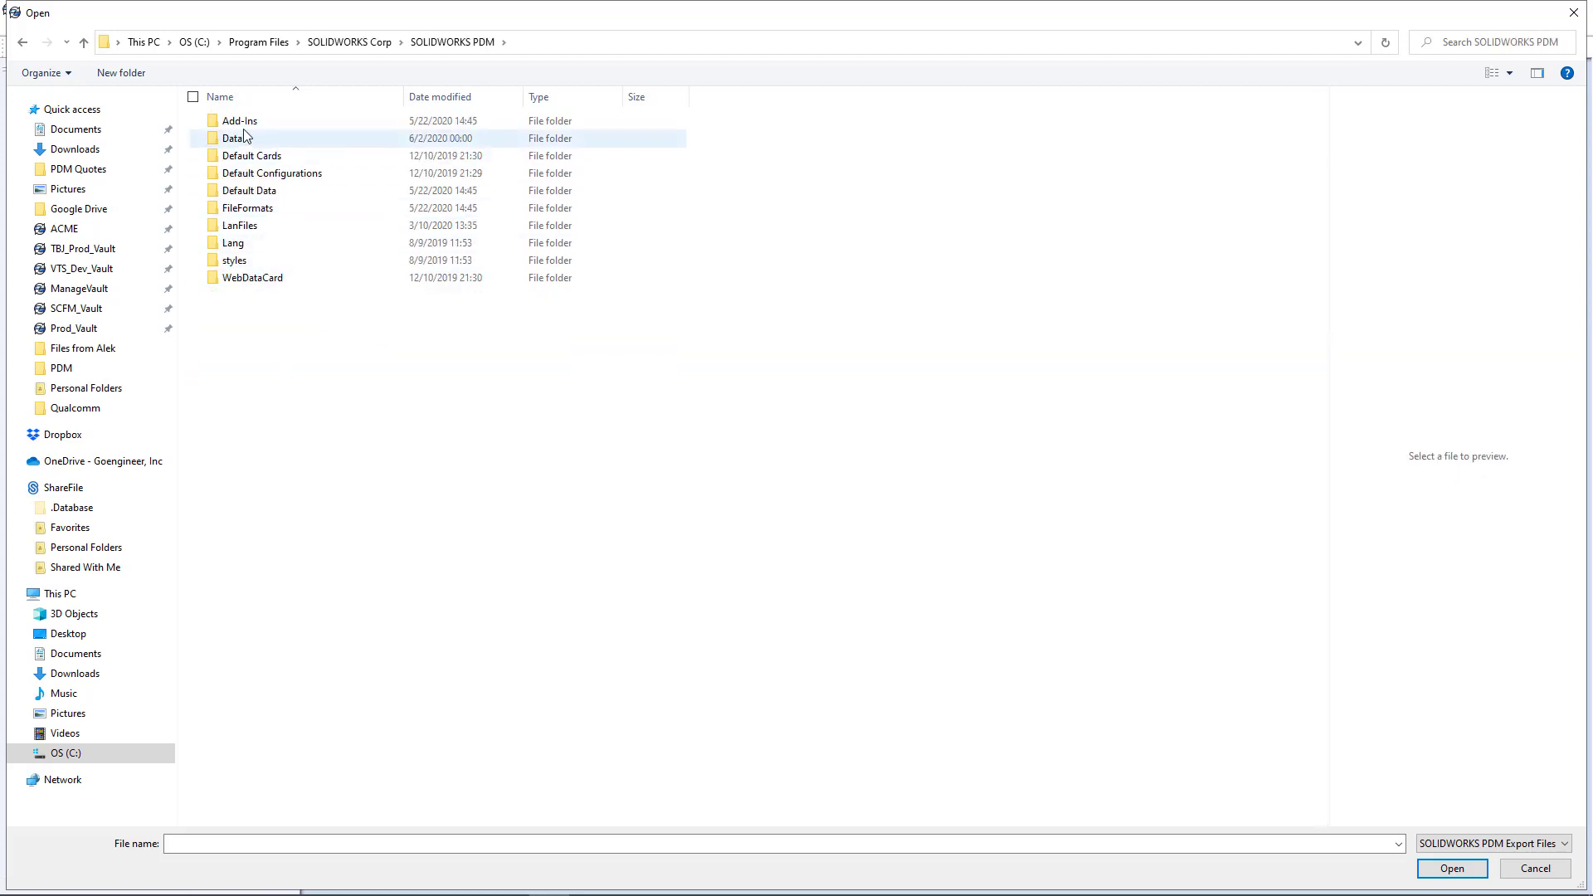
pyautogui.click(249, 190)
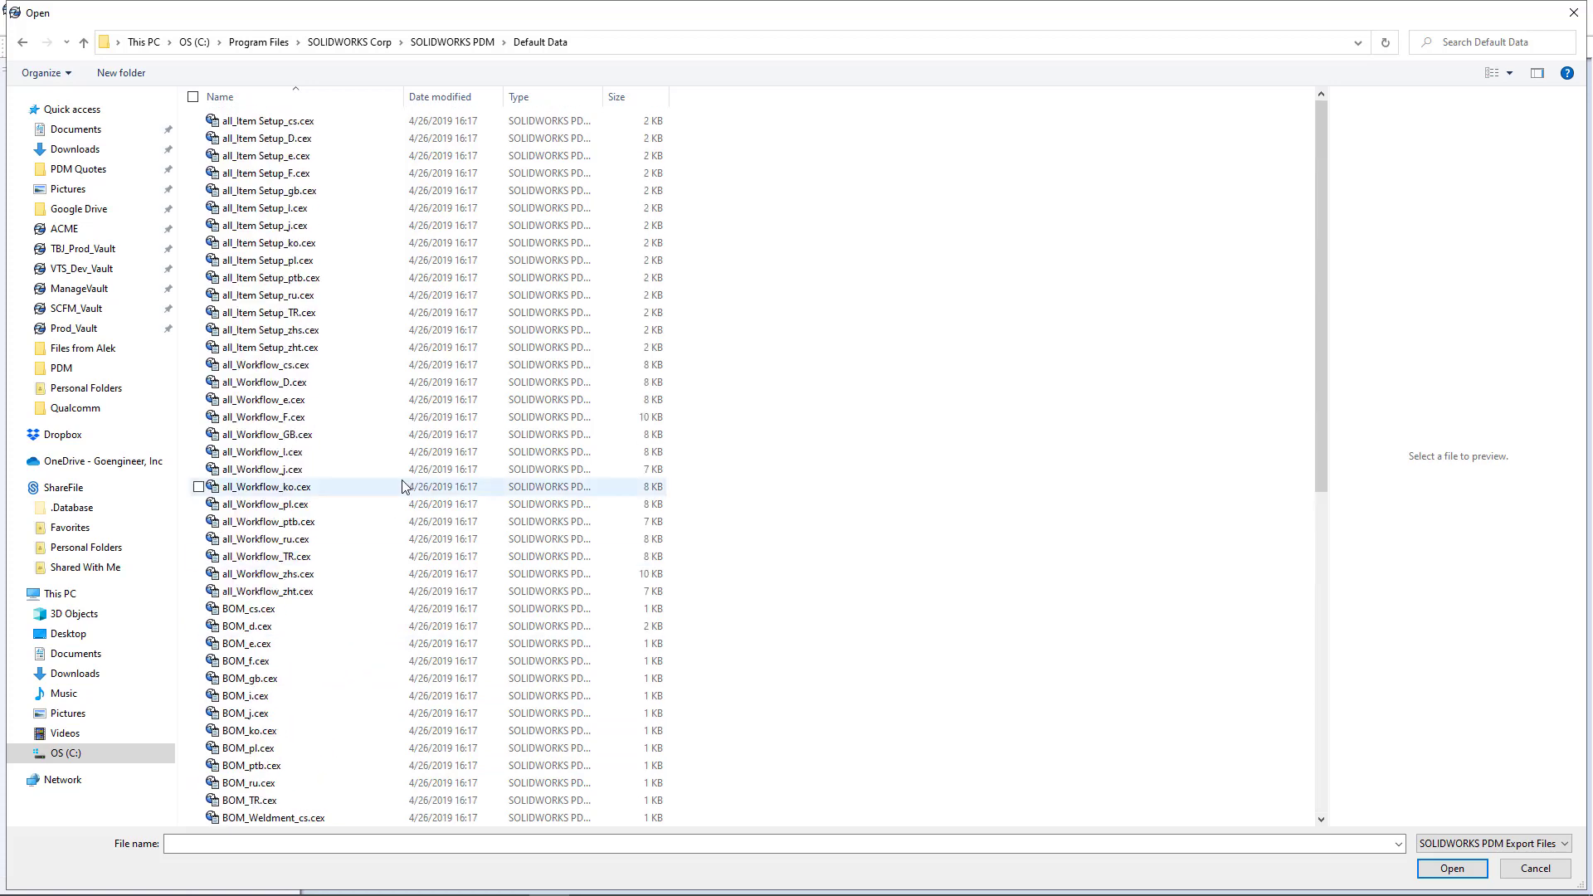
pyautogui.scroll(-3)
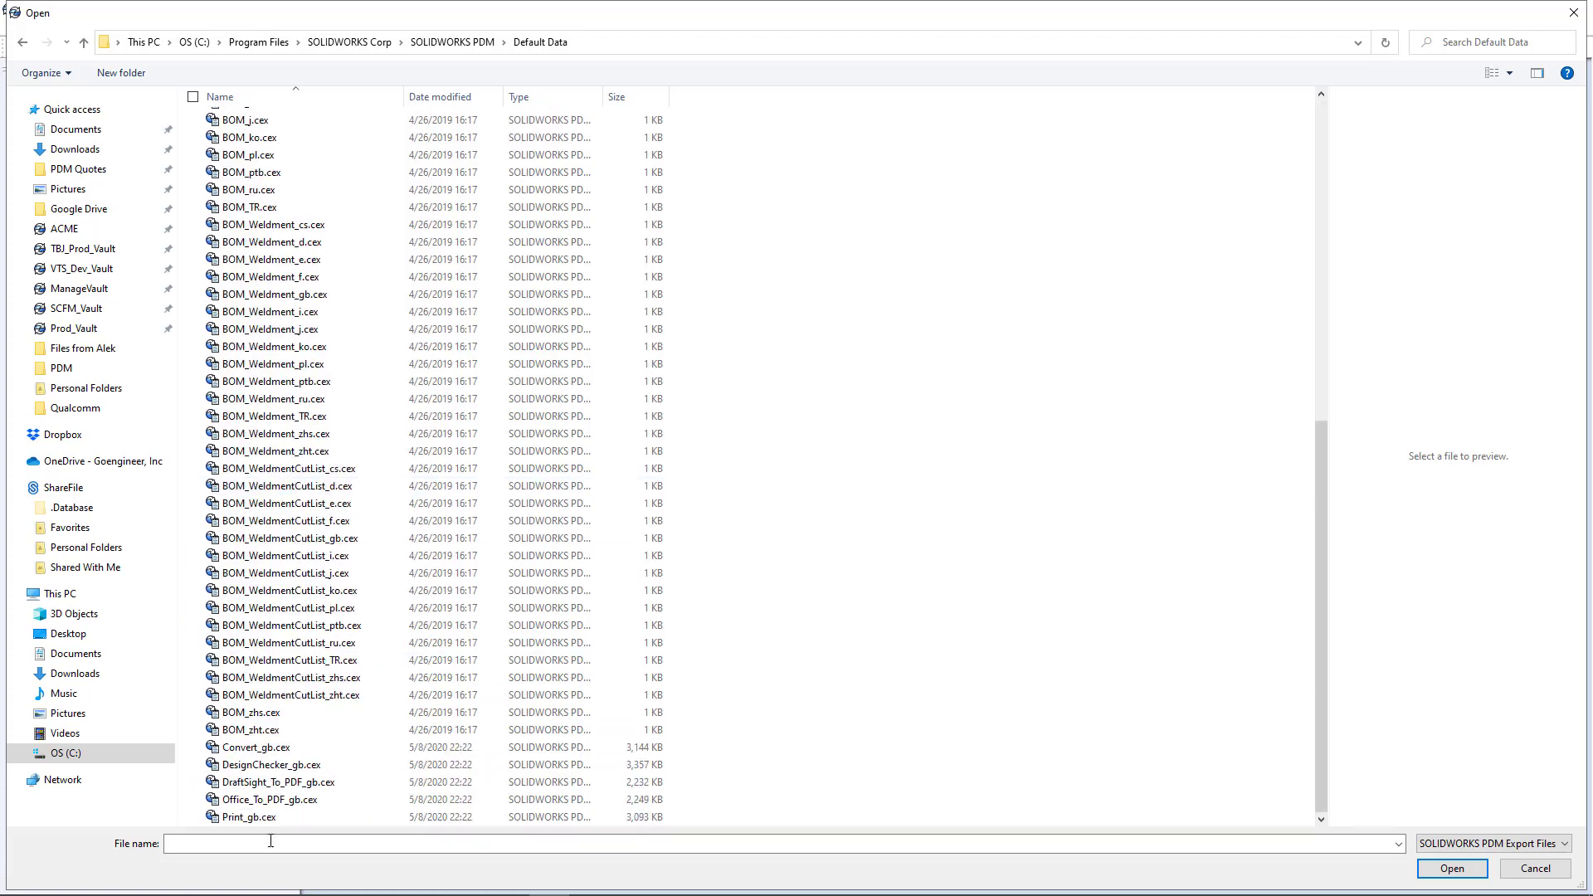
pyautogui.click(256, 747)
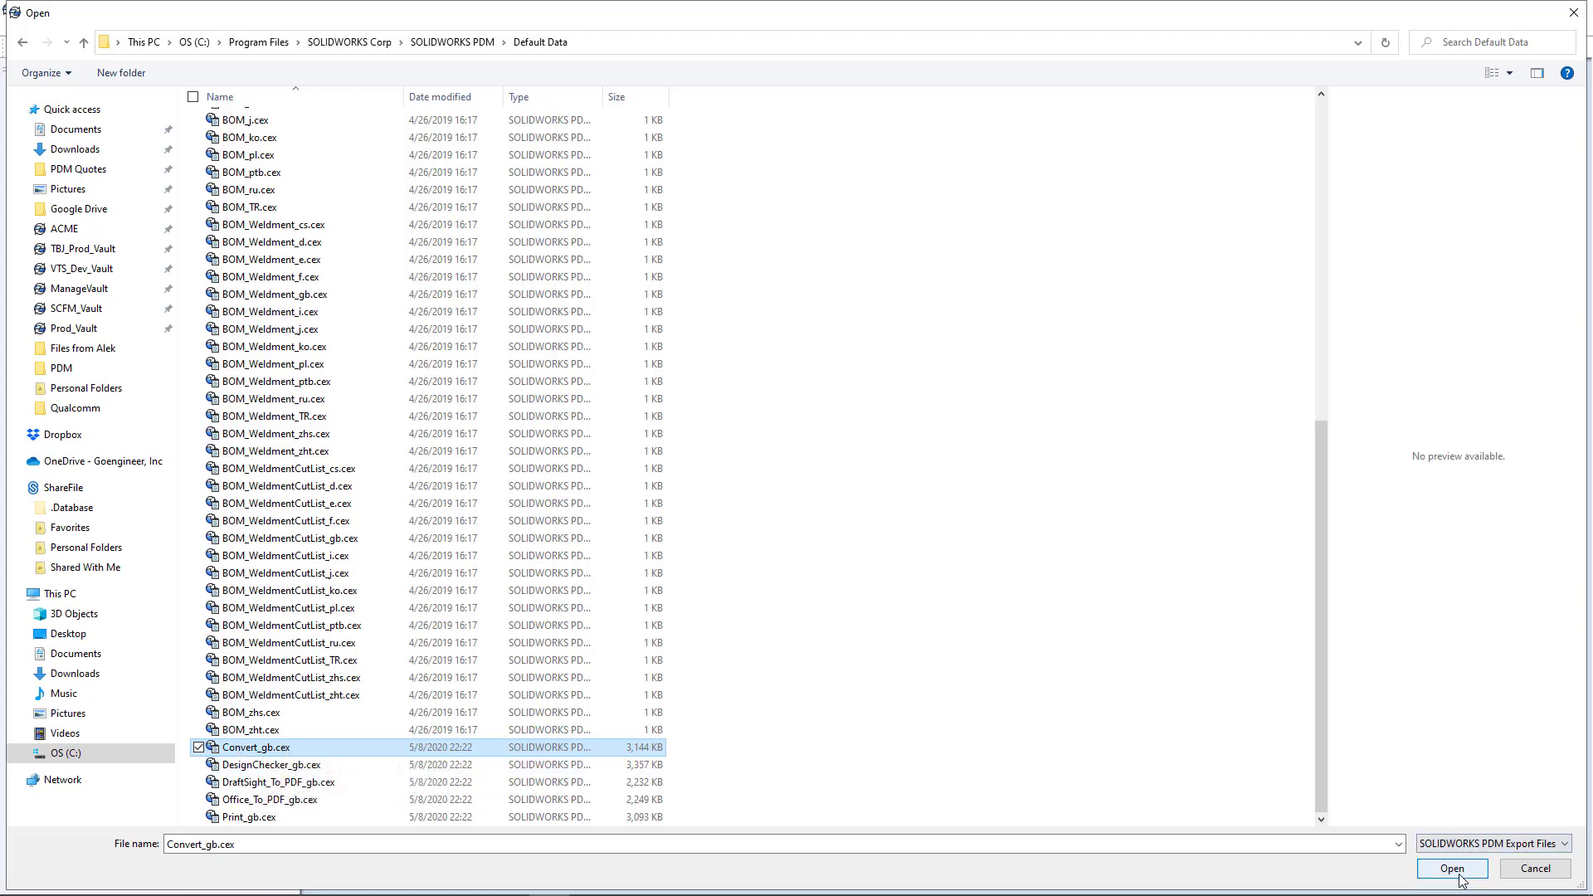
pyautogui.click(1452, 869)
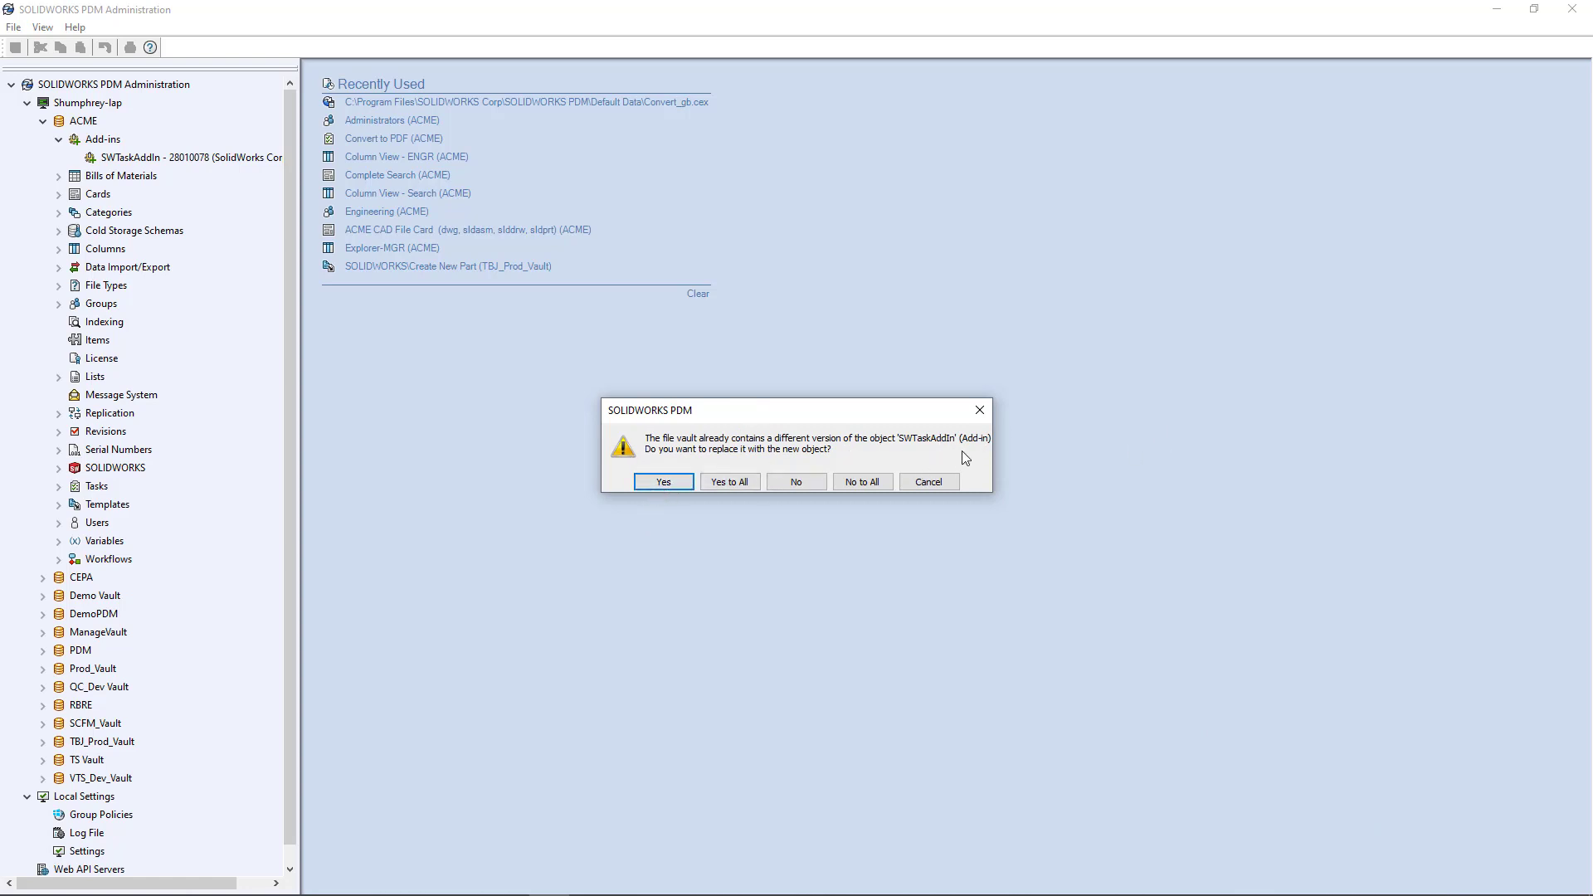
# Step: Replace the existing SWTaskAddIn and Convert task, and dismiss the Import completed notice
pyautogui.click(662, 482)
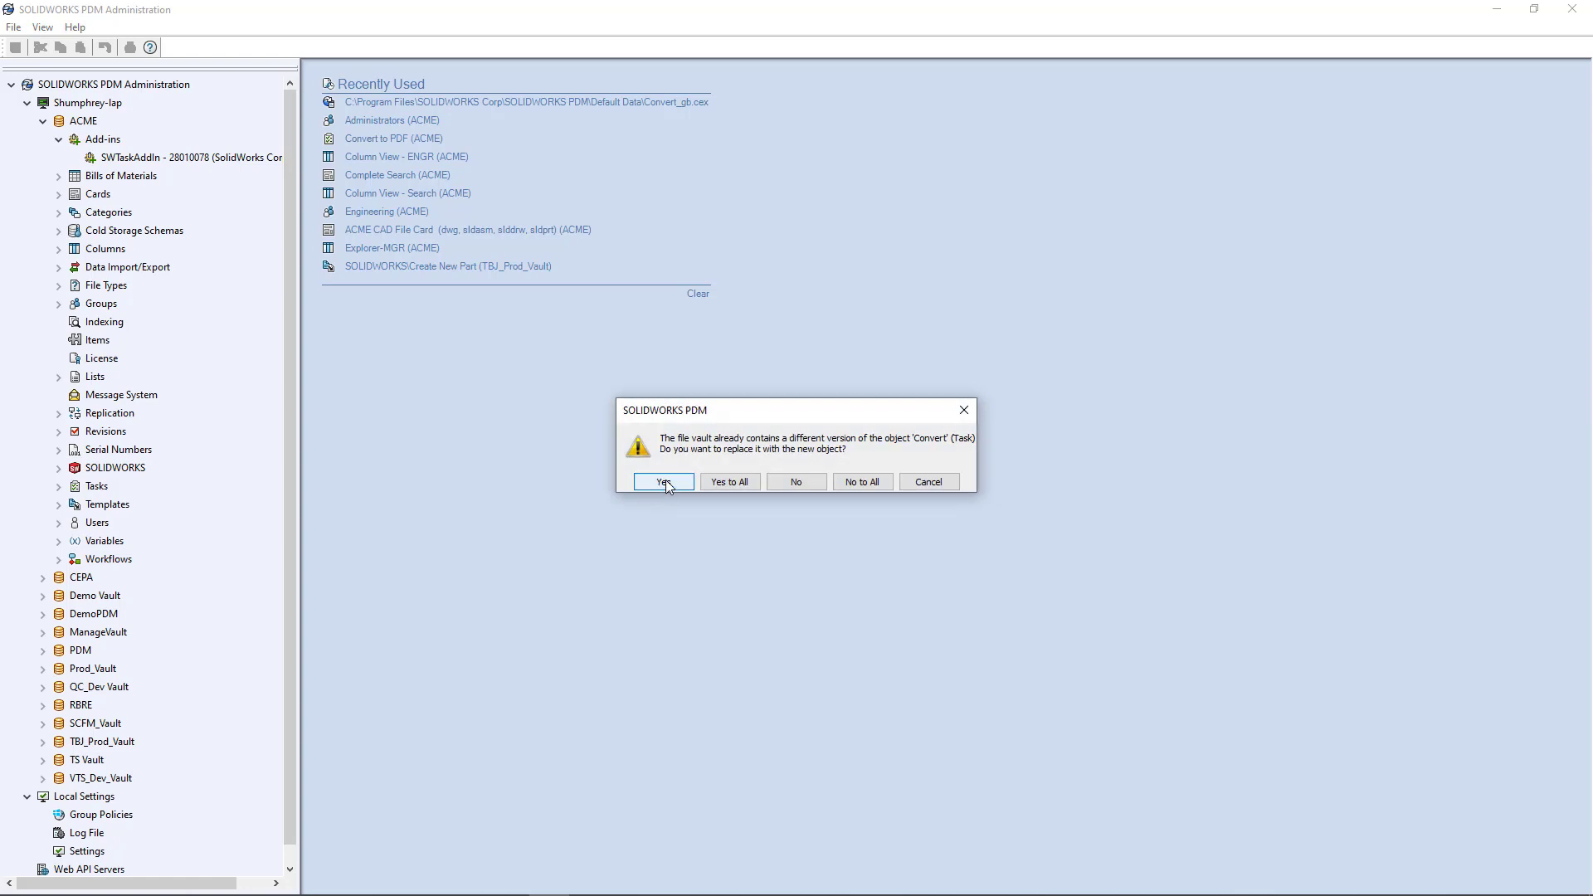
pyautogui.click(663, 482)
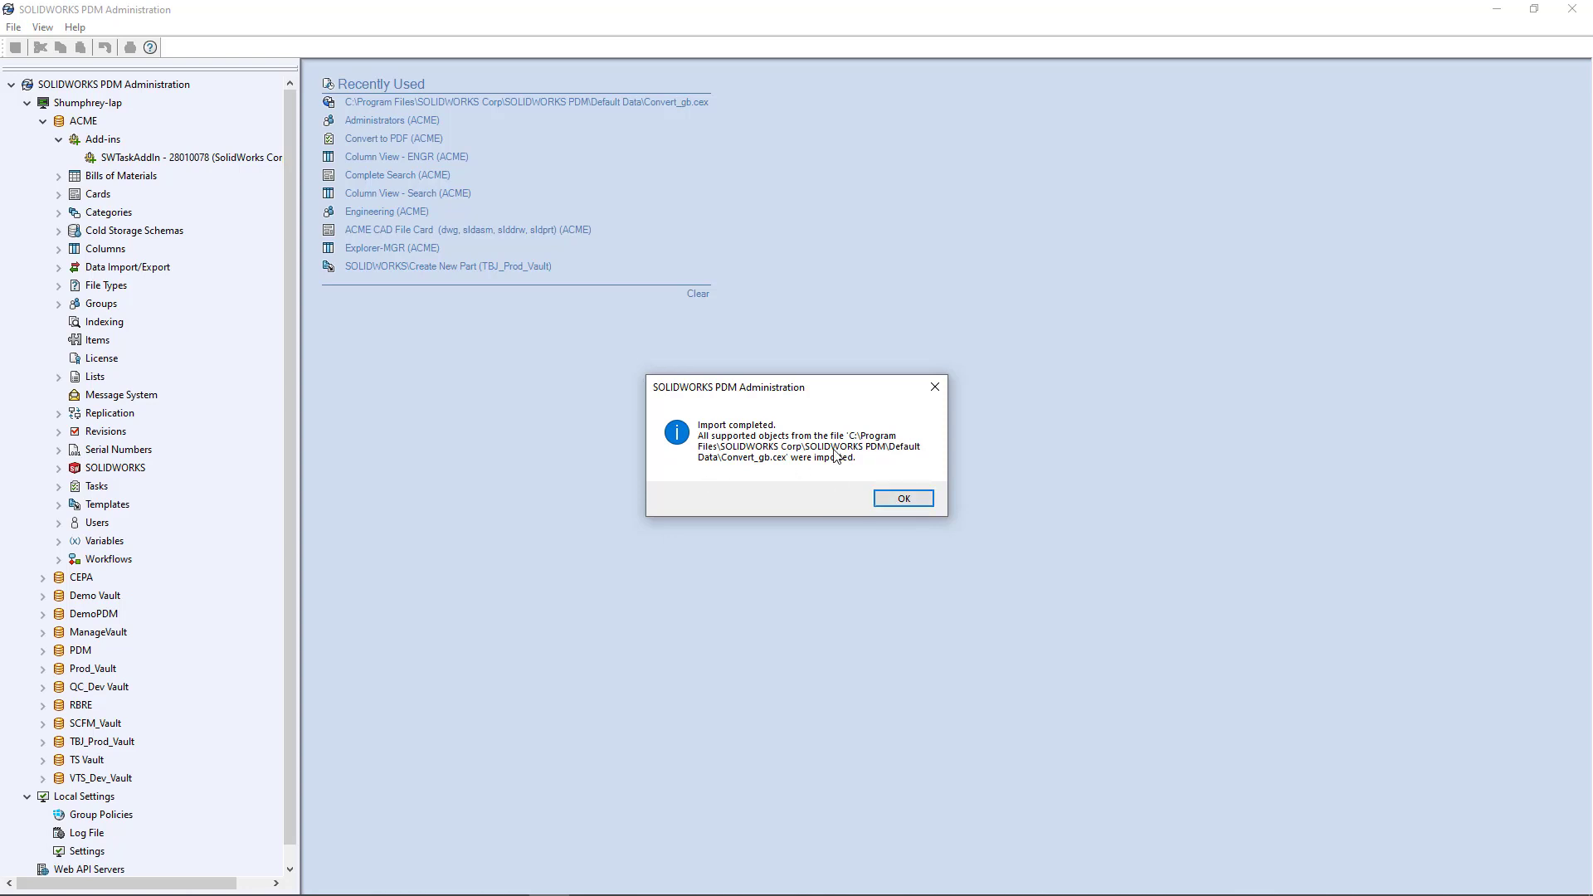
pyautogui.moveTo(941, 518)
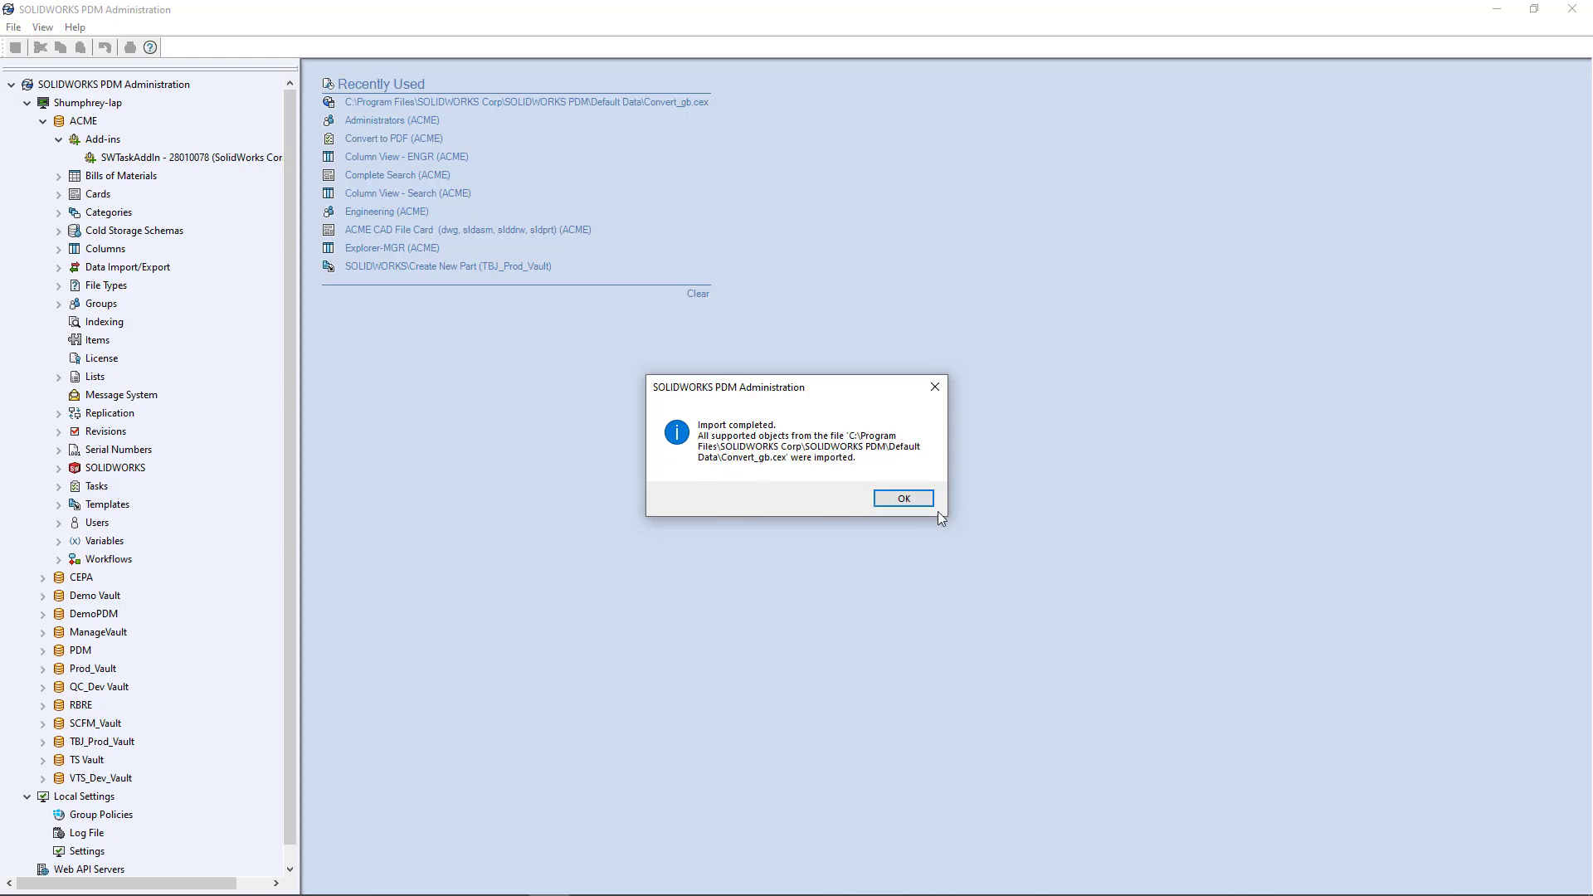
pyautogui.click(903, 497)
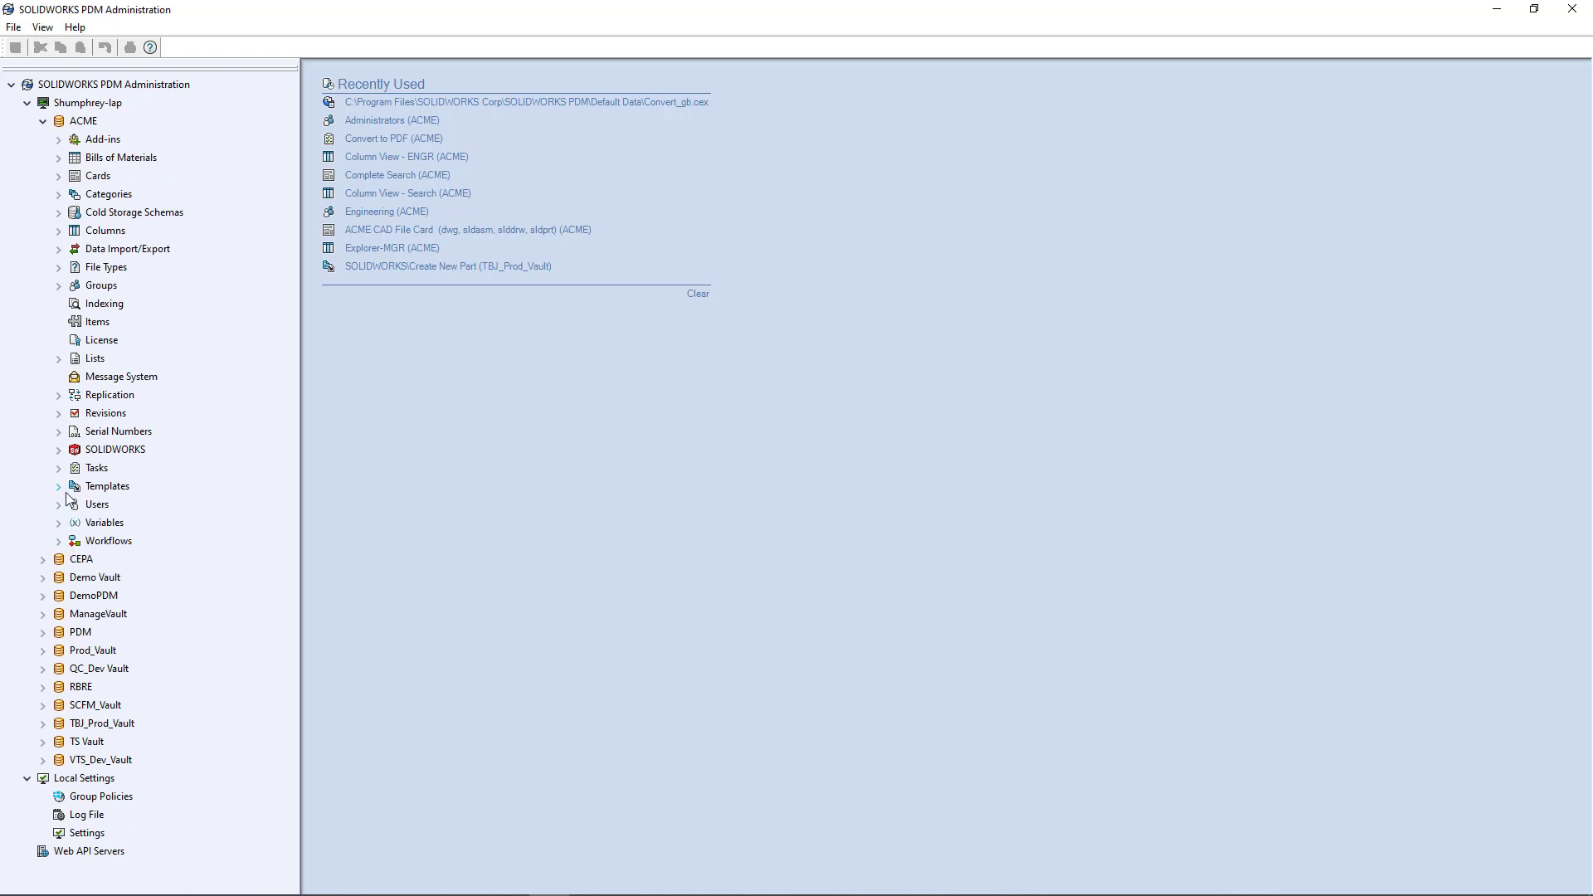
# Step: Expand ACME's Tasks and select the newly imported Convert task
pyautogui.click(58, 467)
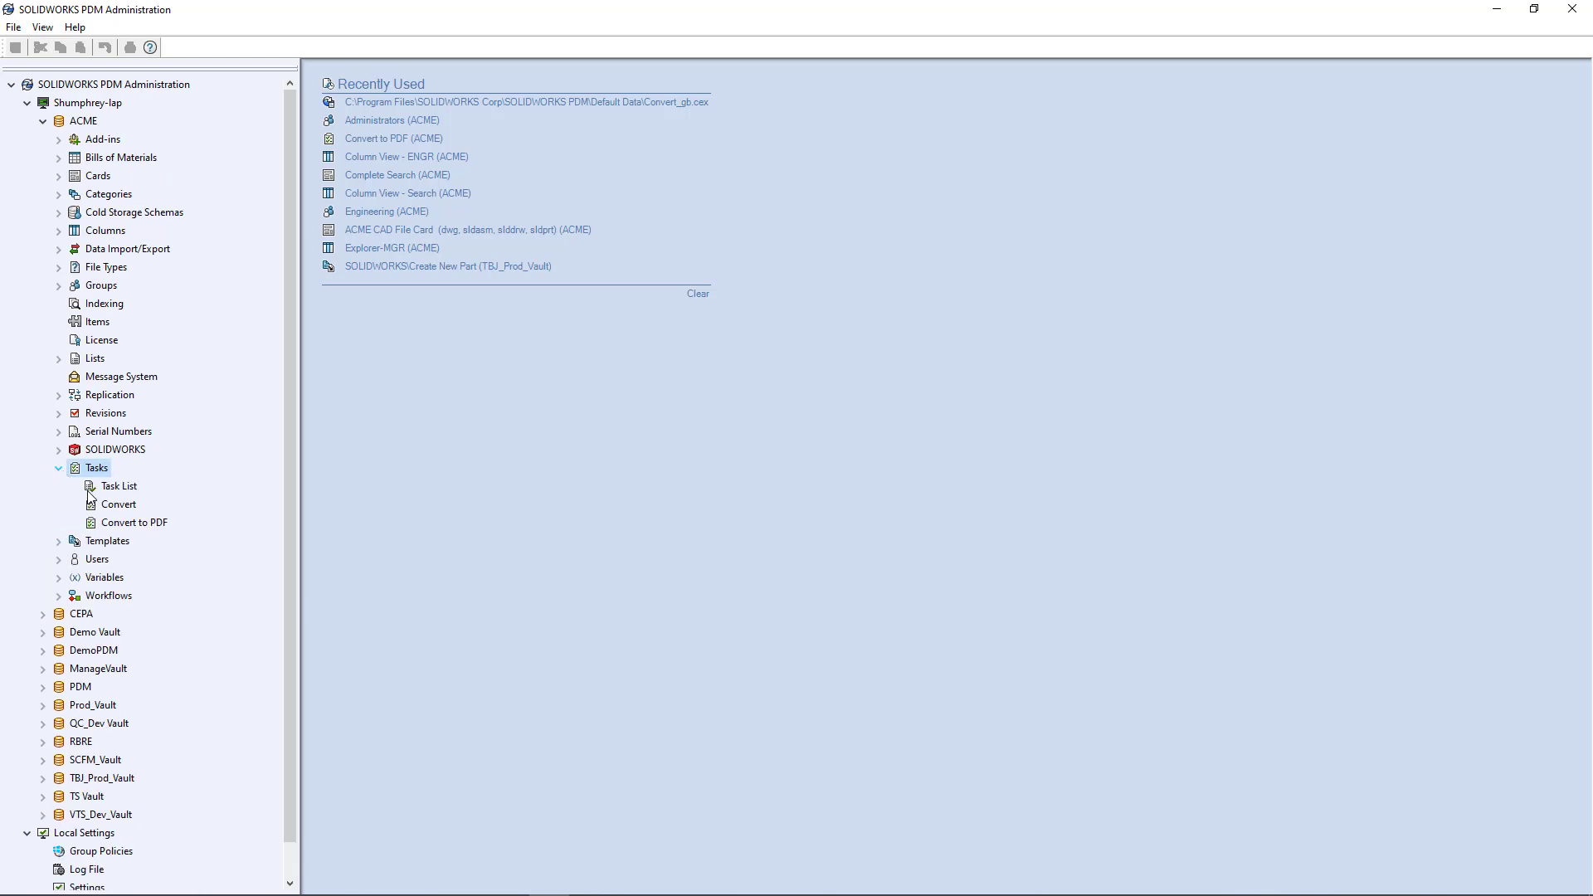
pyautogui.click(119, 504)
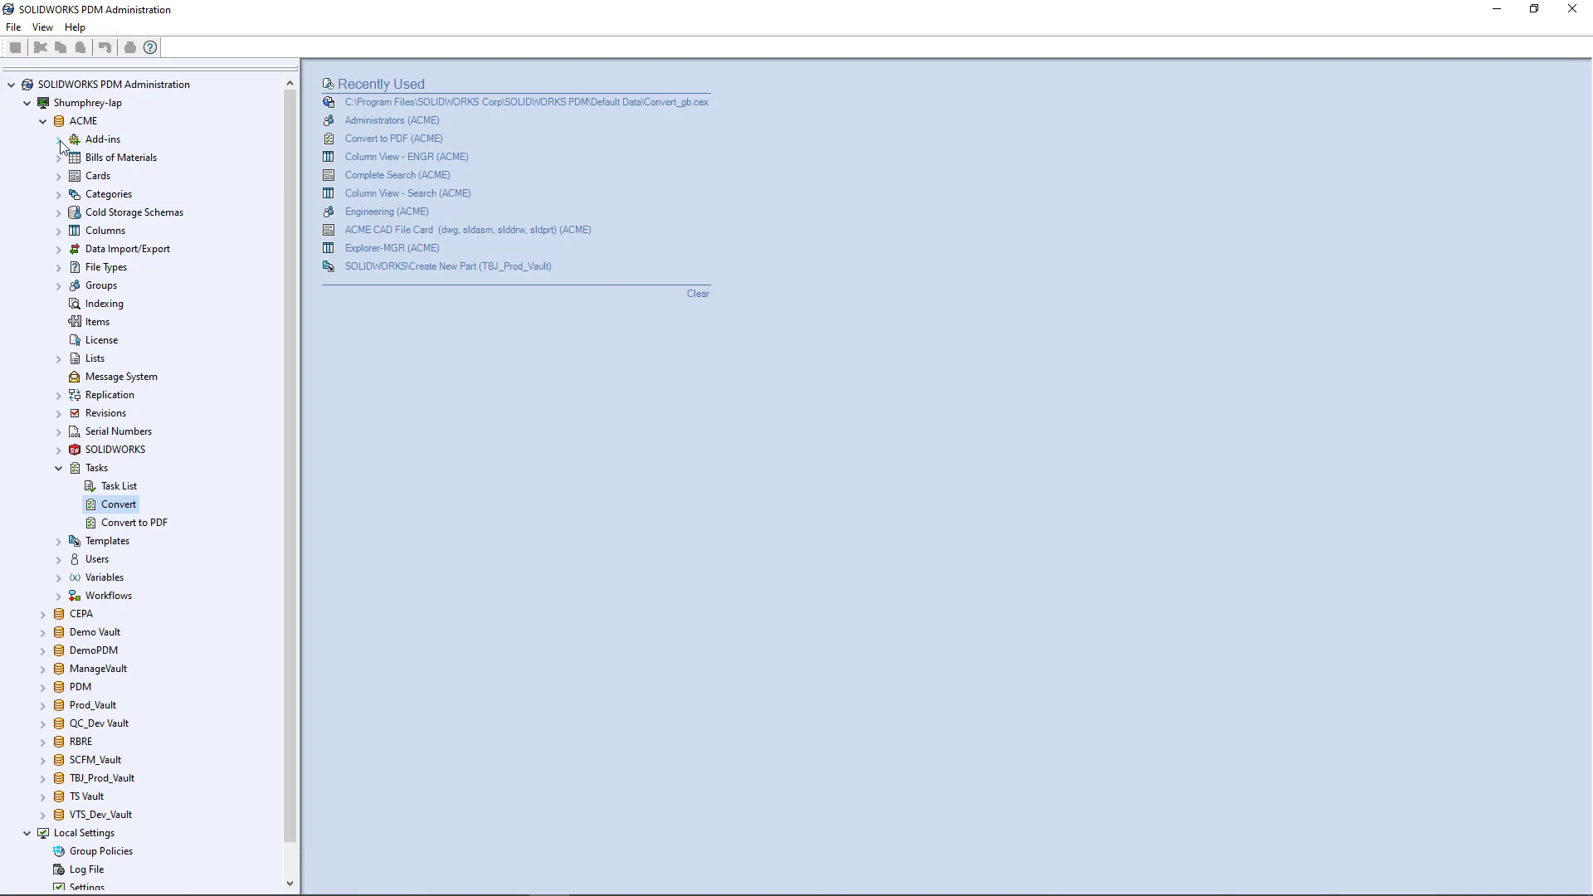
pyautogui.click(58, 284)
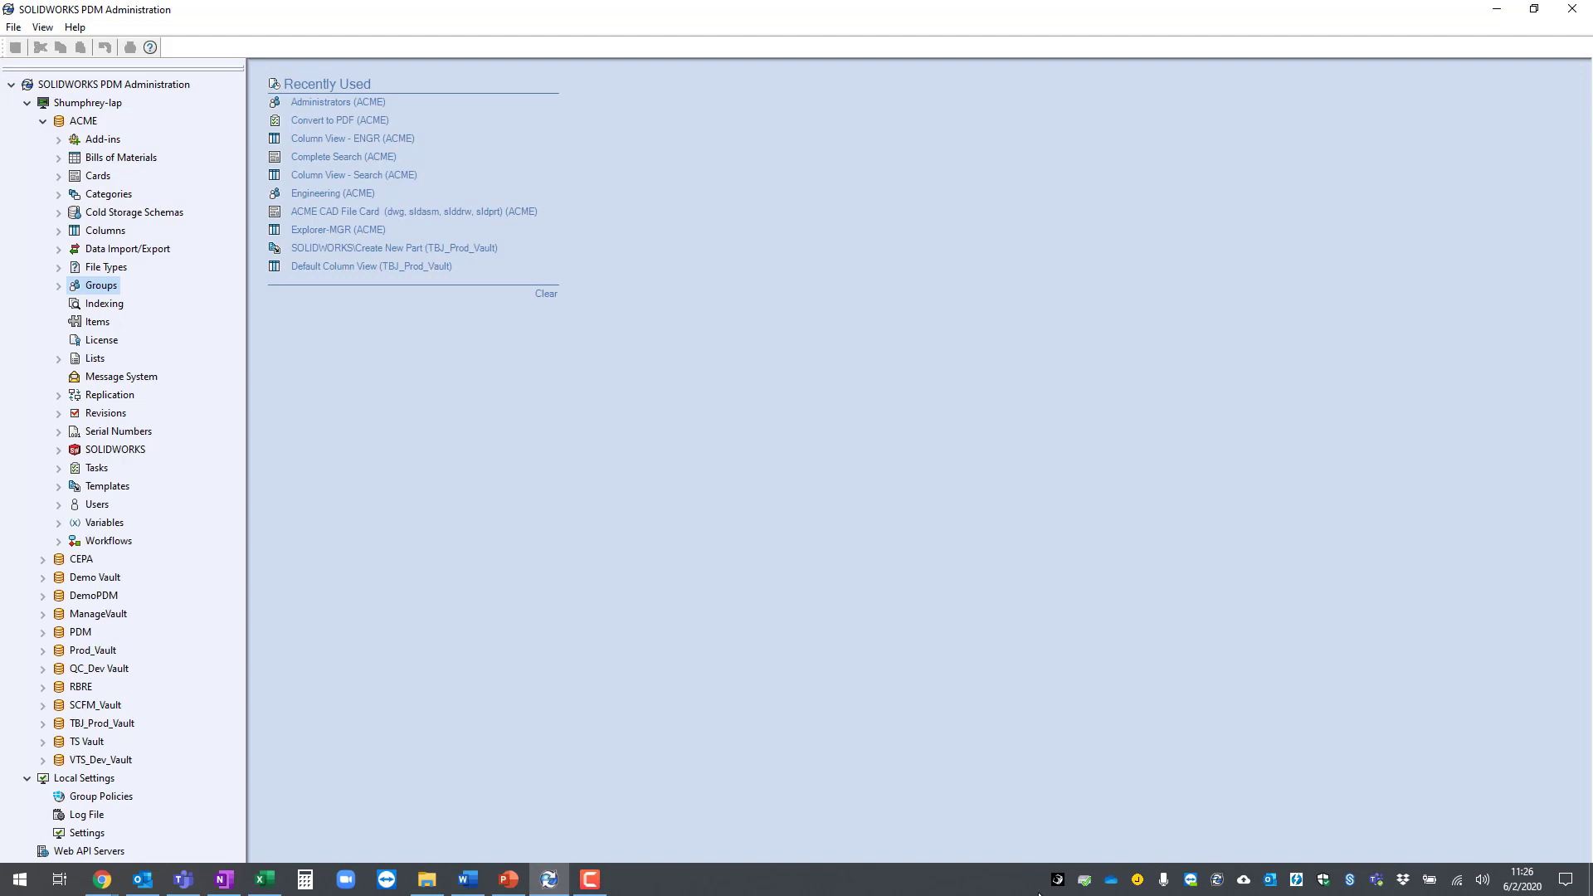
pyautogui.moveTo(1217, 877)
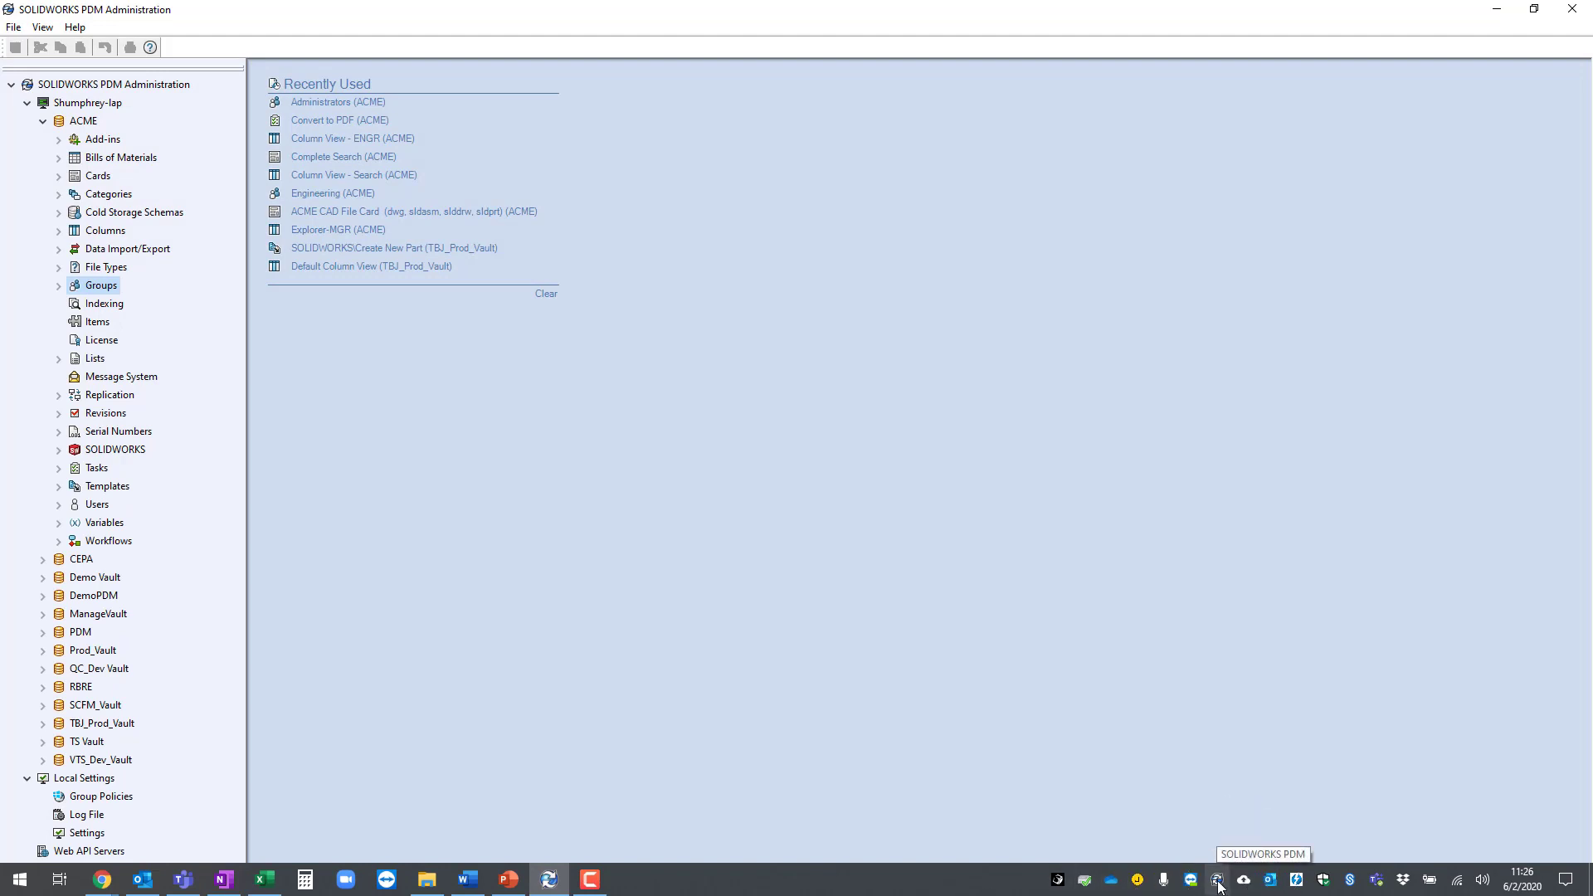
pyautogui.moveTo(1218, 882)
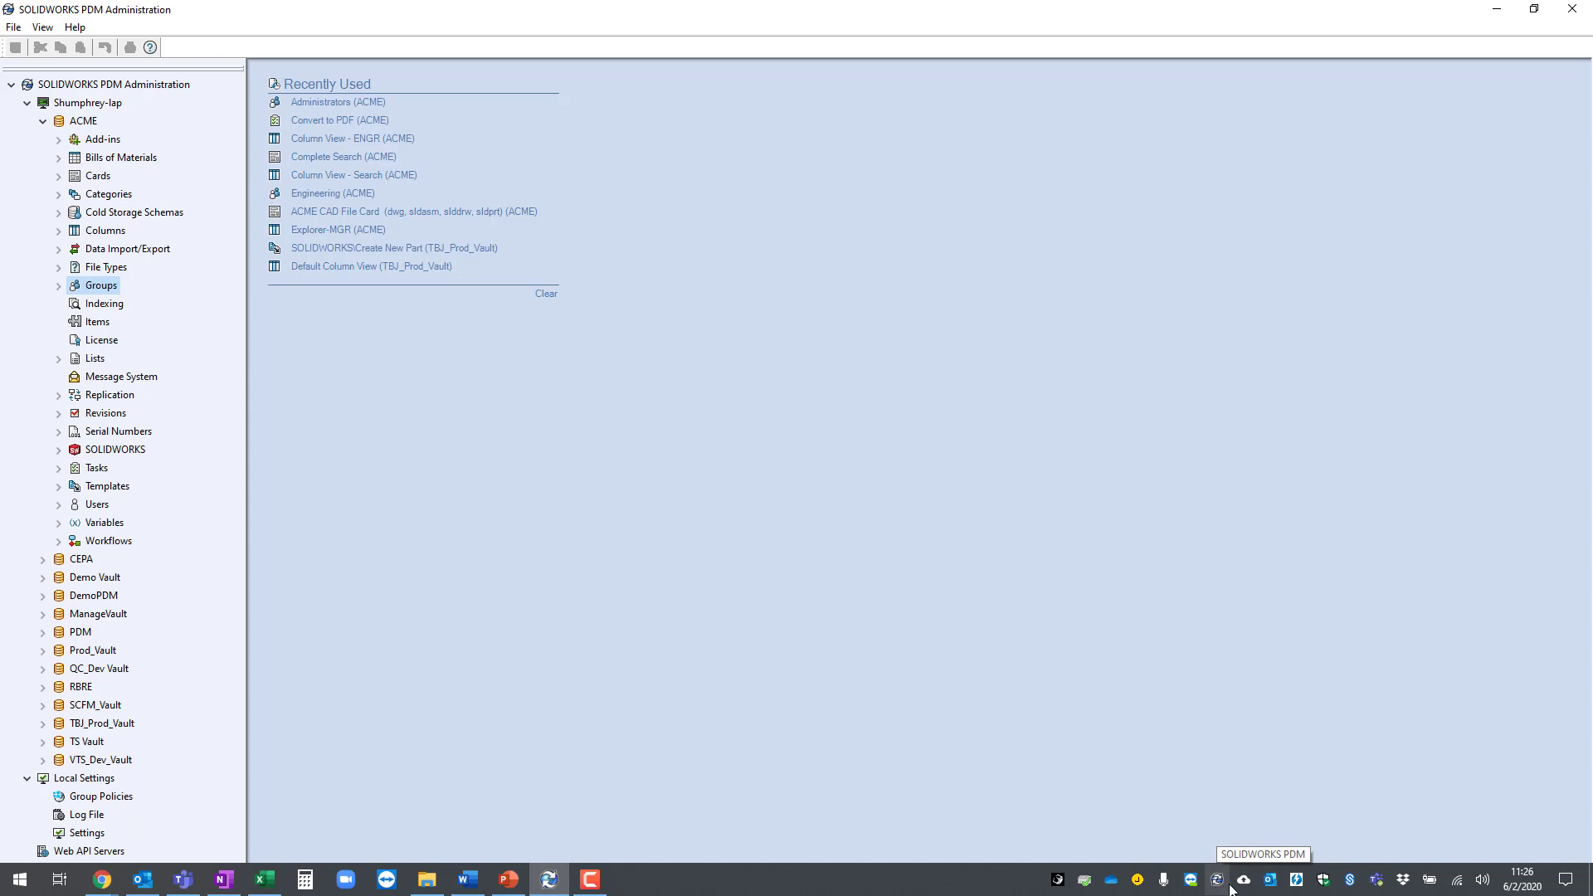
pyautogui.moveTo(1218, 879)
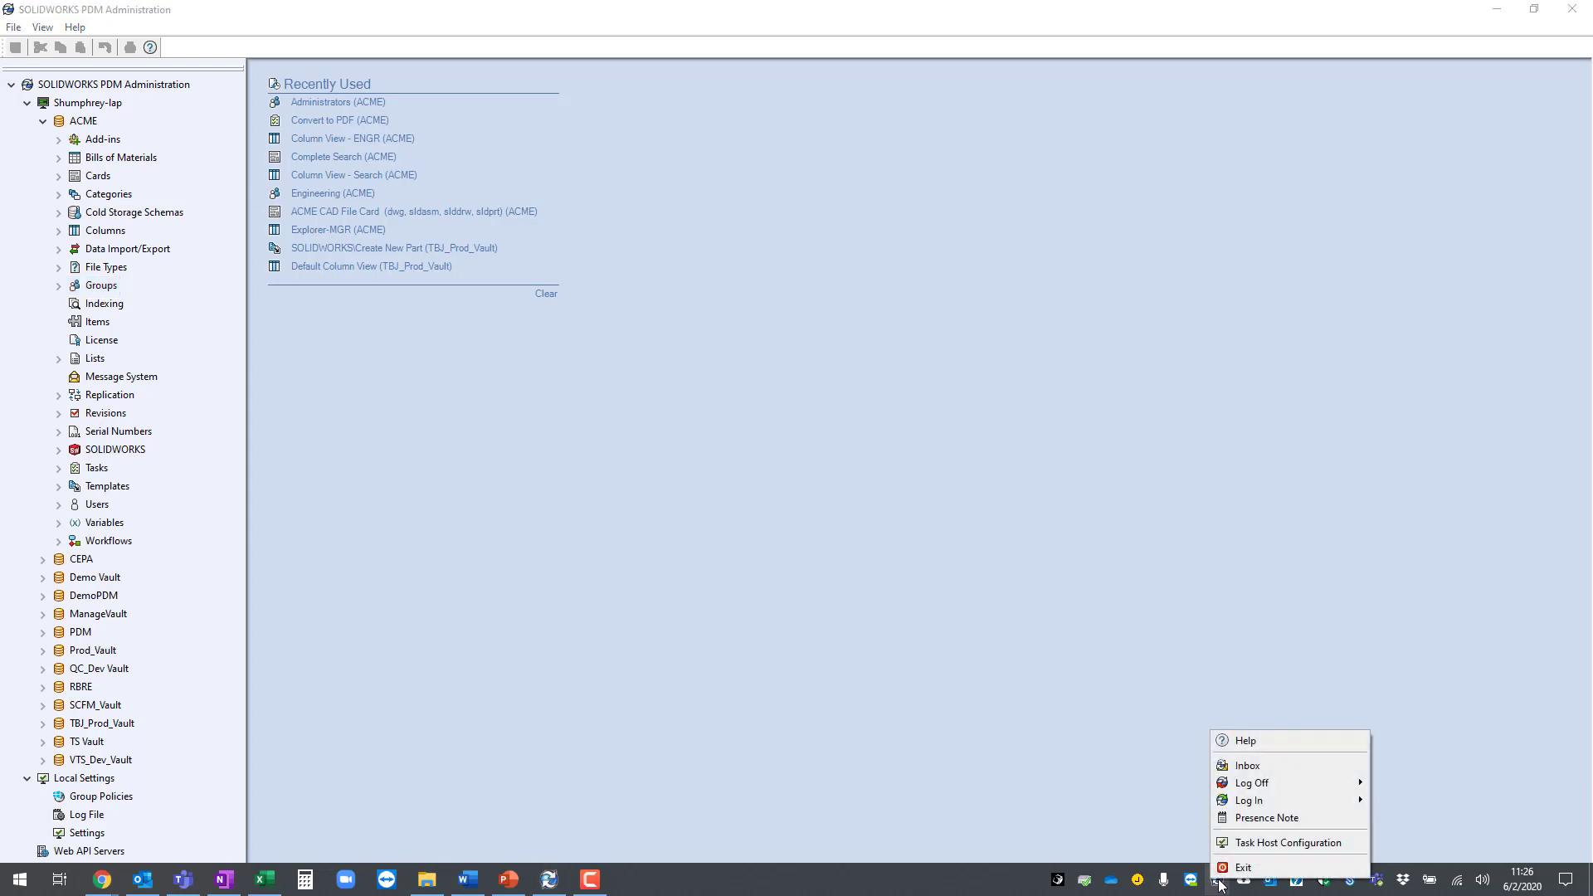
pyautogui.moveTo(1294, 842)
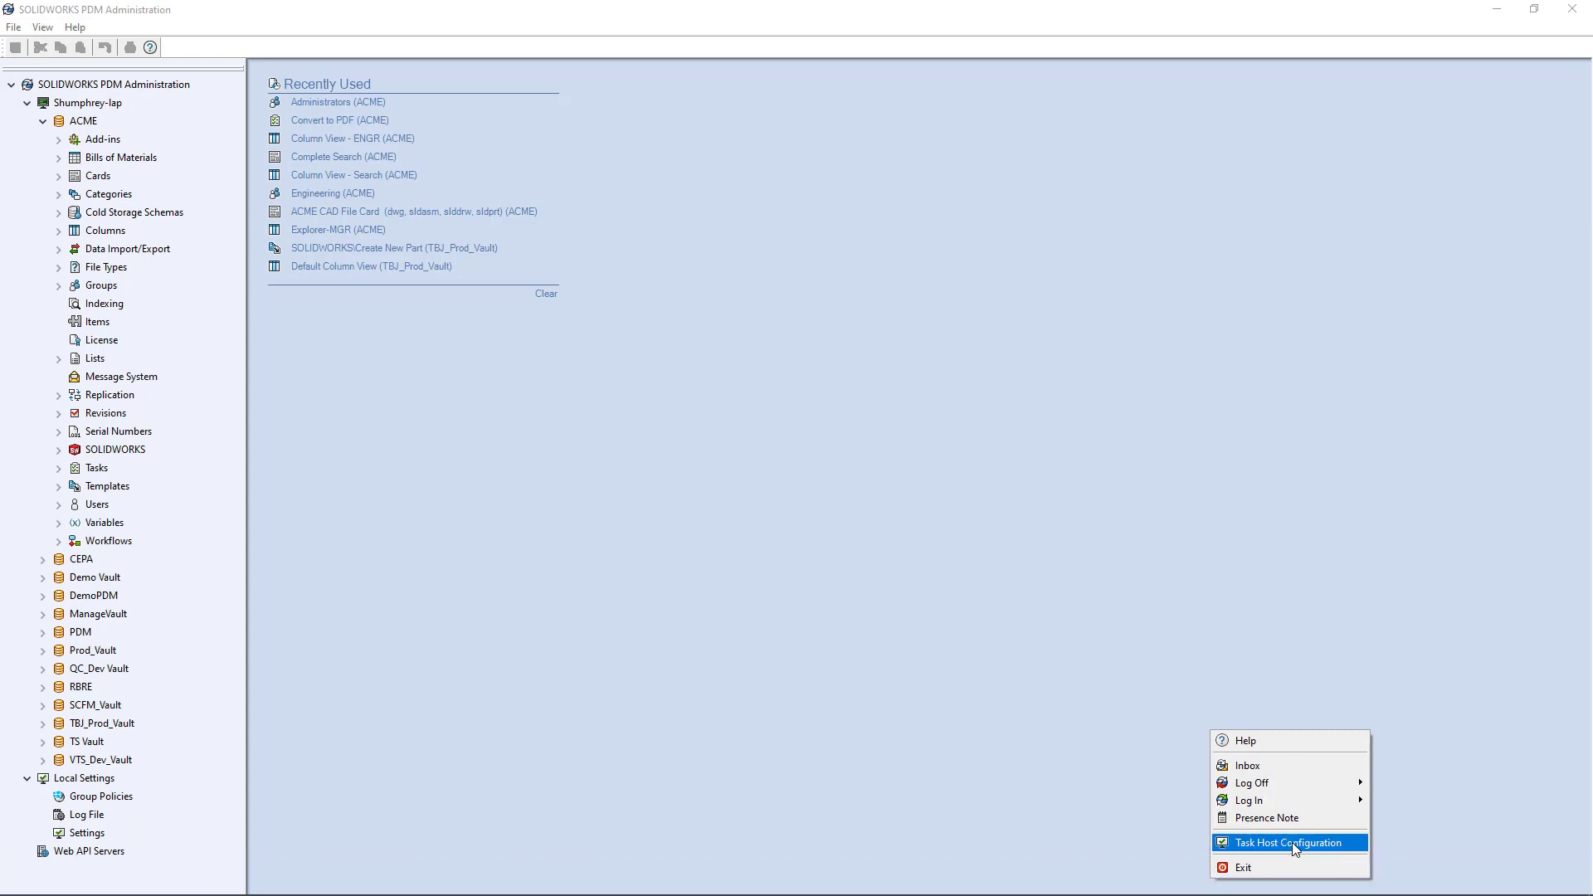
# Step: Open Task Host Configuration and try vaults in the File Vault list: ACME, none, another vault
pyautogui.click(1285, 842)
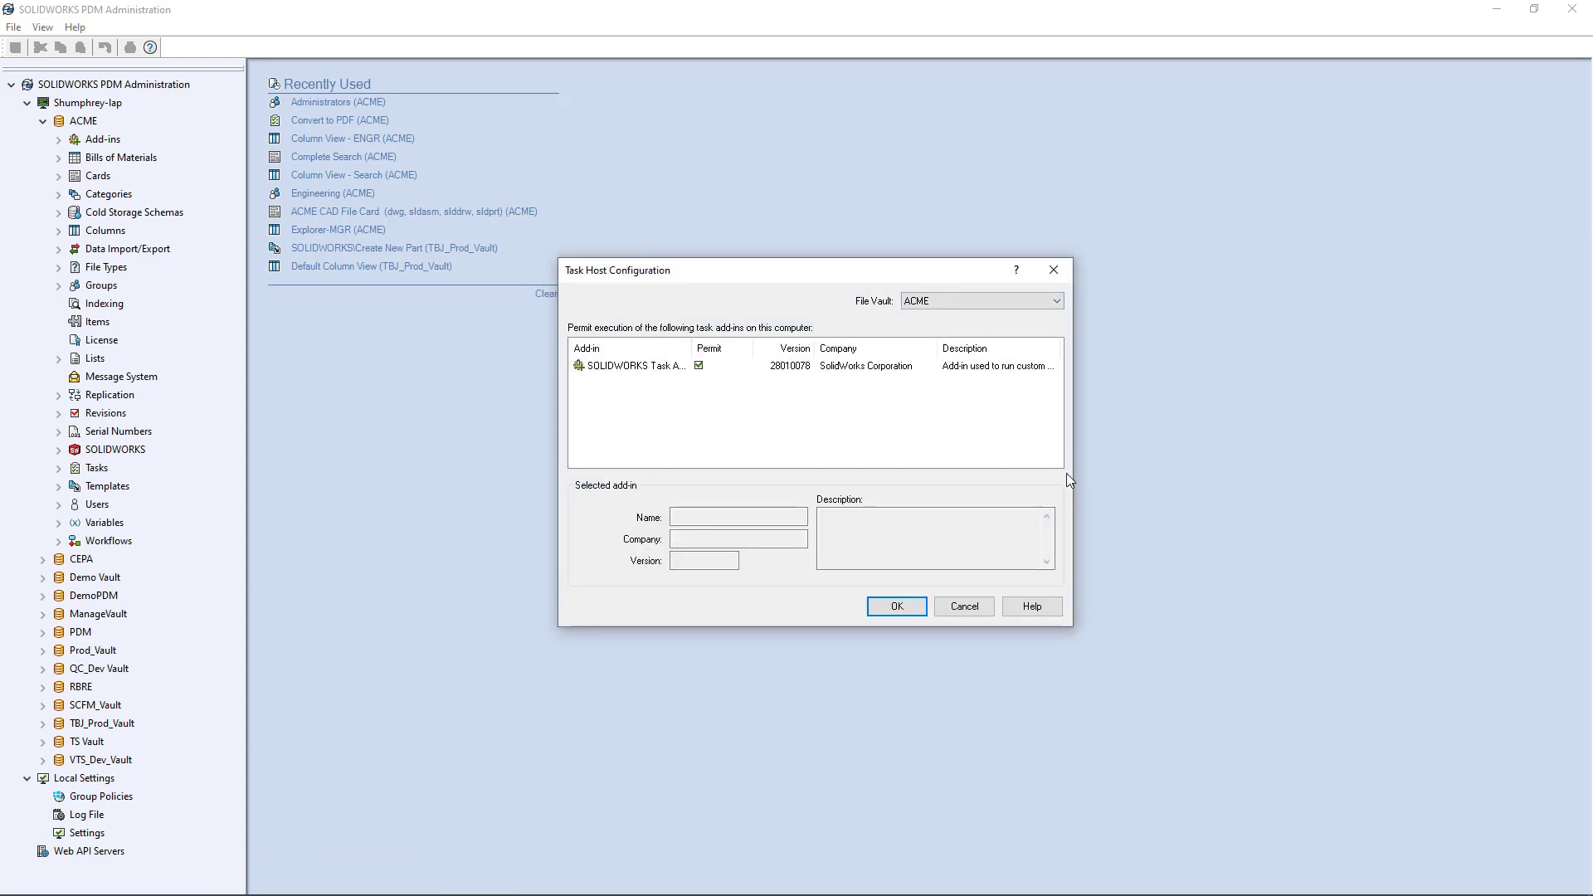
pyautogui.click(1058, 300)
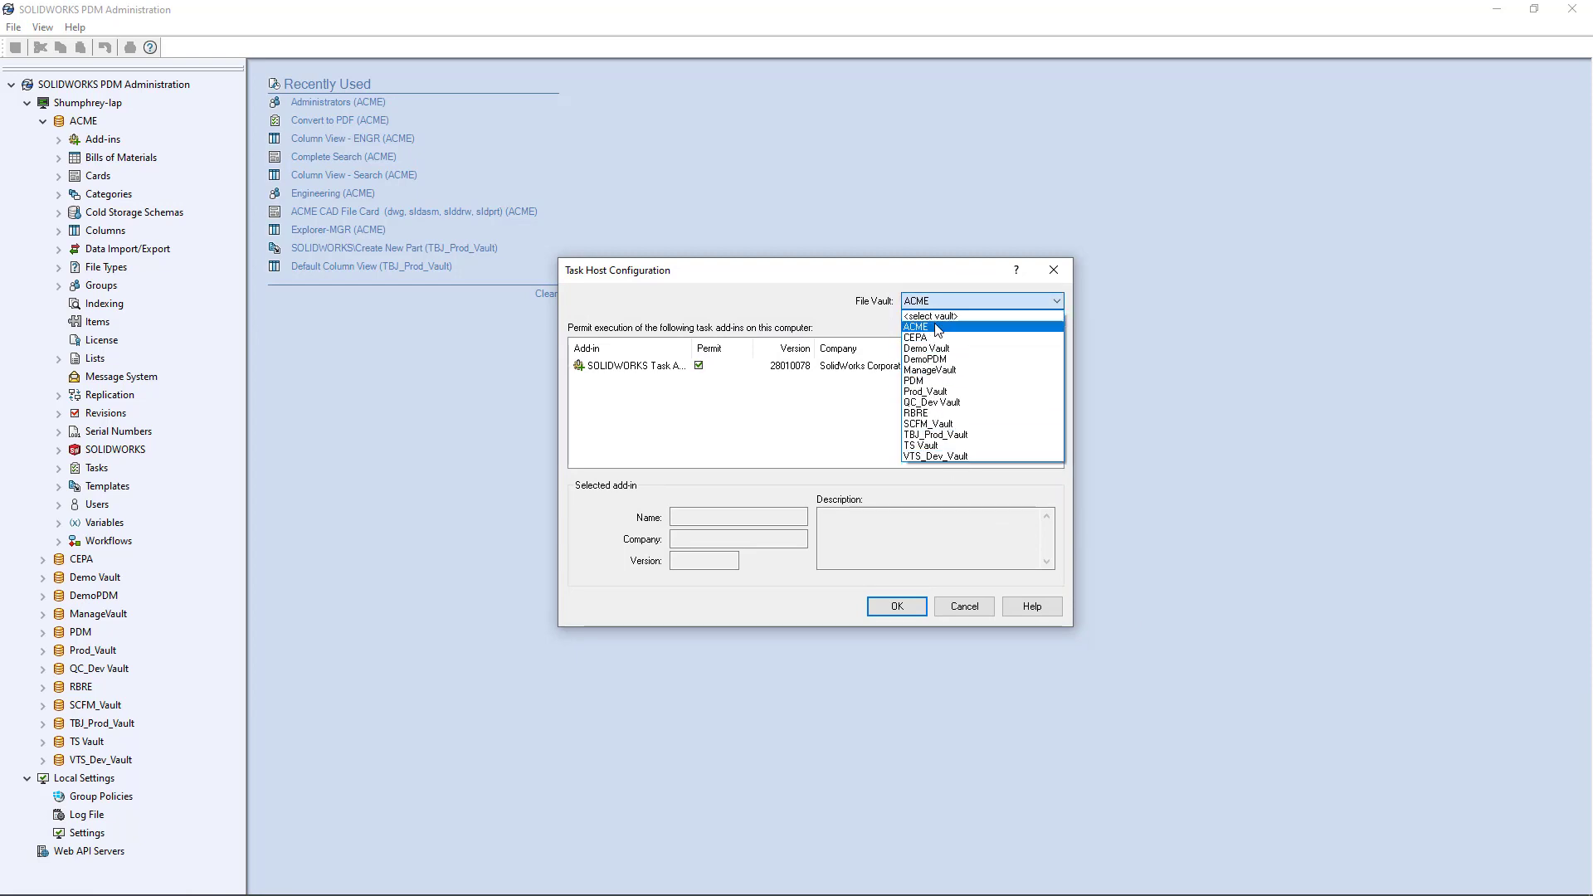
pyautogui.click(915, 326)
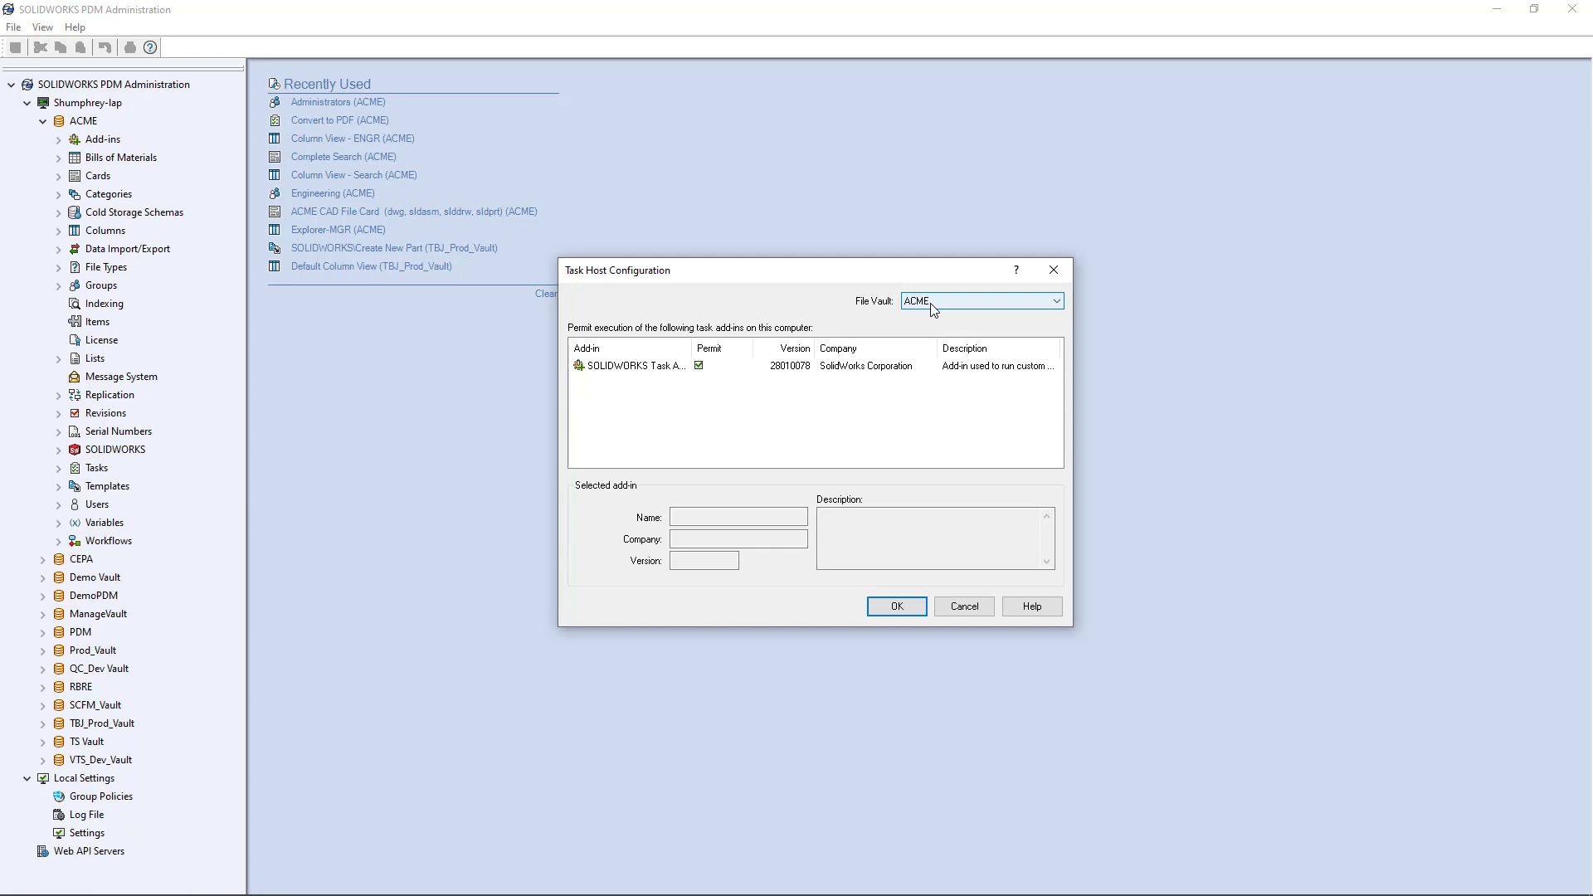
pyautogui.click(1057, 302)
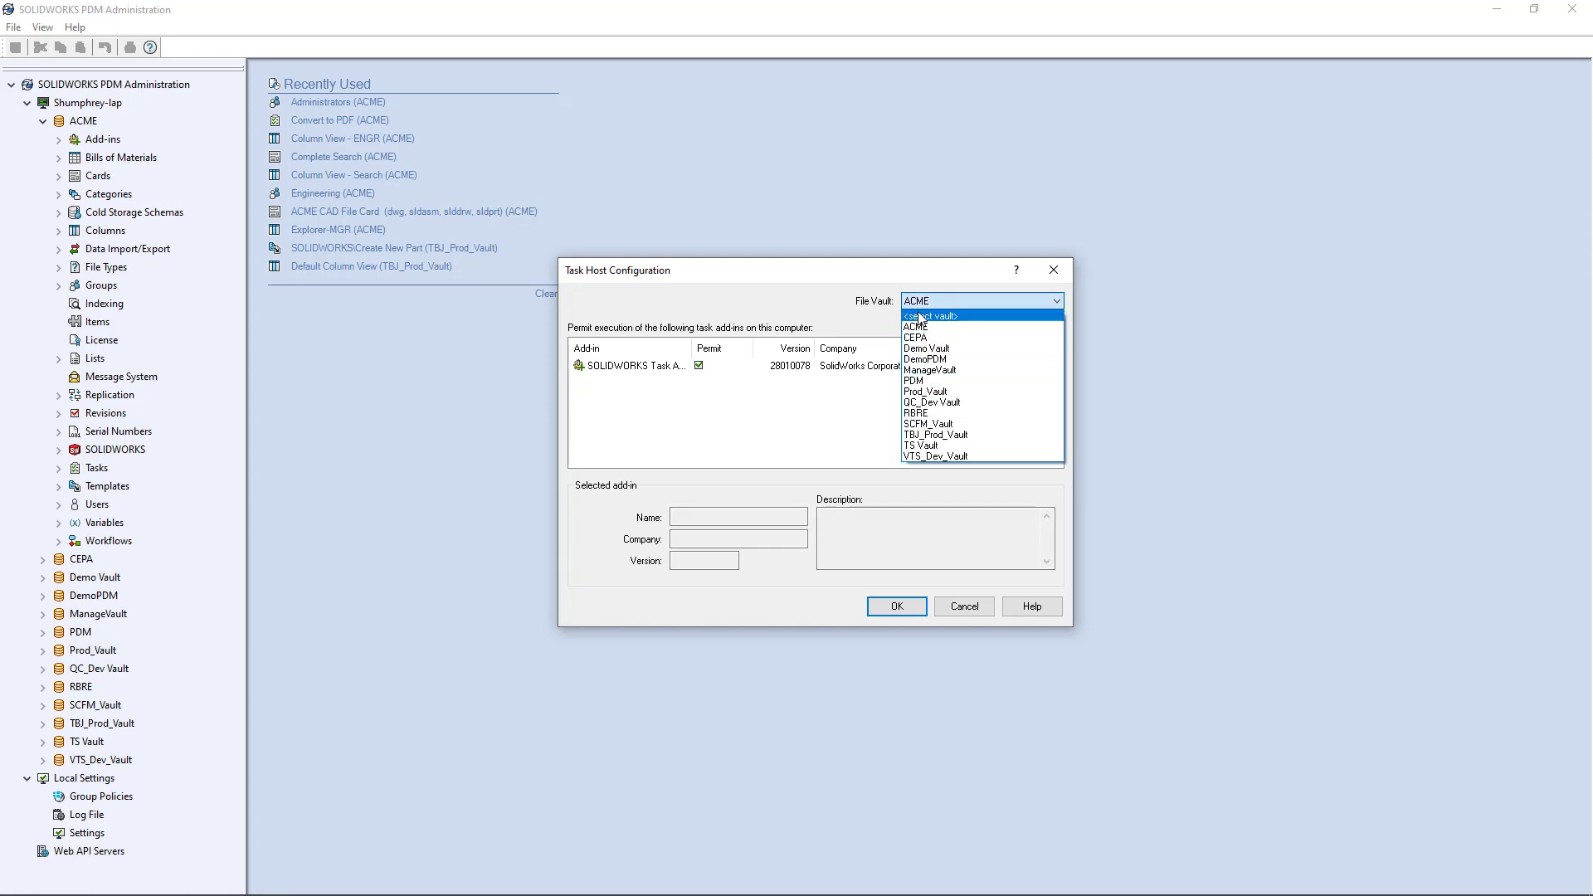
pyautogui.click(913, 380)
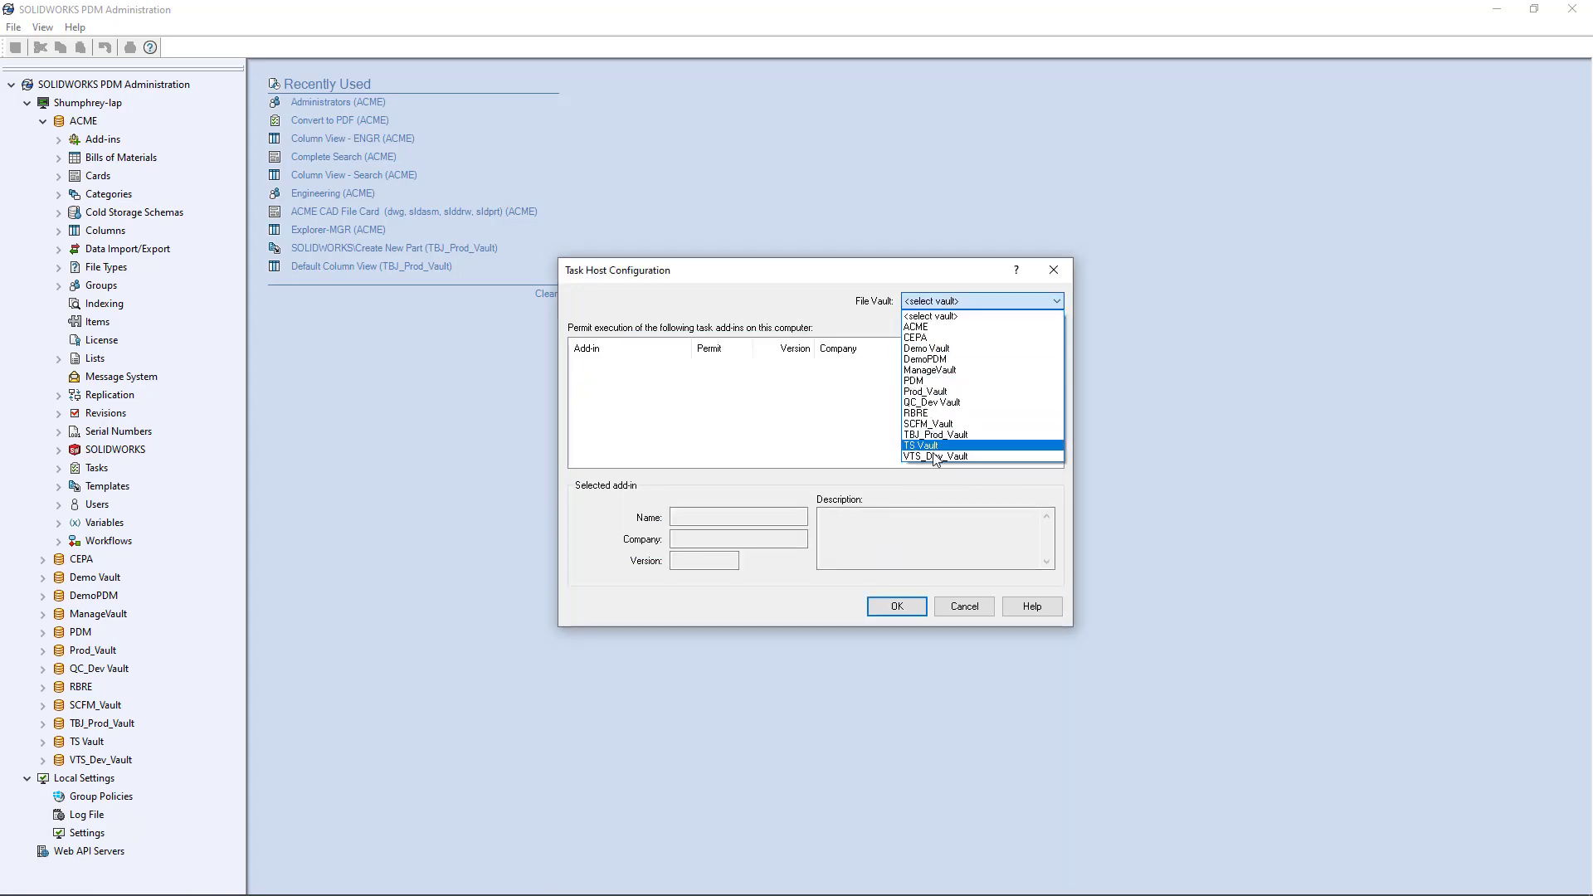
pyautogui.click(935, 434)
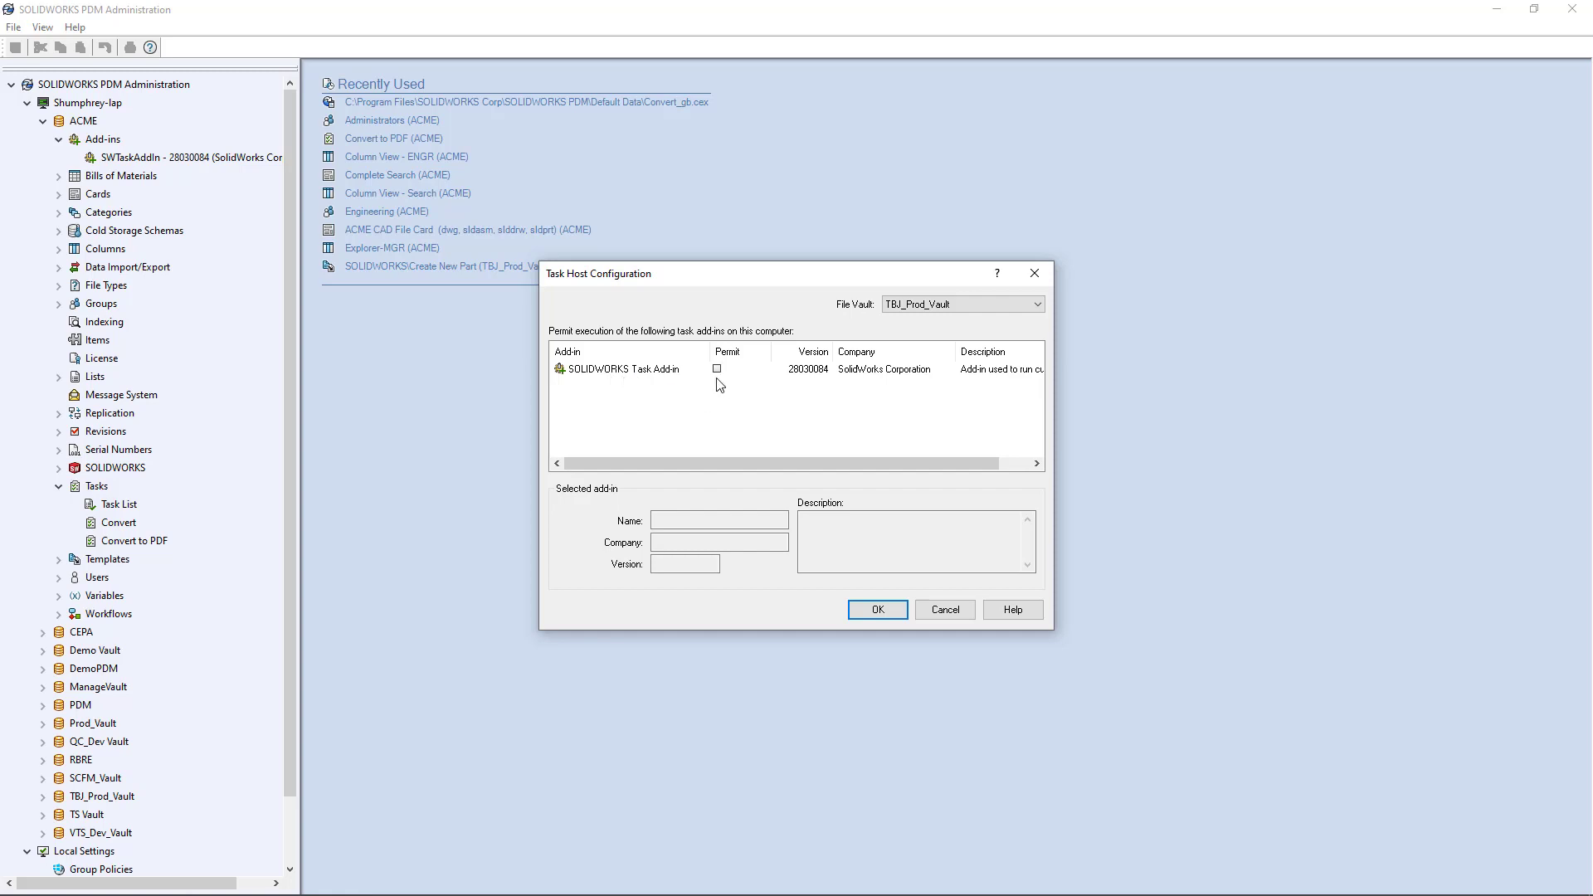
pyautogui.moveTo(710, 385)
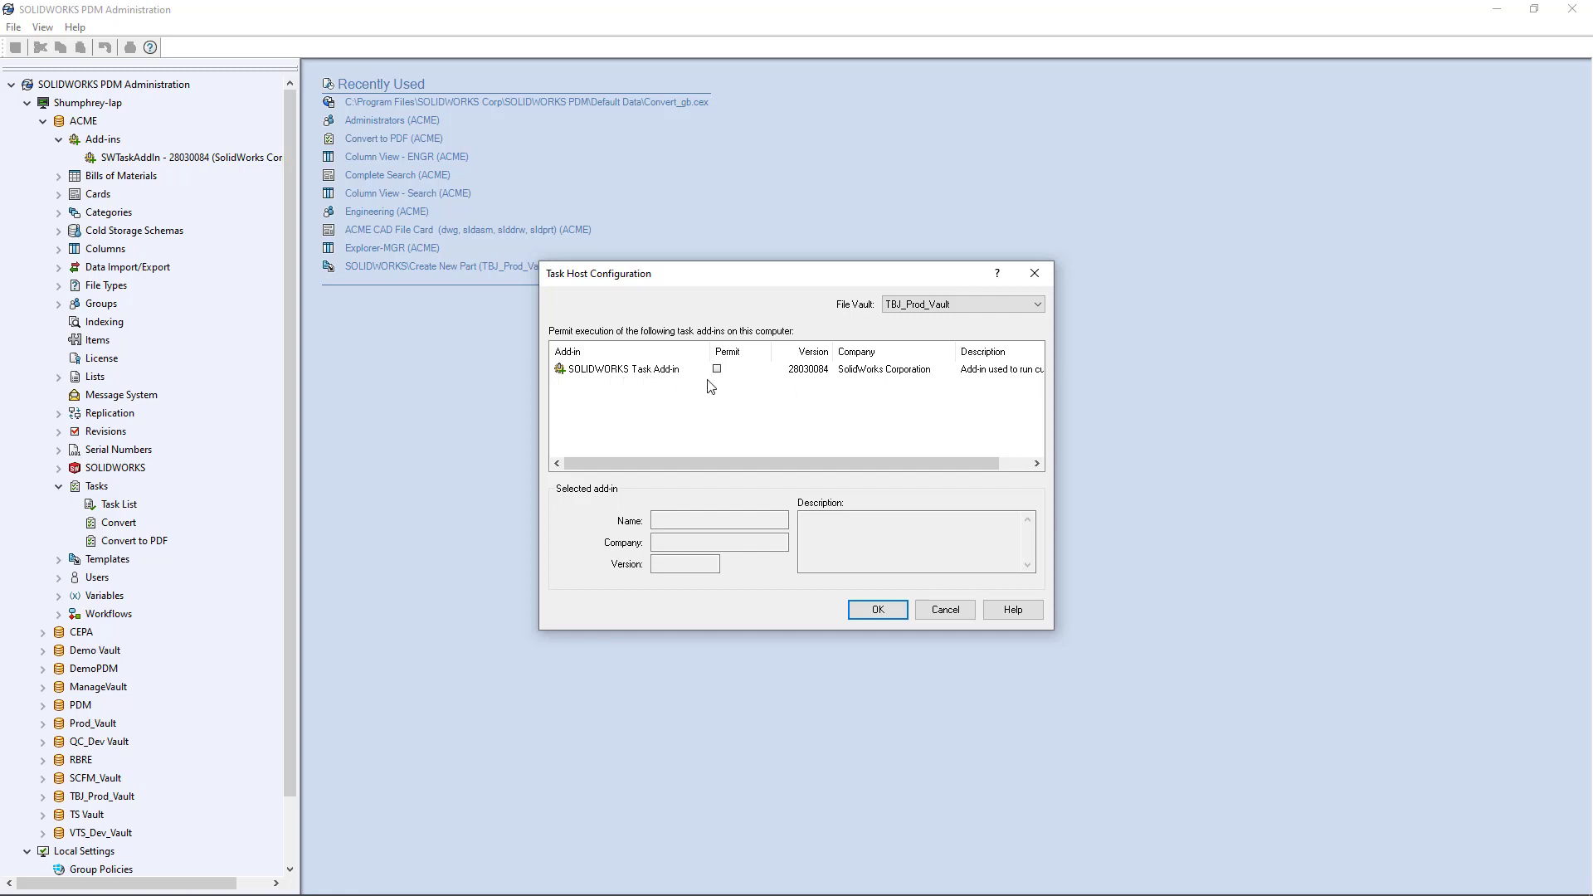
pyautogui.moveTo(859, 376)
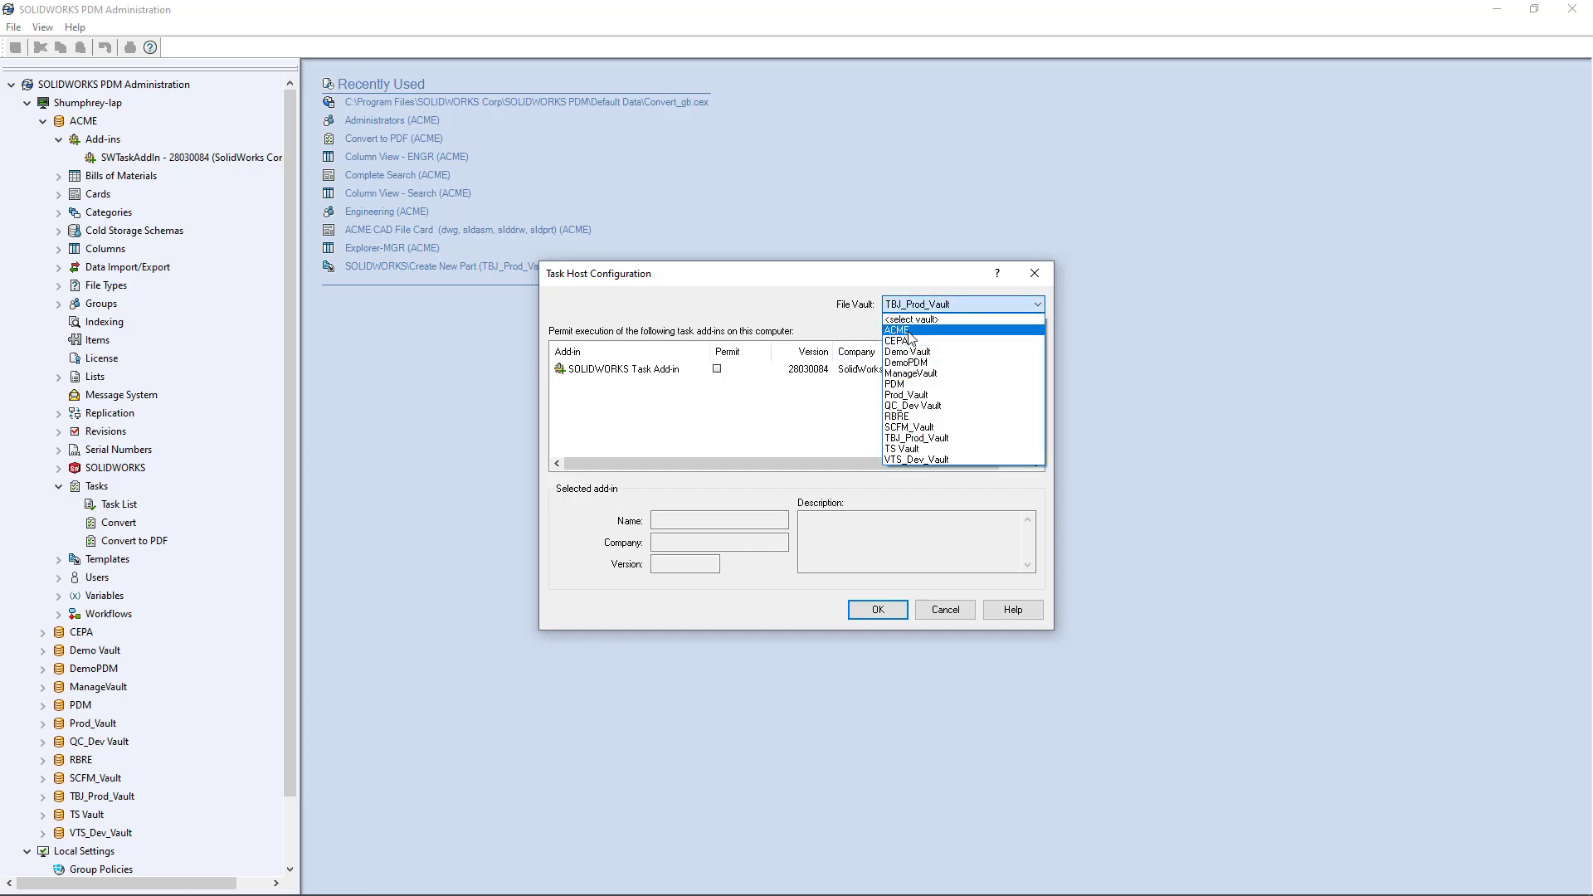
# Step: For the ACME vault, tick Permit on SOLIDWORKS Task Add-in and save
pyautogui.click(896, 330)
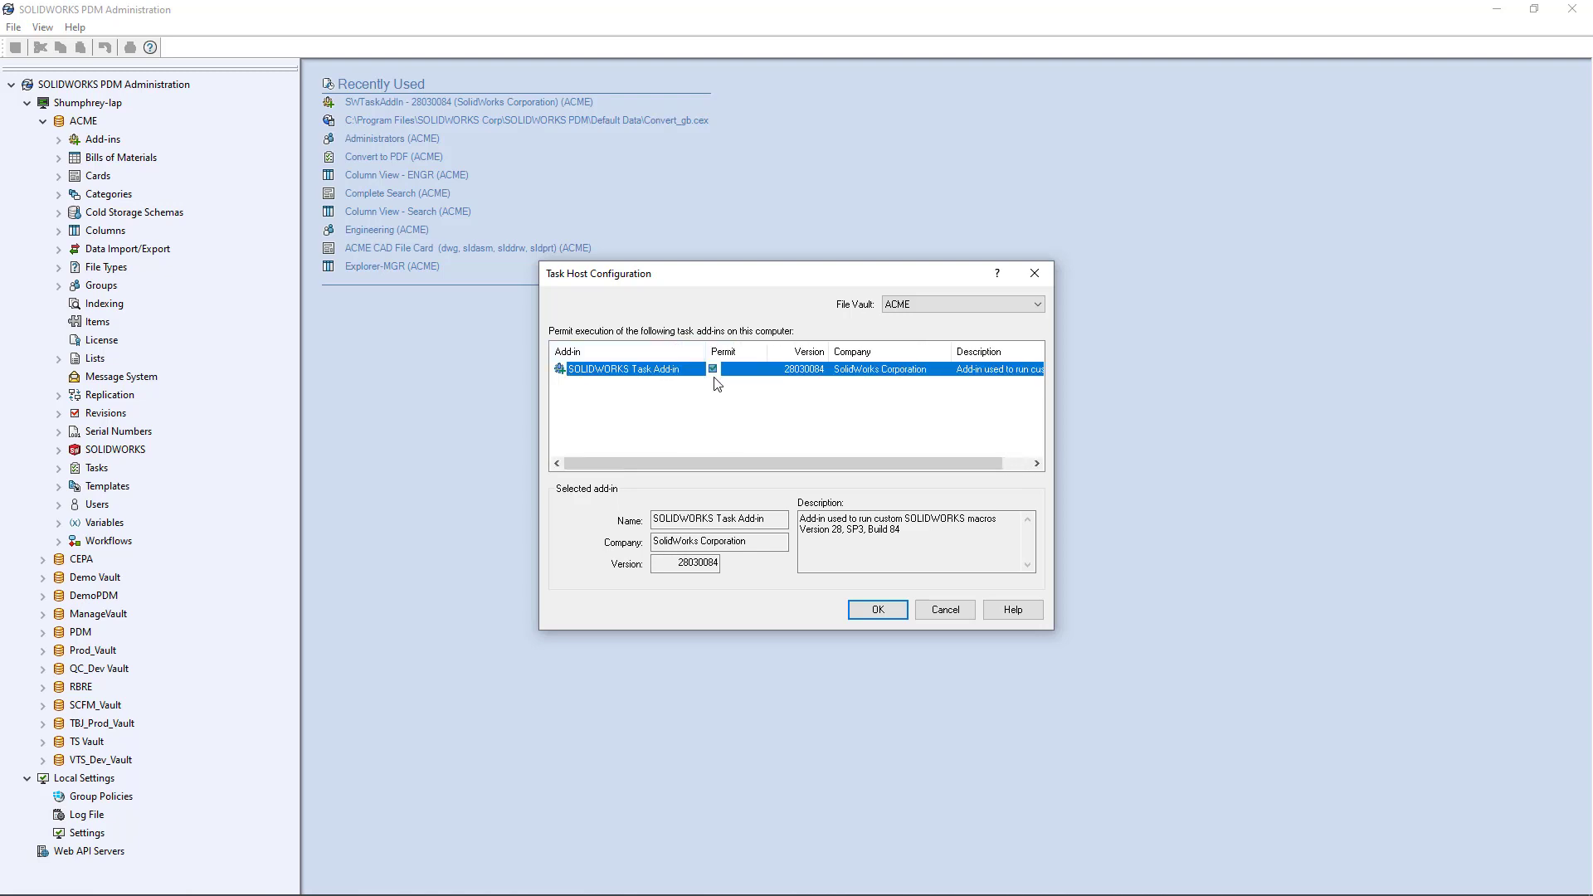
pyautogui.moveTo(738, 385)
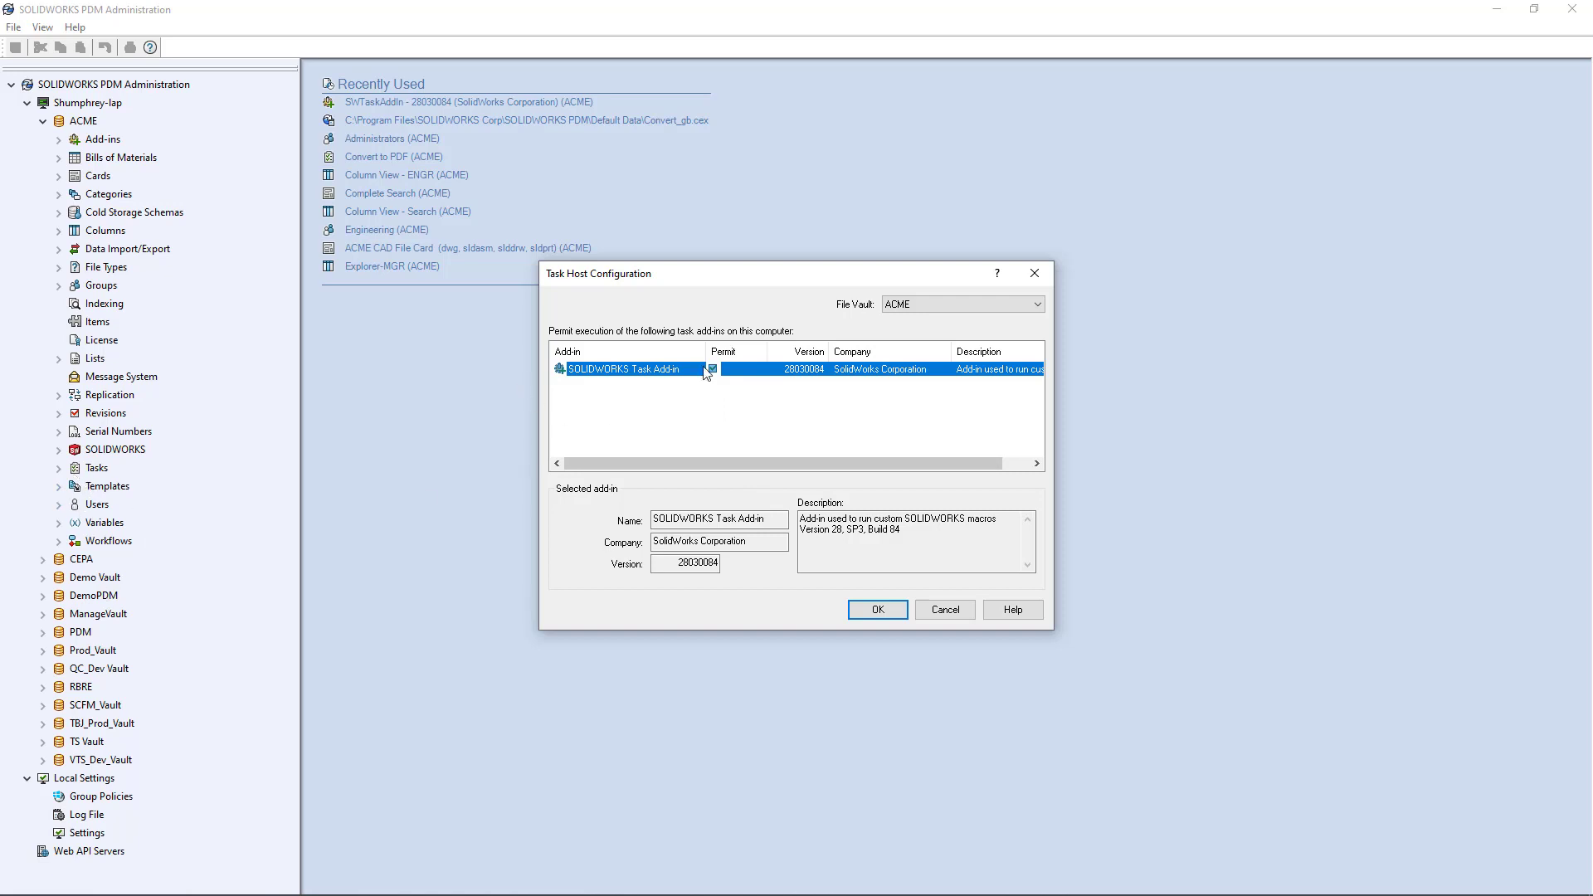
pyautogui.click(712, 369)
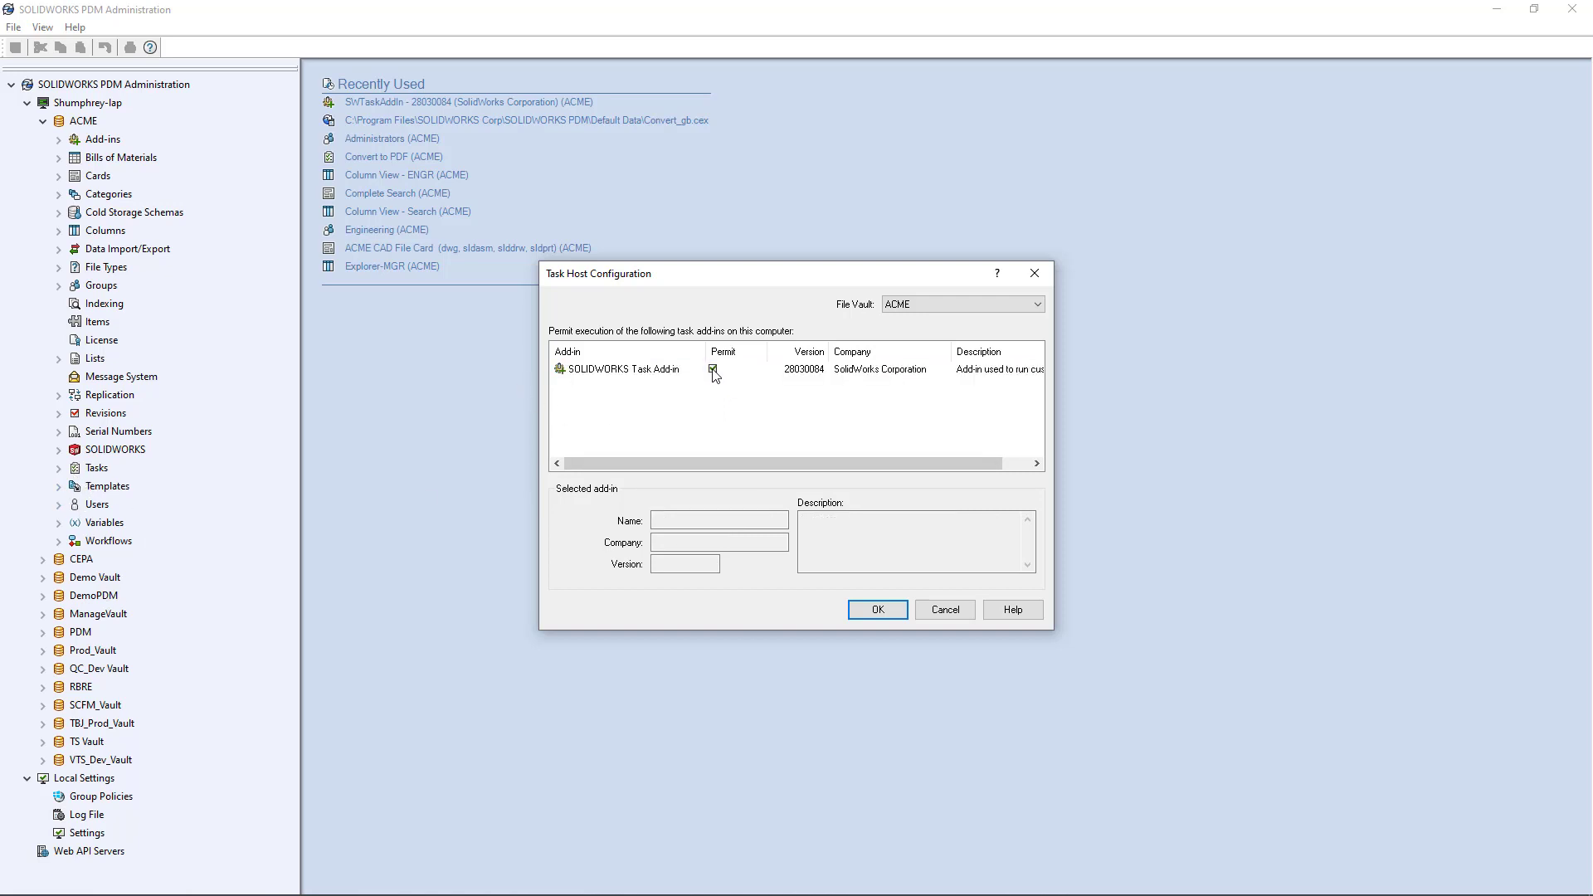
pyautogui.click(877, 608)
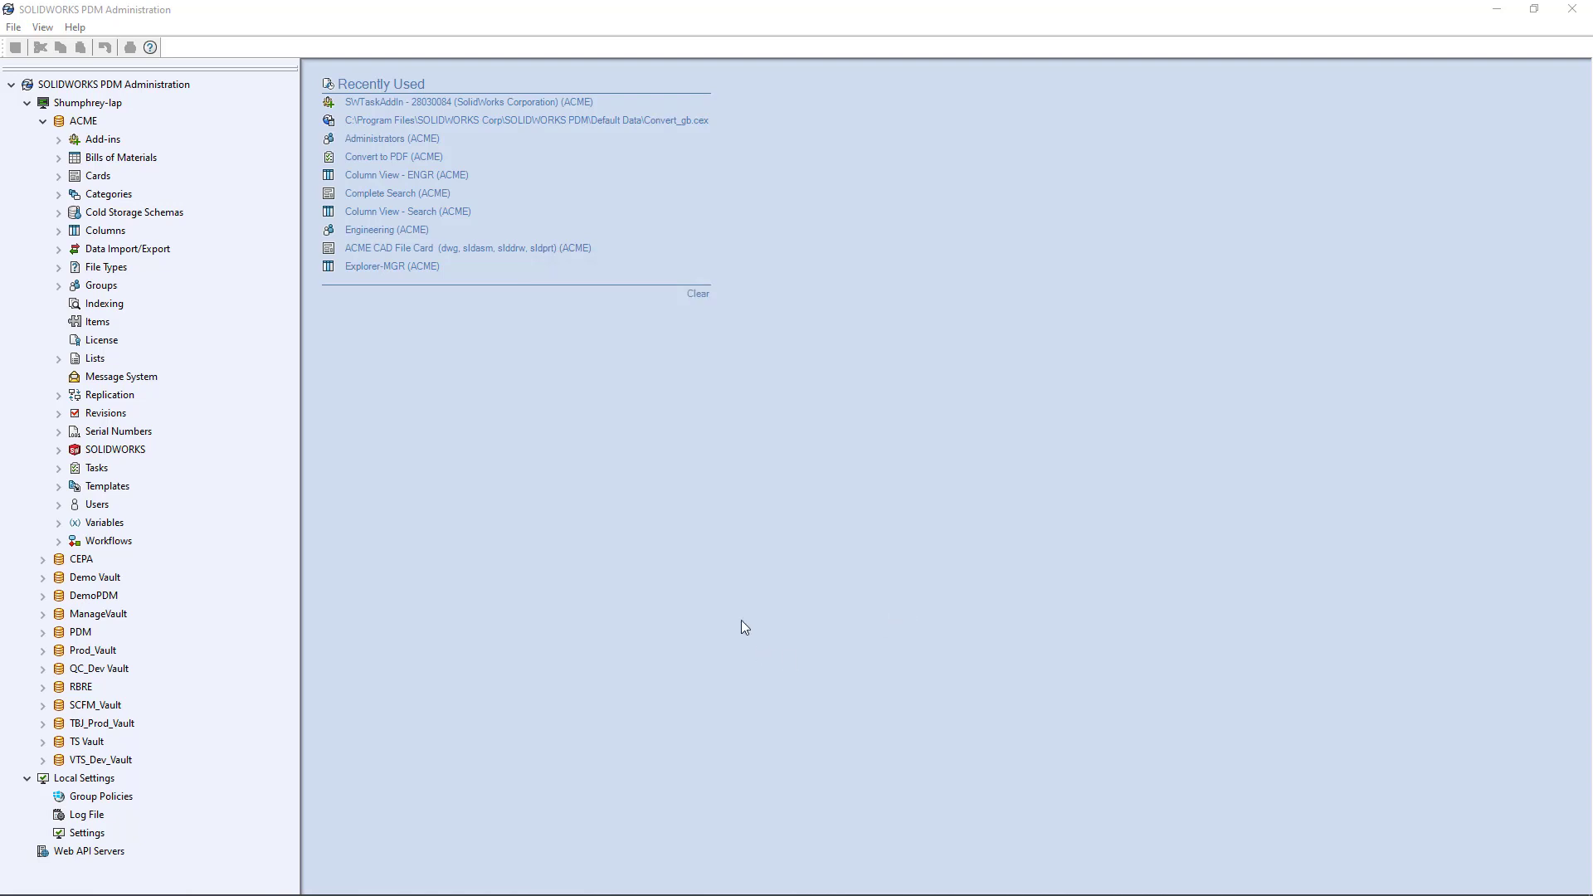
# Step: Open the Convert task's properties and set its Add-in to SOLIDWORKS Task Add-in
pyautogui.click(58, 468)
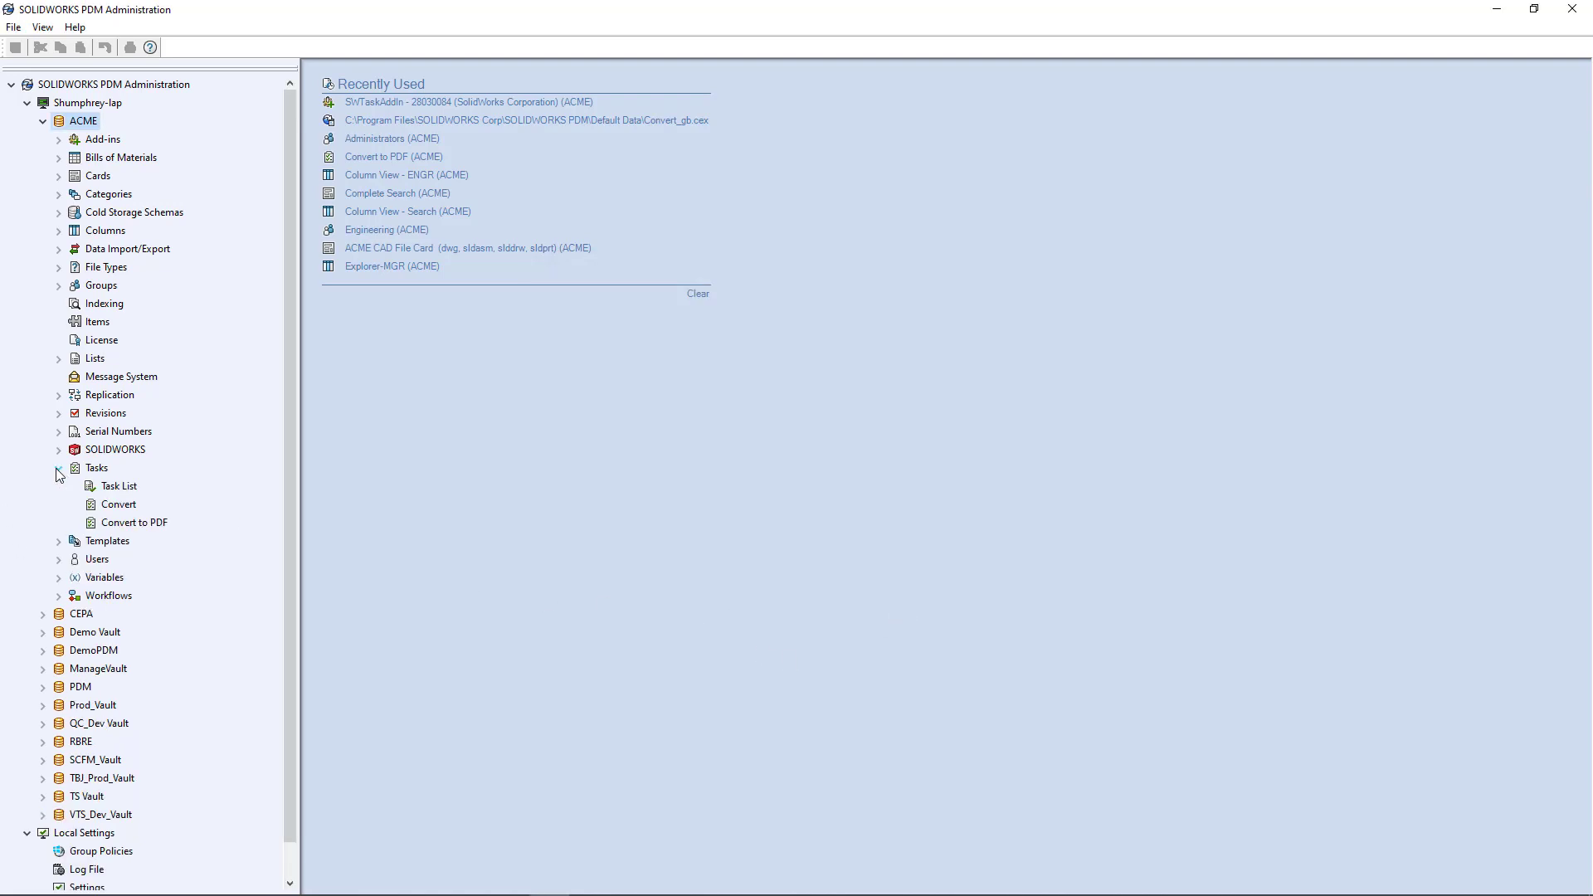
pyautogui.moveTo(119, 489)
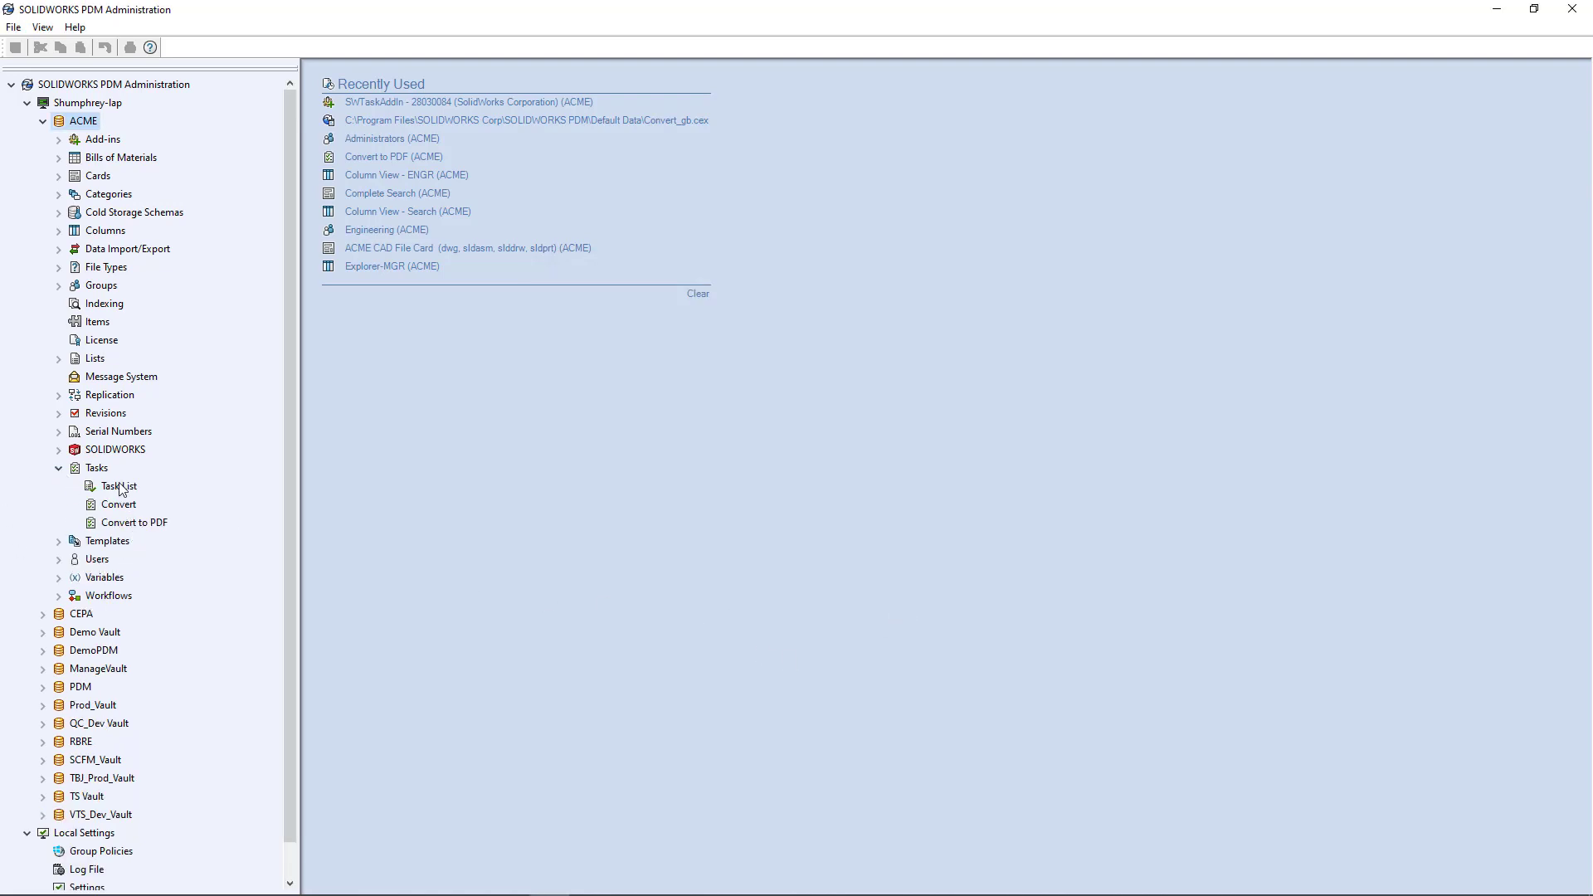
pyautogui.click(120, 504)
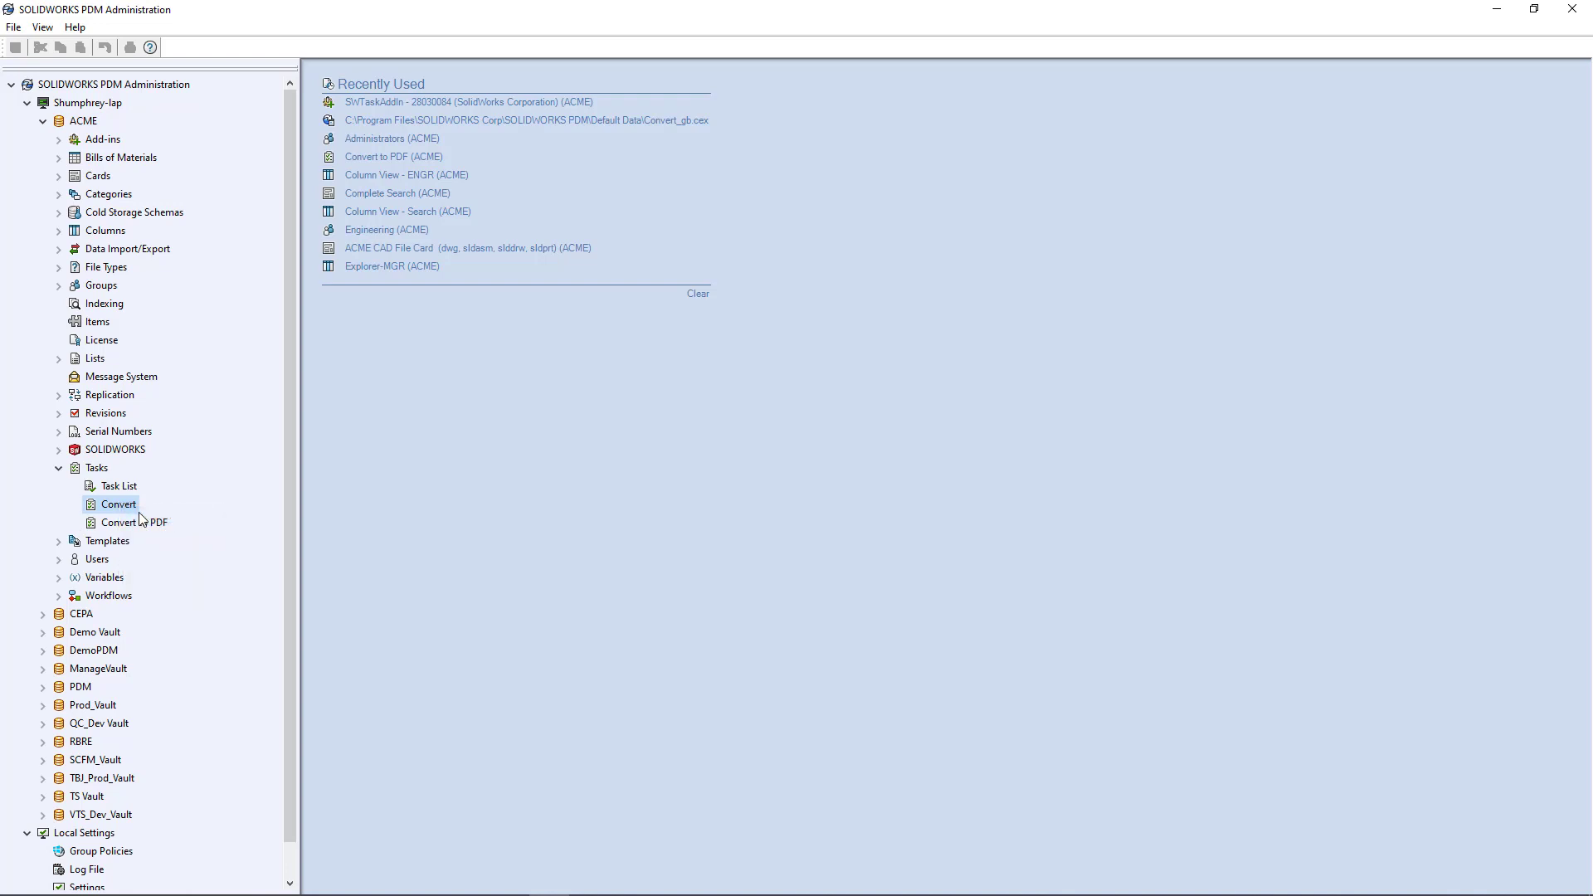
pyautogui.doubleClick(119, 504)
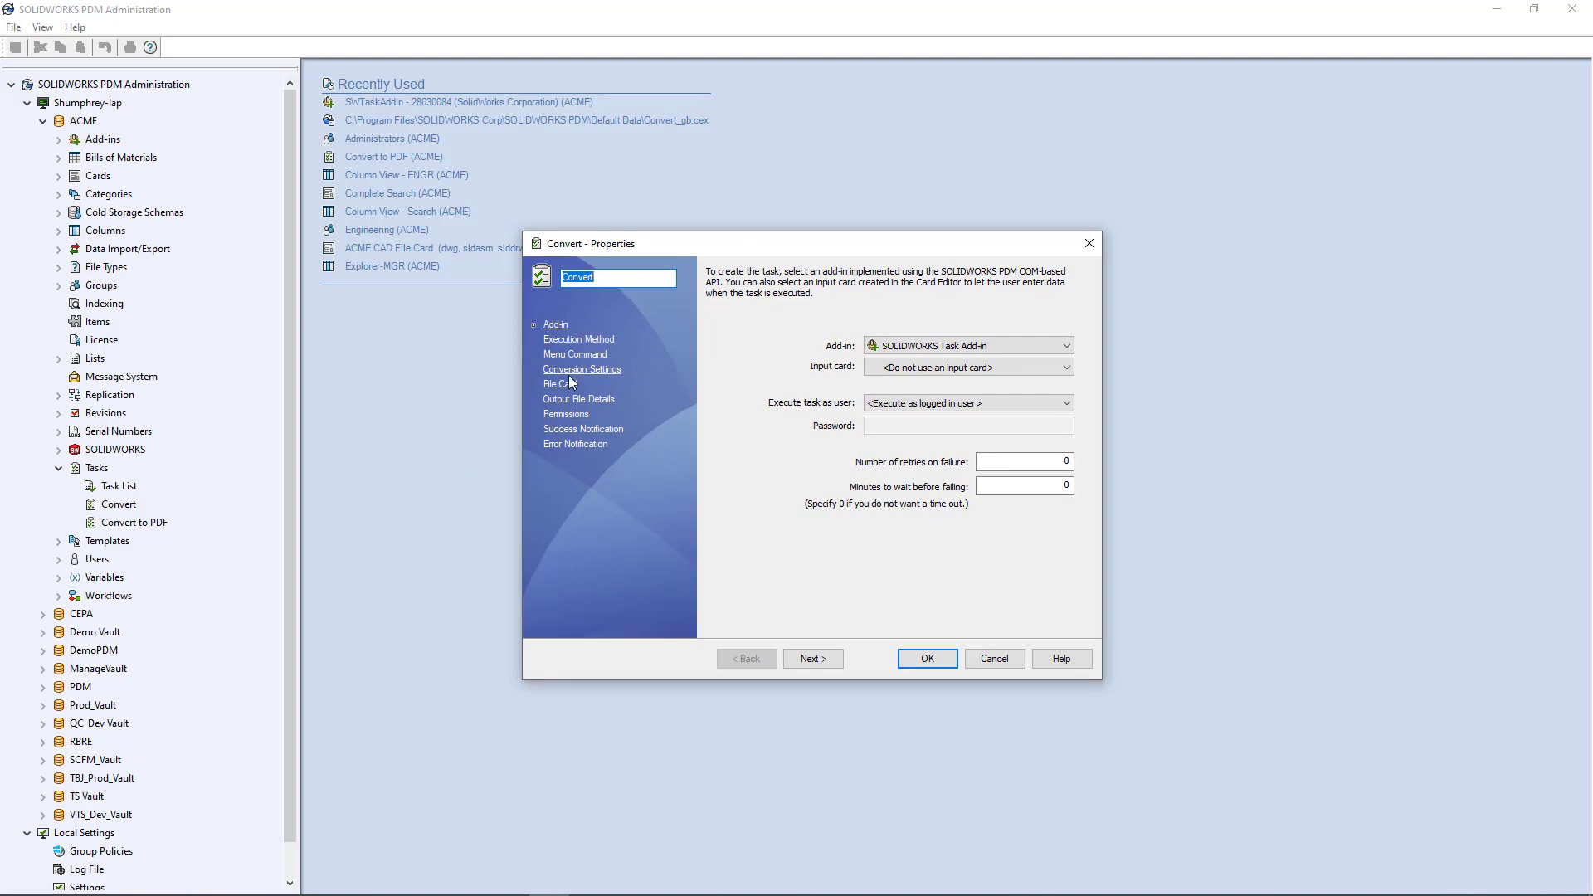
pyautogui.moveTo(723, 403)
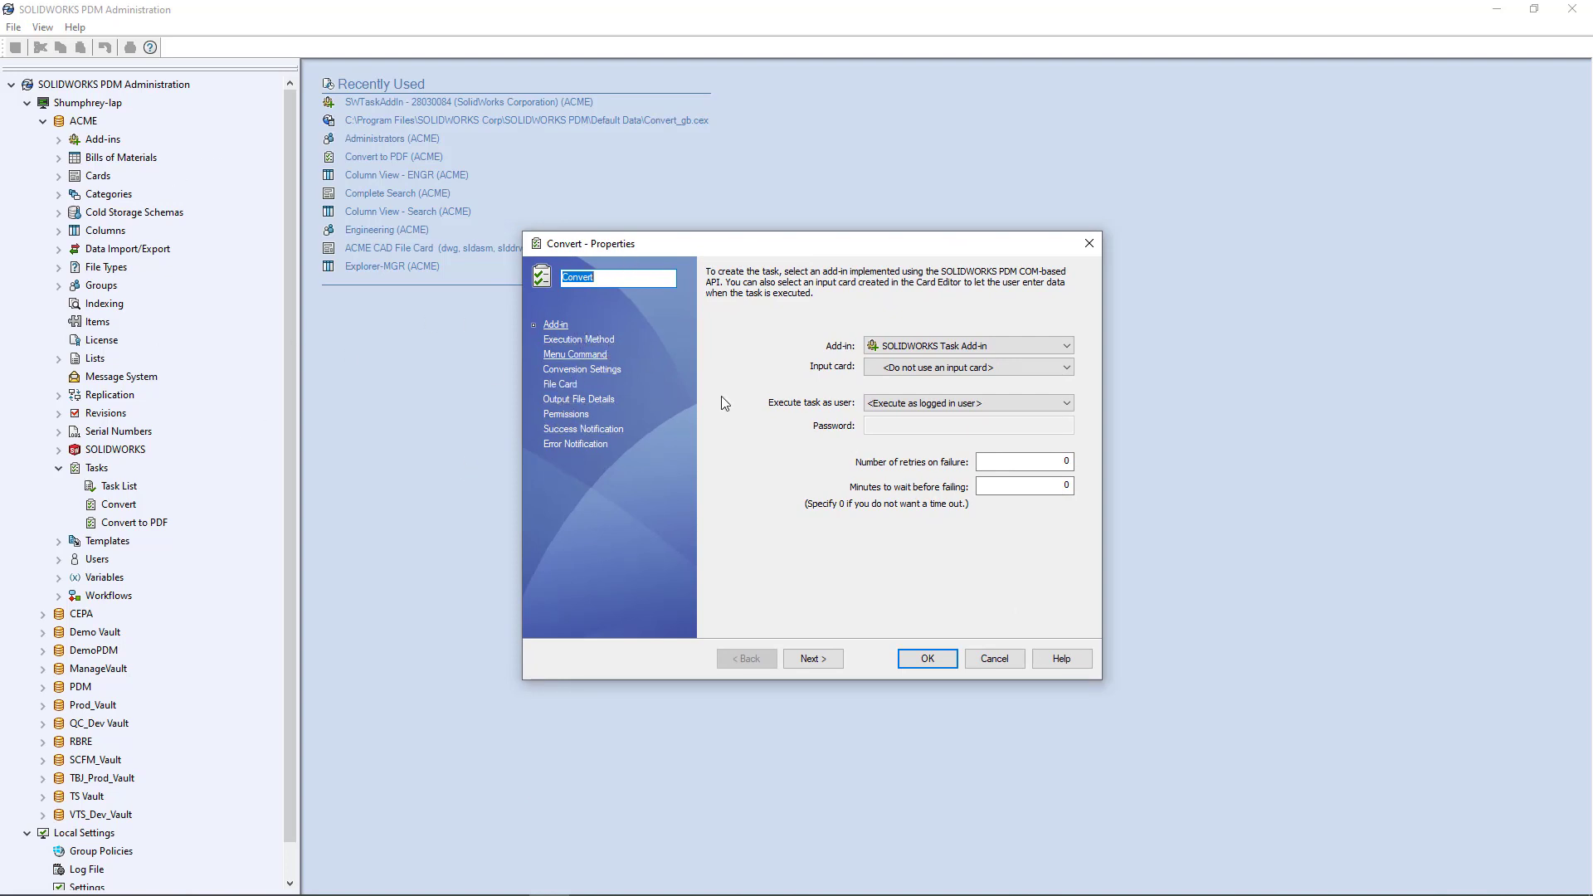
pyautogui.click(1062, 345)
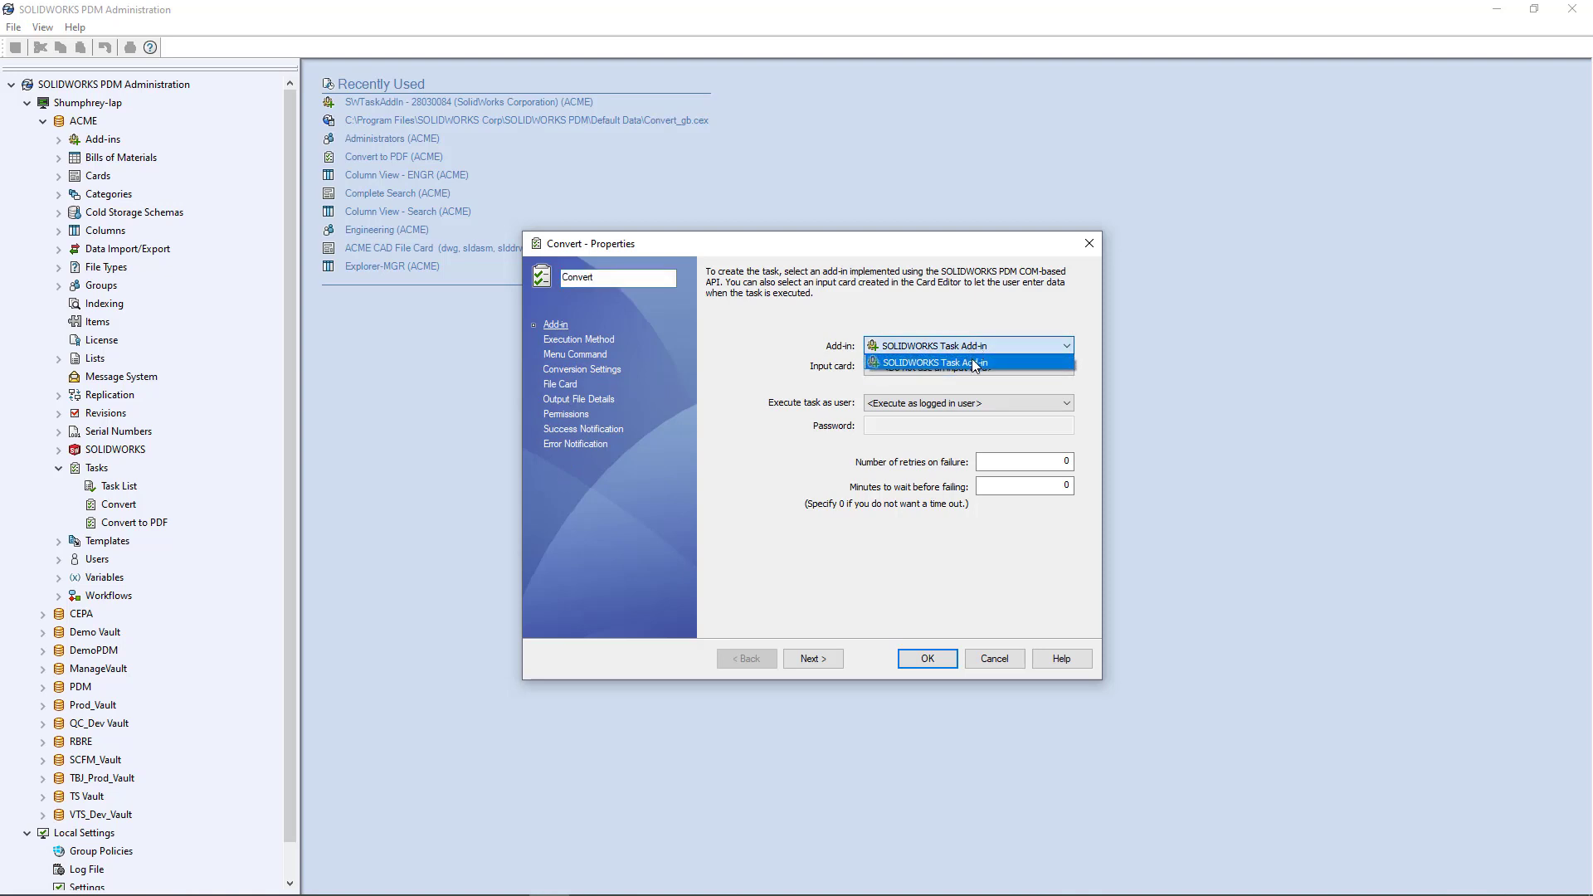
pyautogui.click(968, 362)
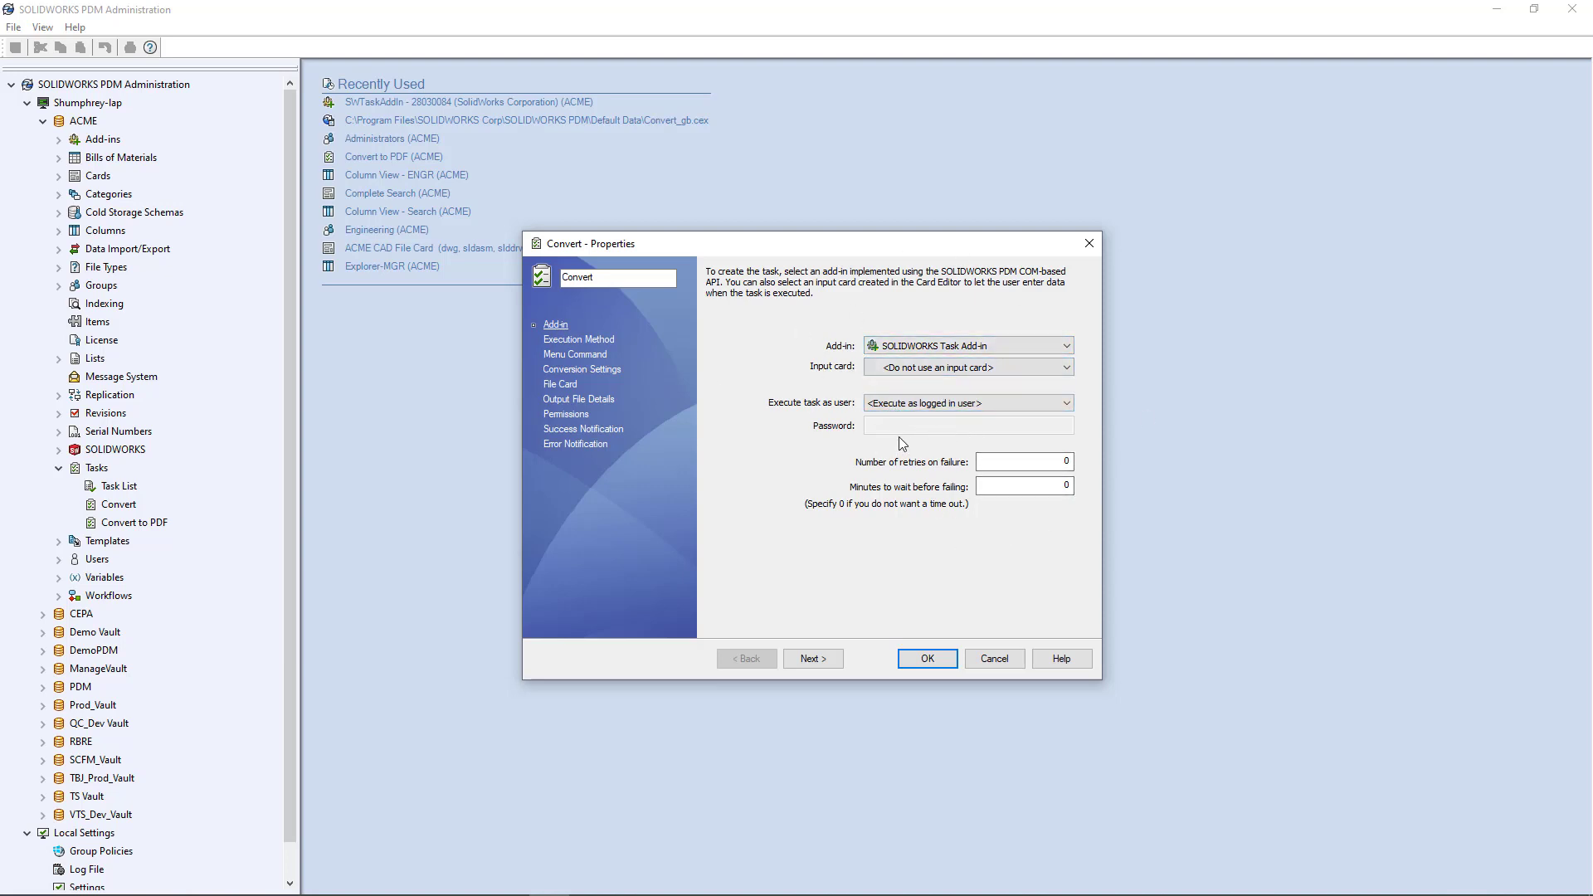
pyautogui.moveTo(763, 421)
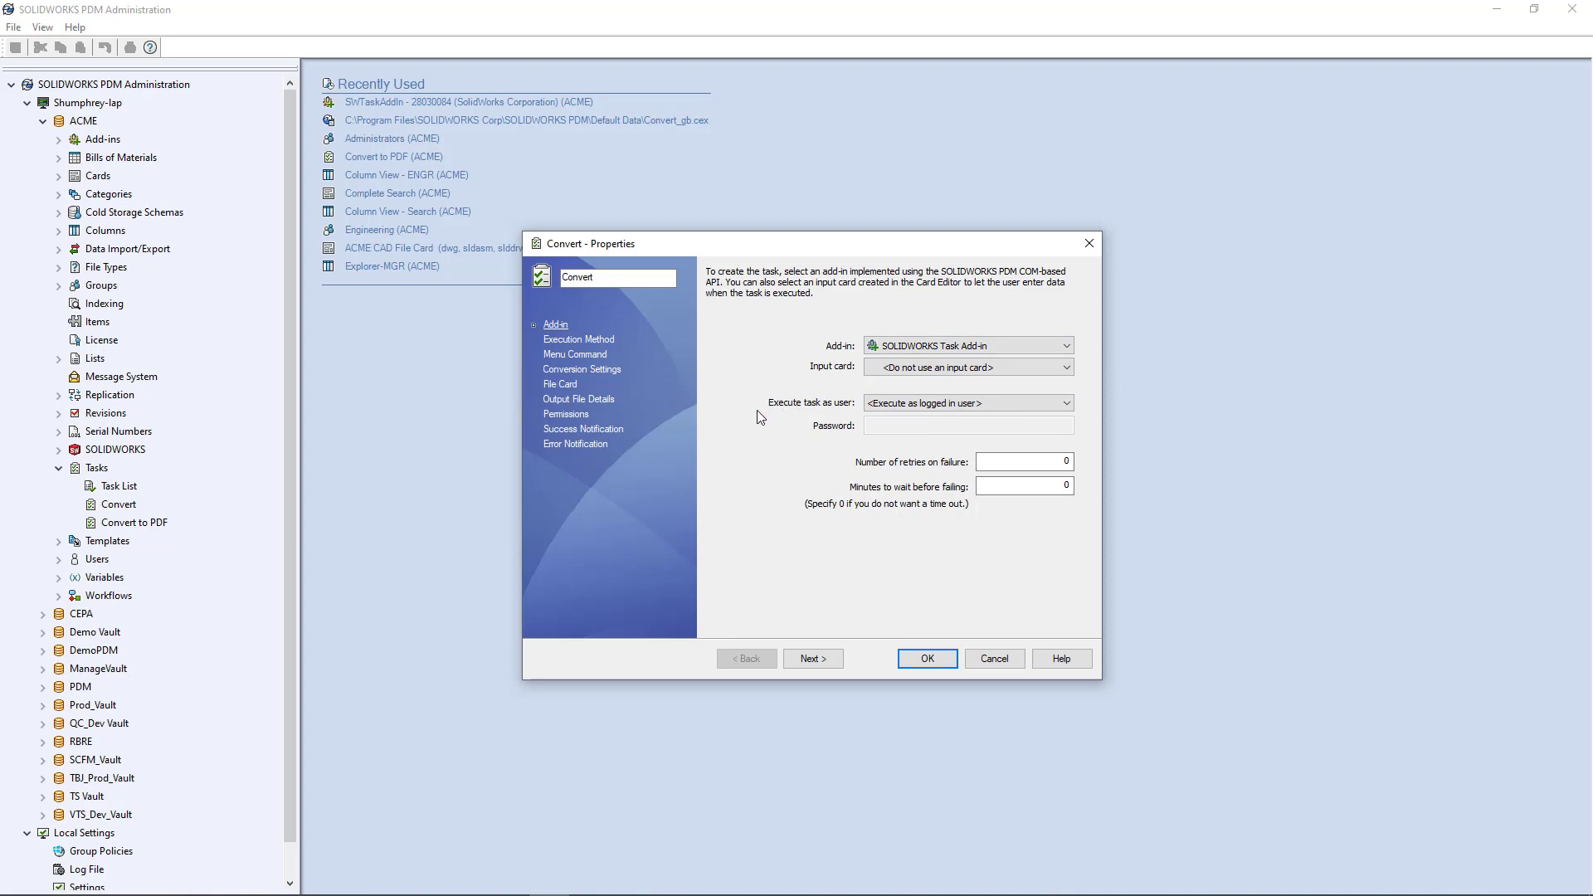
pyautogui.moveTo(795, 326)
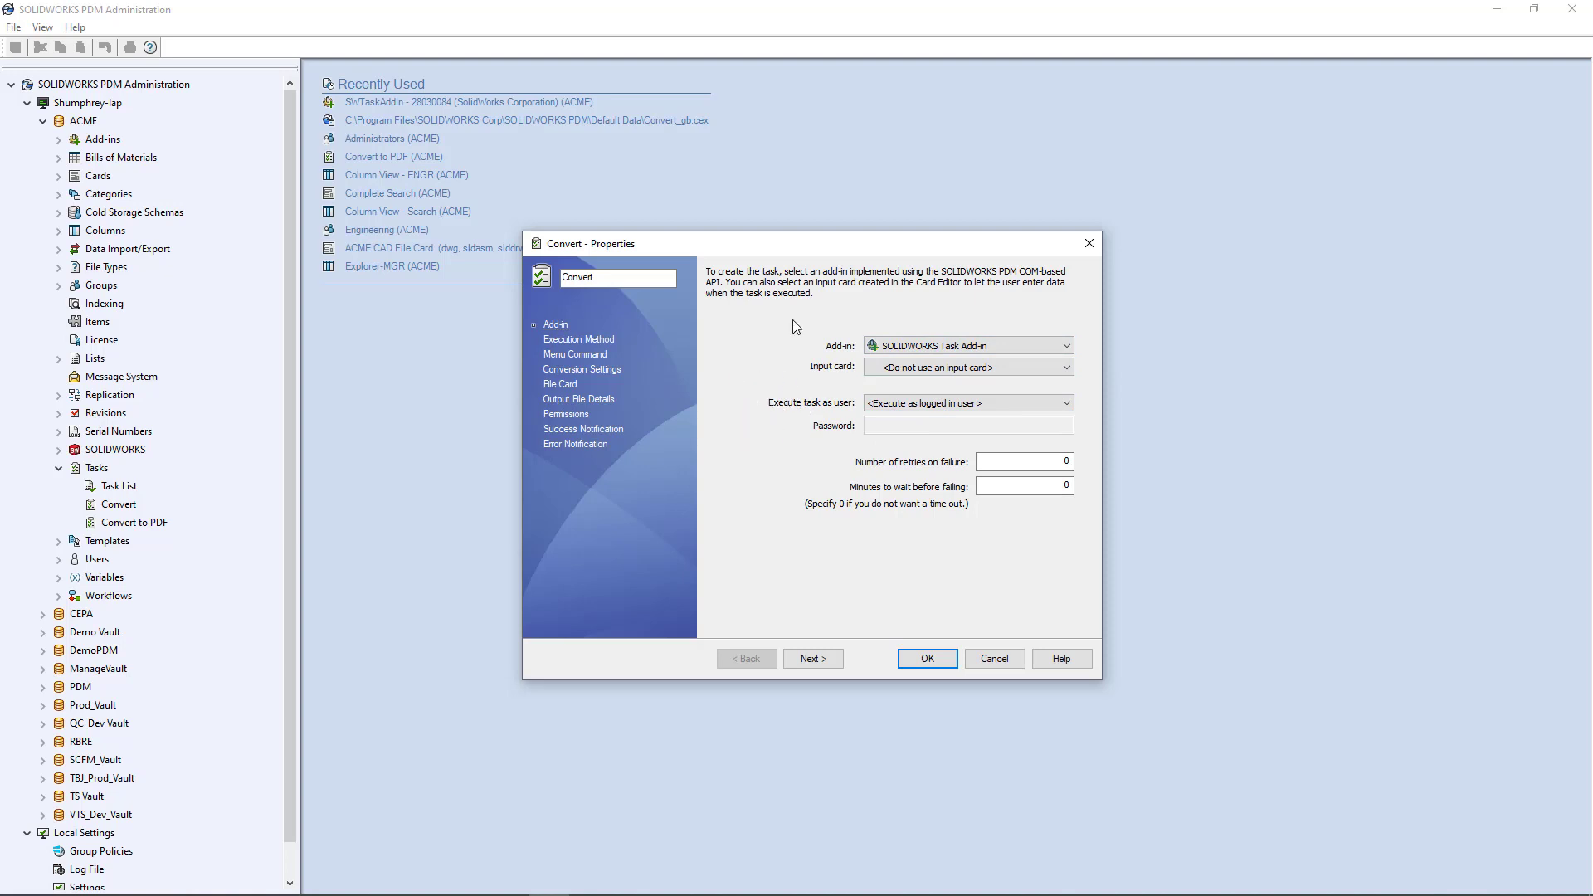
pyautogui.moveTo(800, 422)
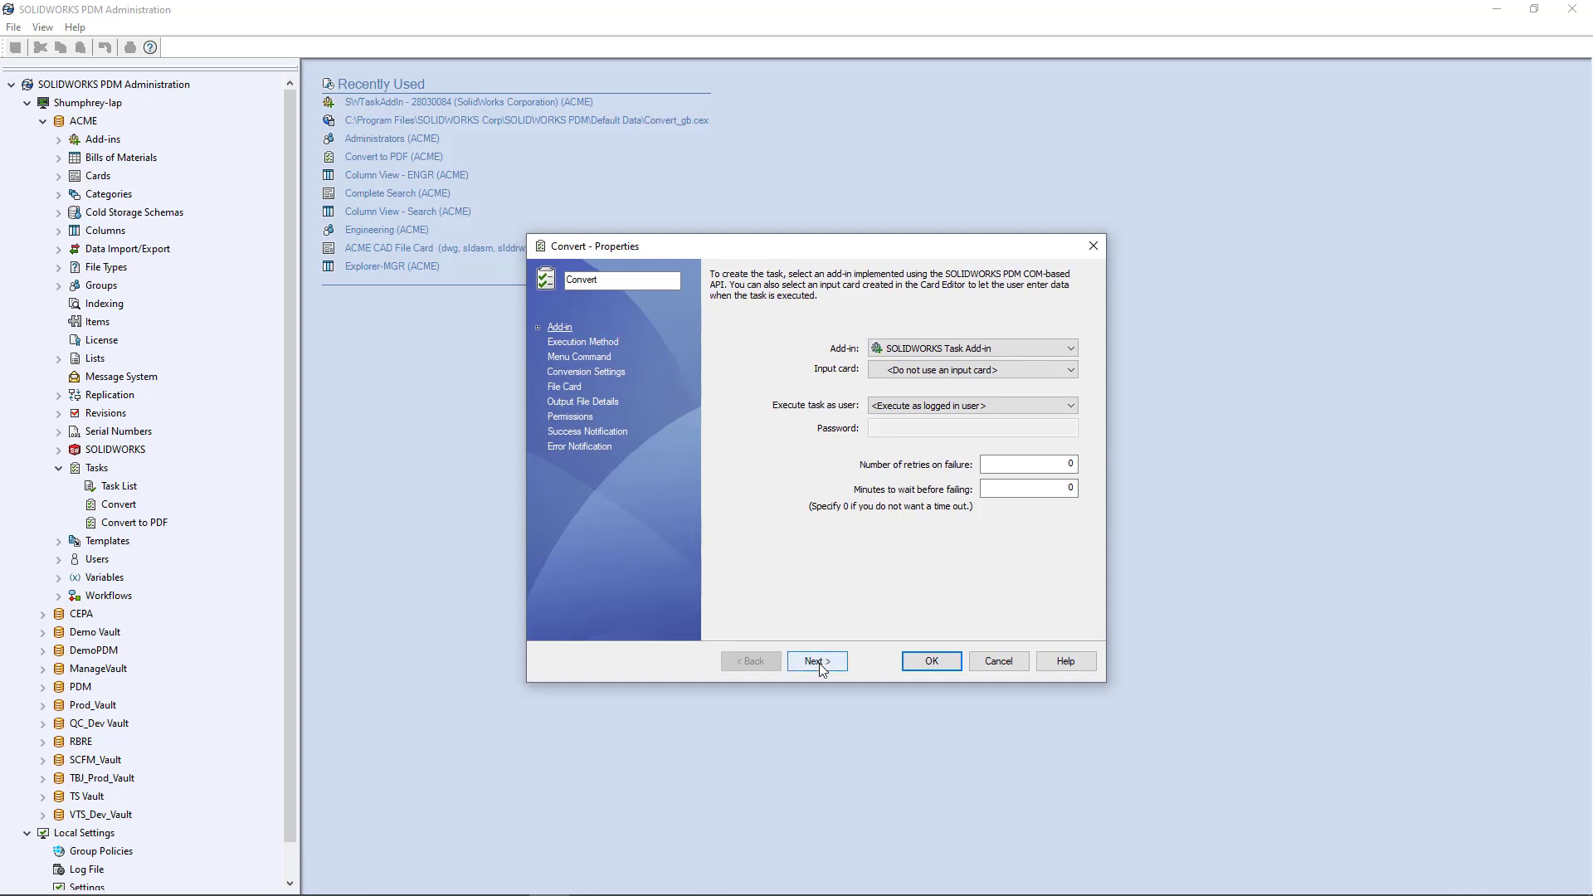
pyautogui.click(816, 661)
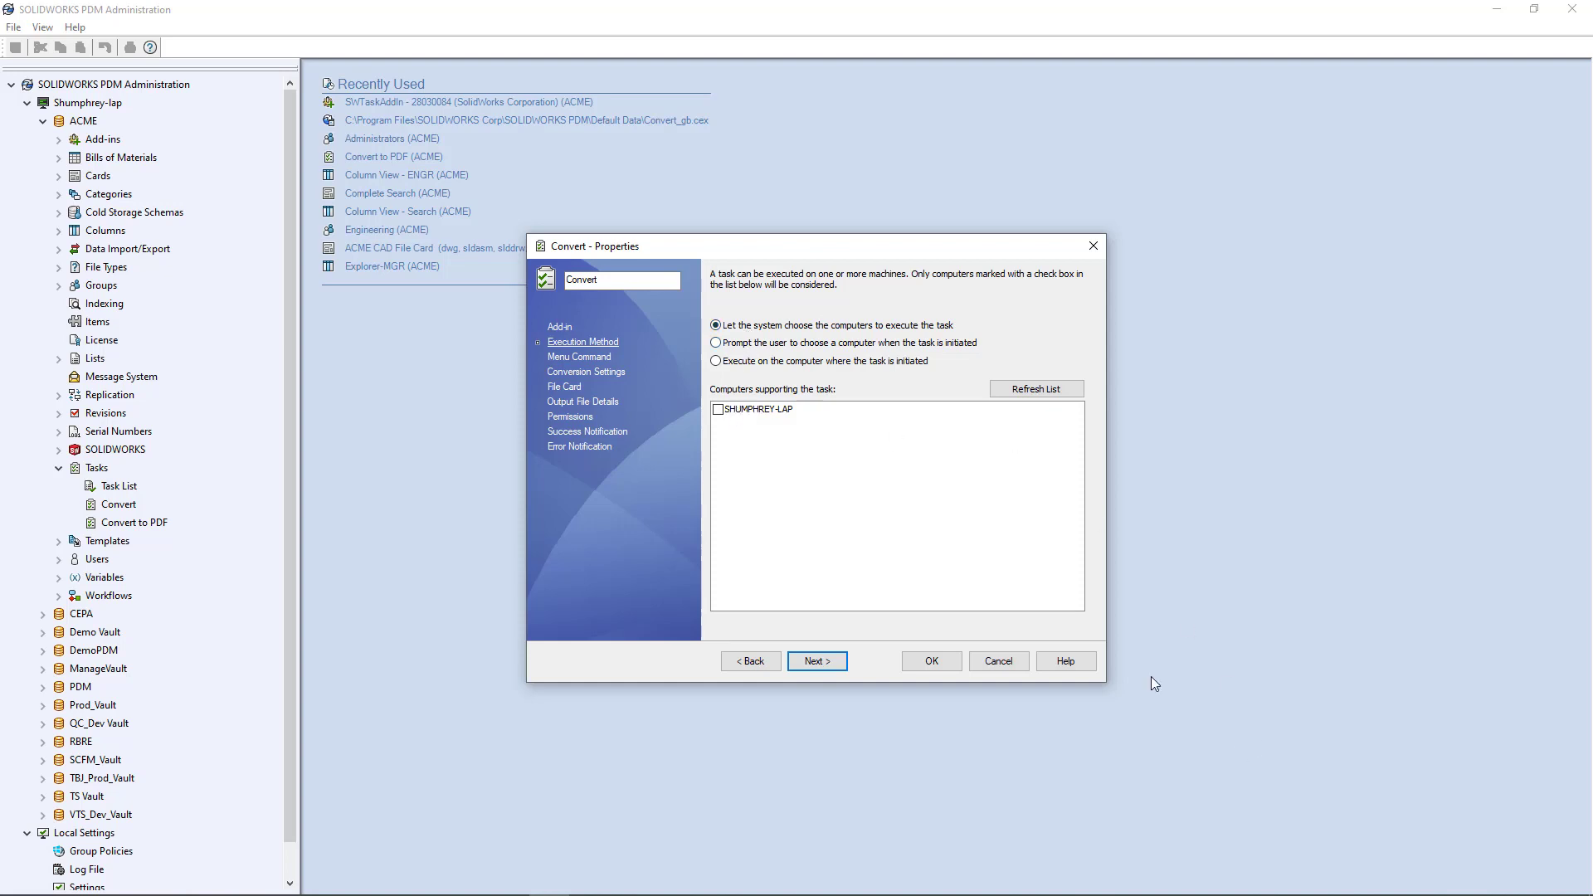
pyautogui.moveTo(821, 503)
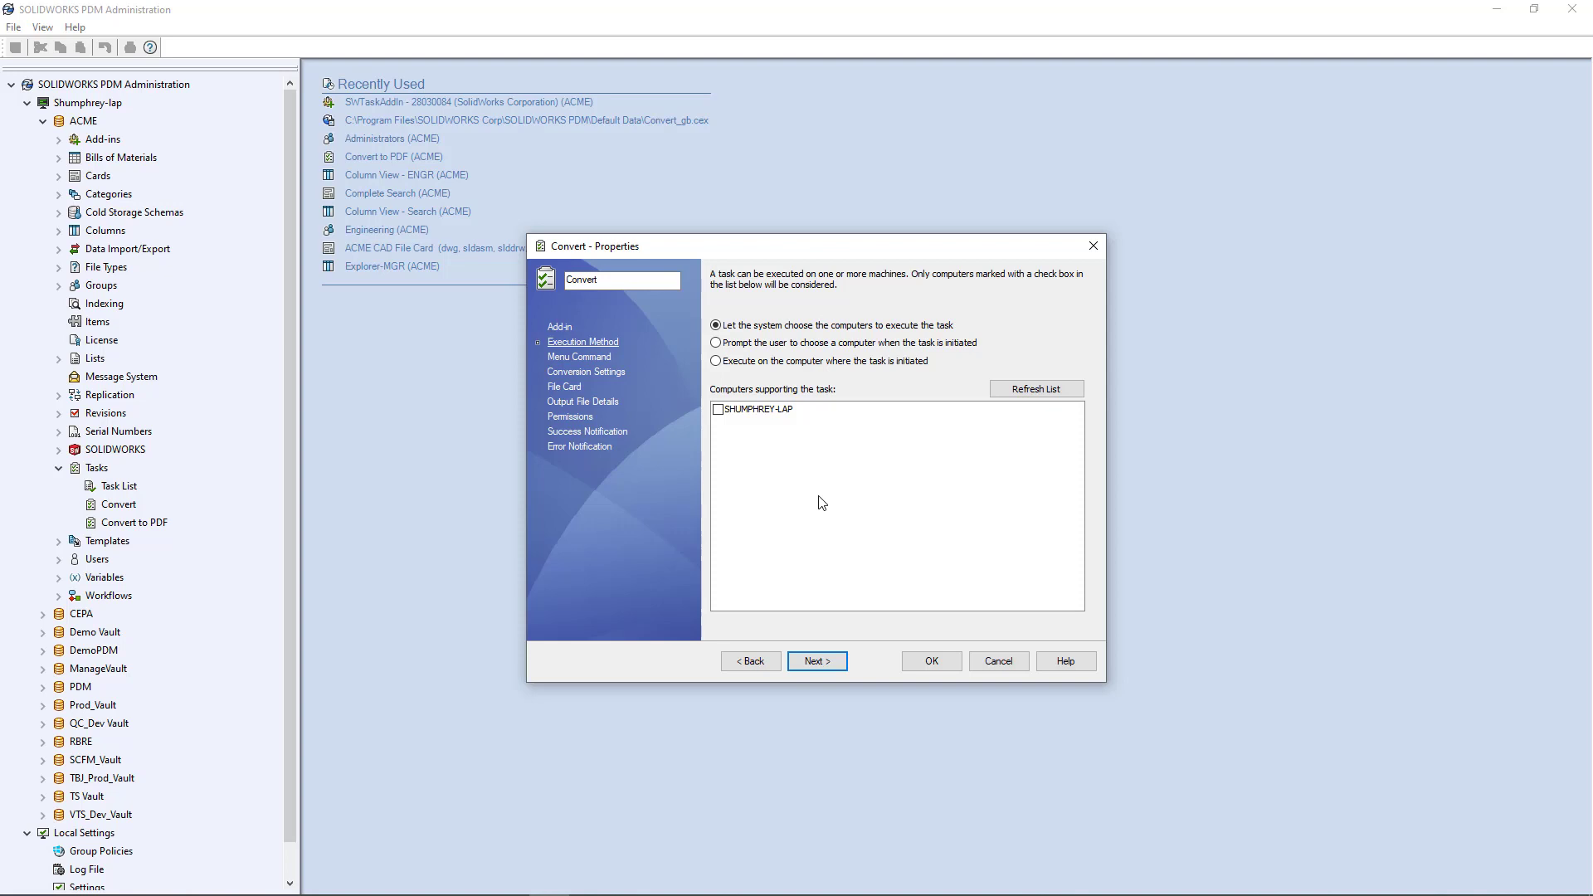
pyautogui.moveTo(793, 421)
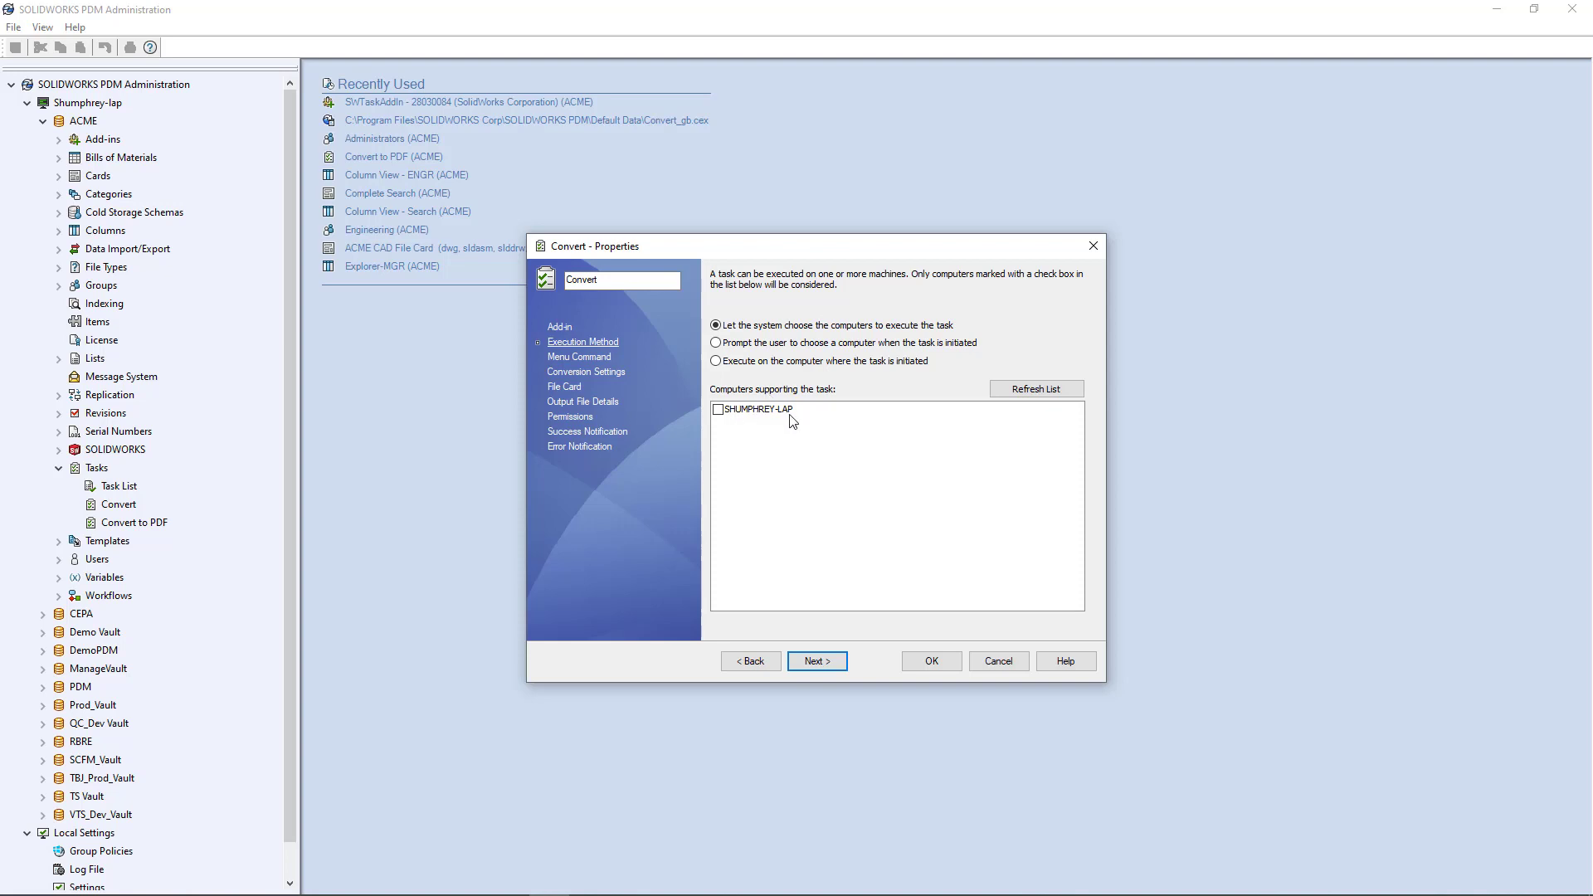
pyautogui.moveTo(763, 441)
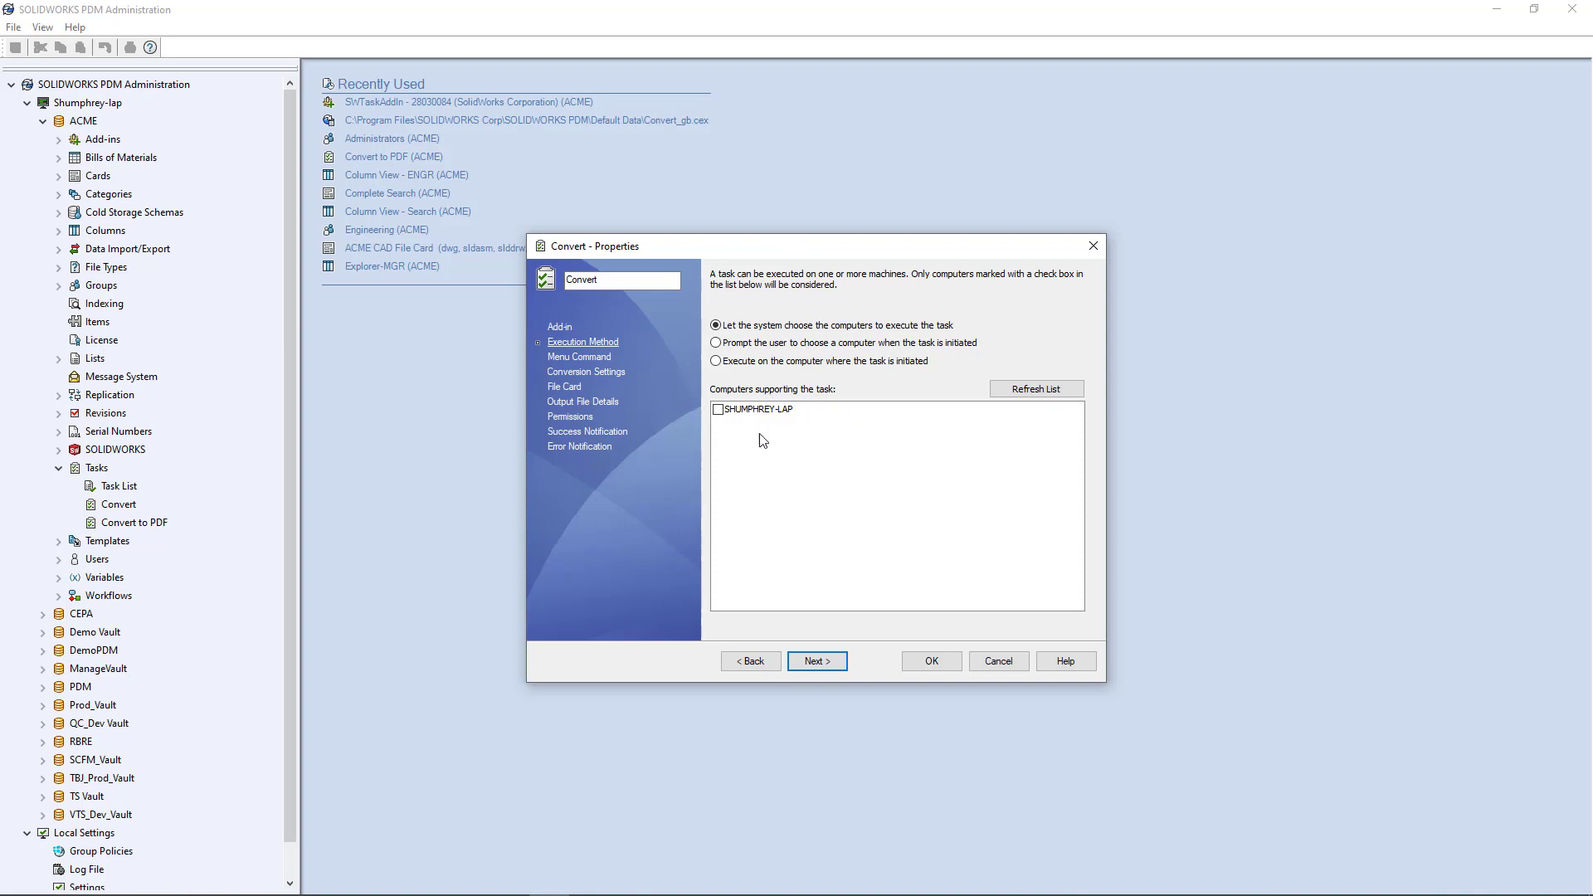
pyautogui.click(758, 409)
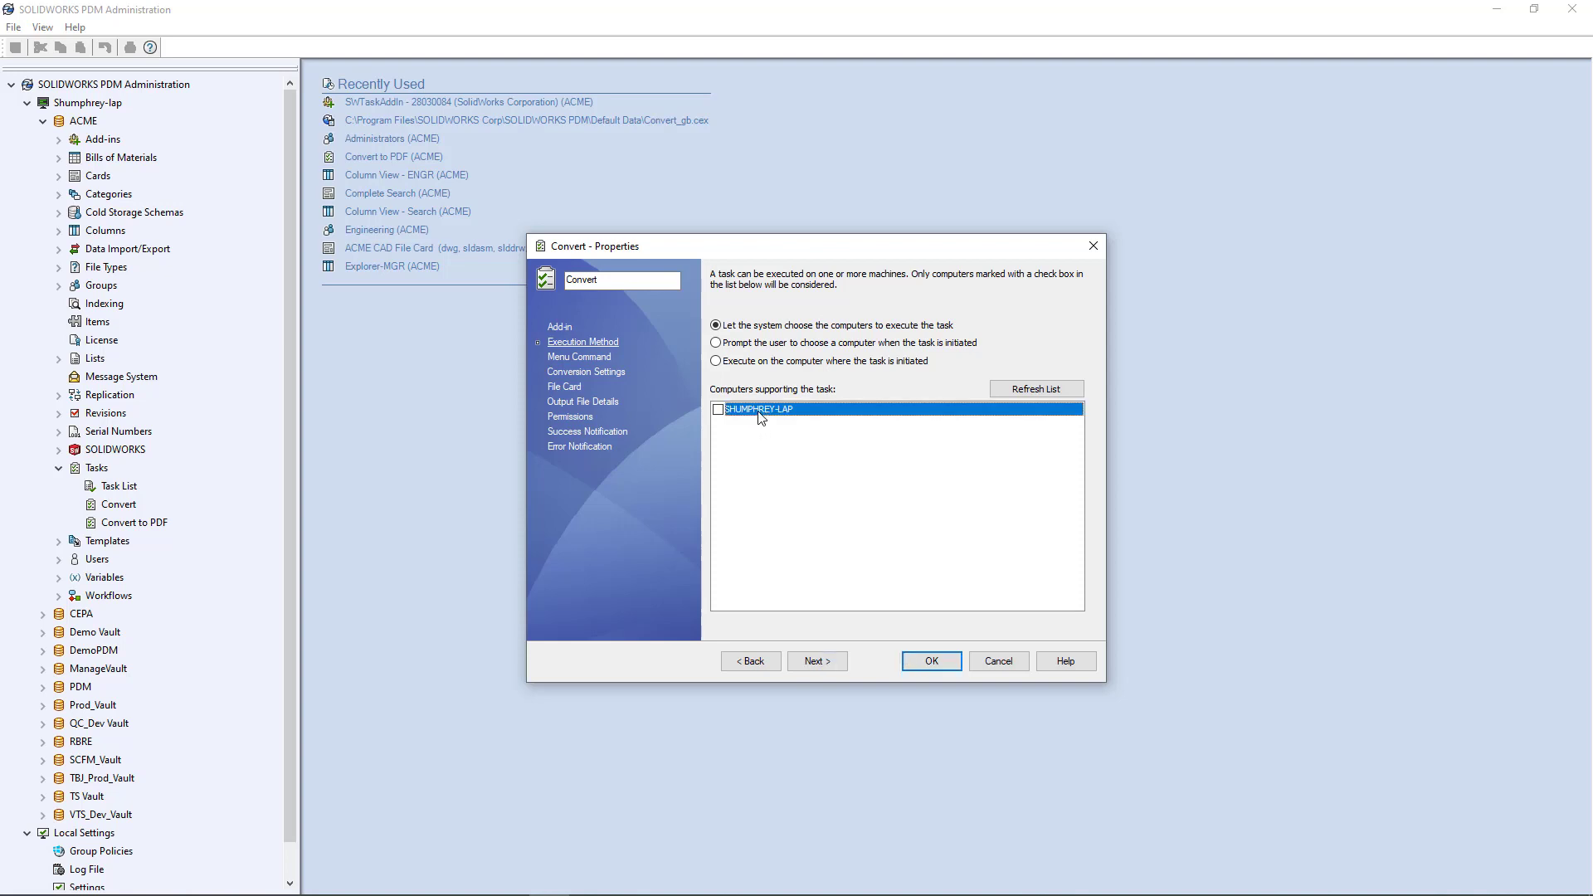
pyautogui.moveTo(865, 554)
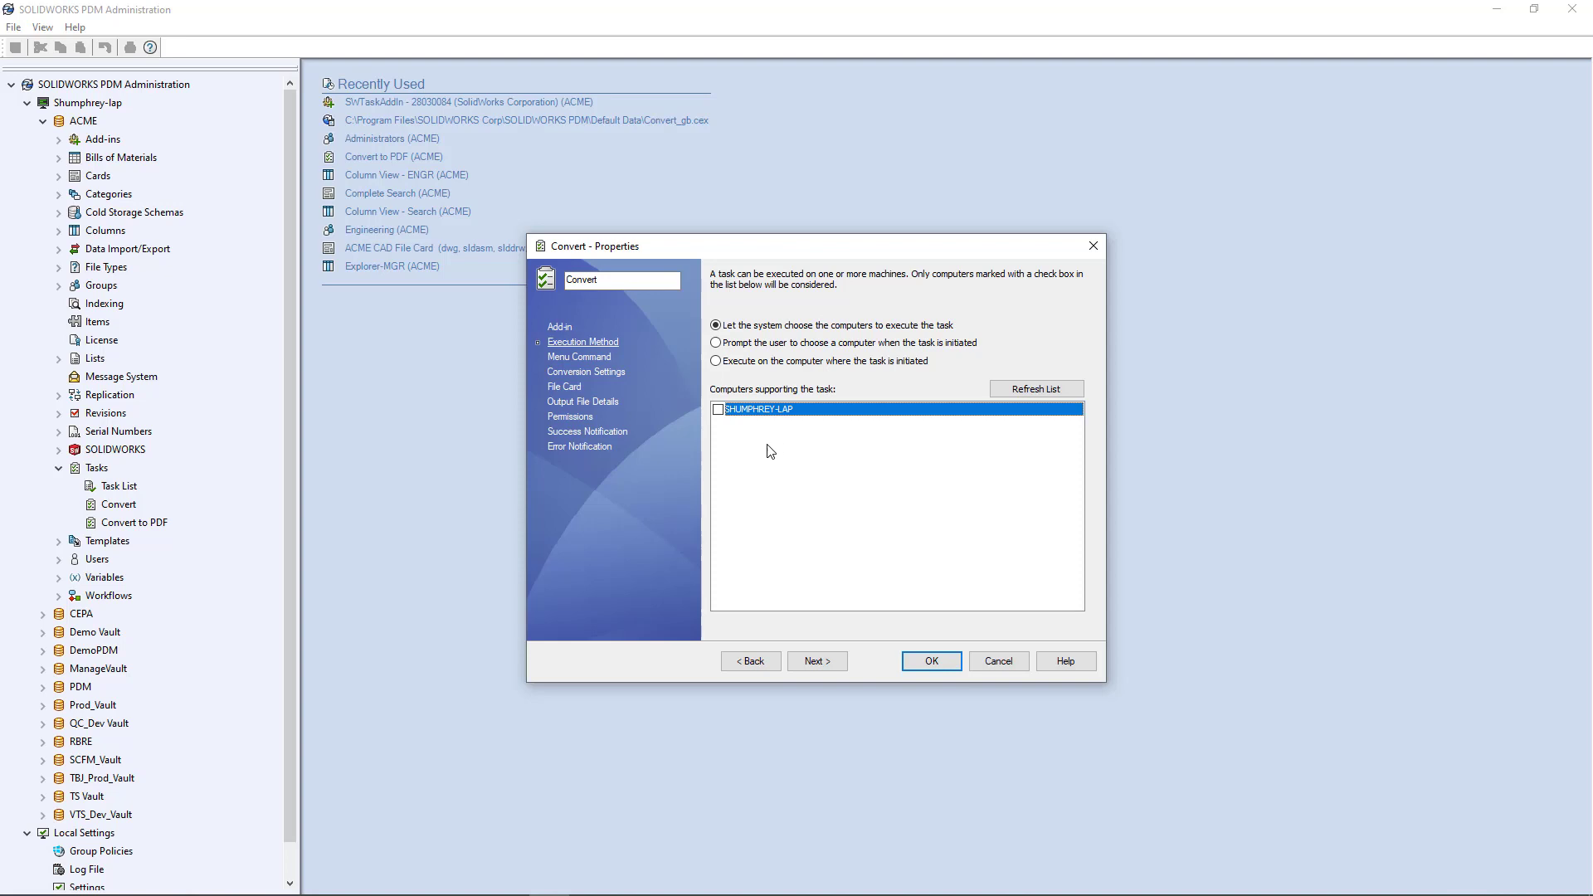
pyautogui.moveTo(794, 442)
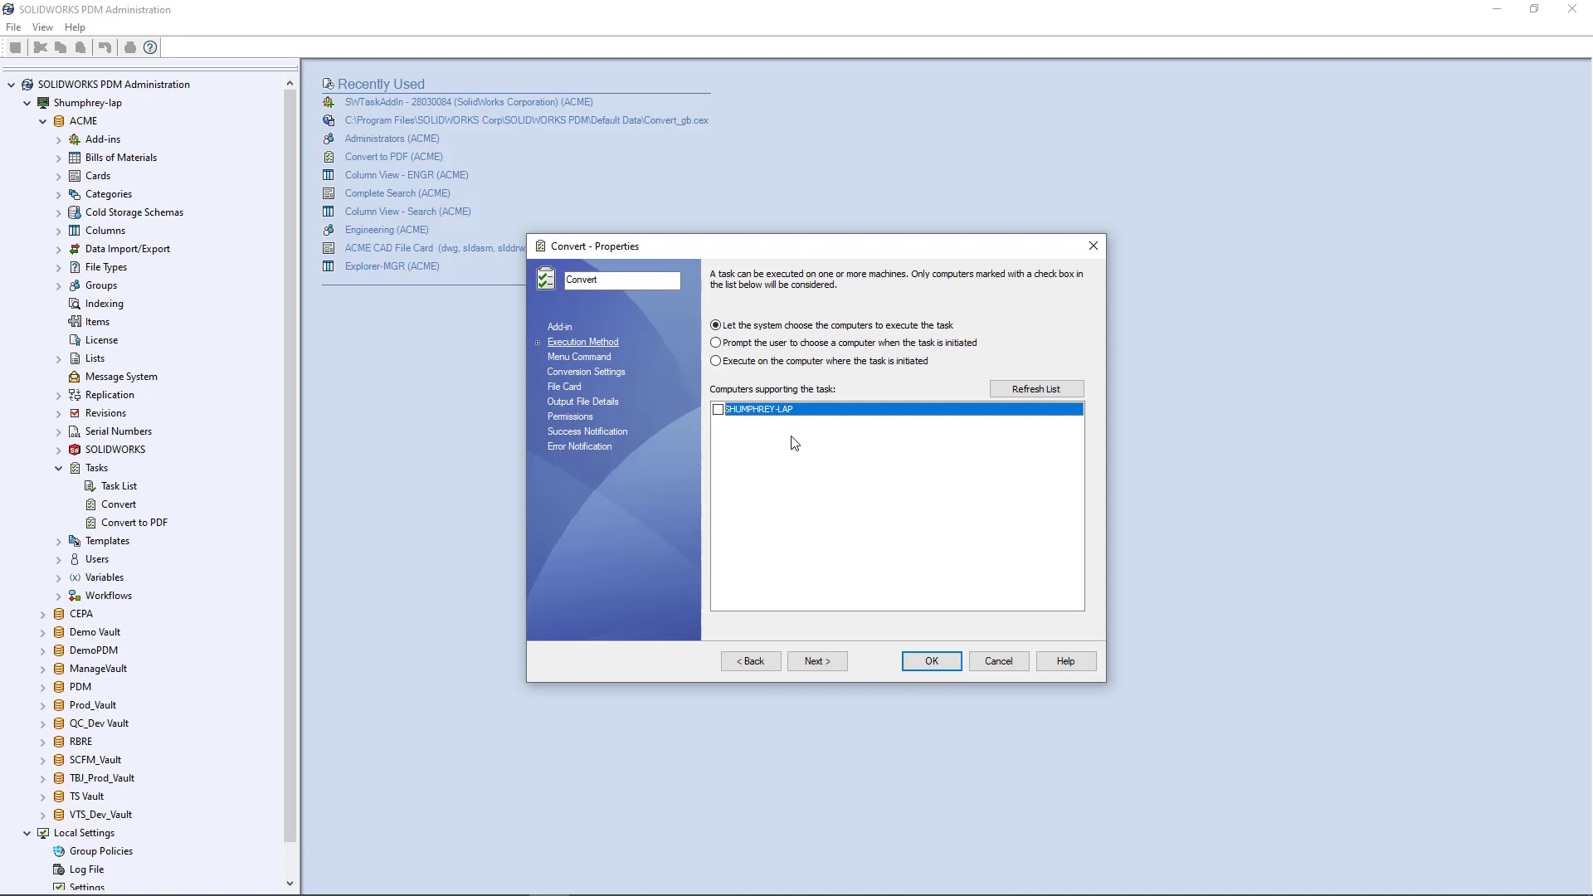
pyautogui.moveTo(791, 464)
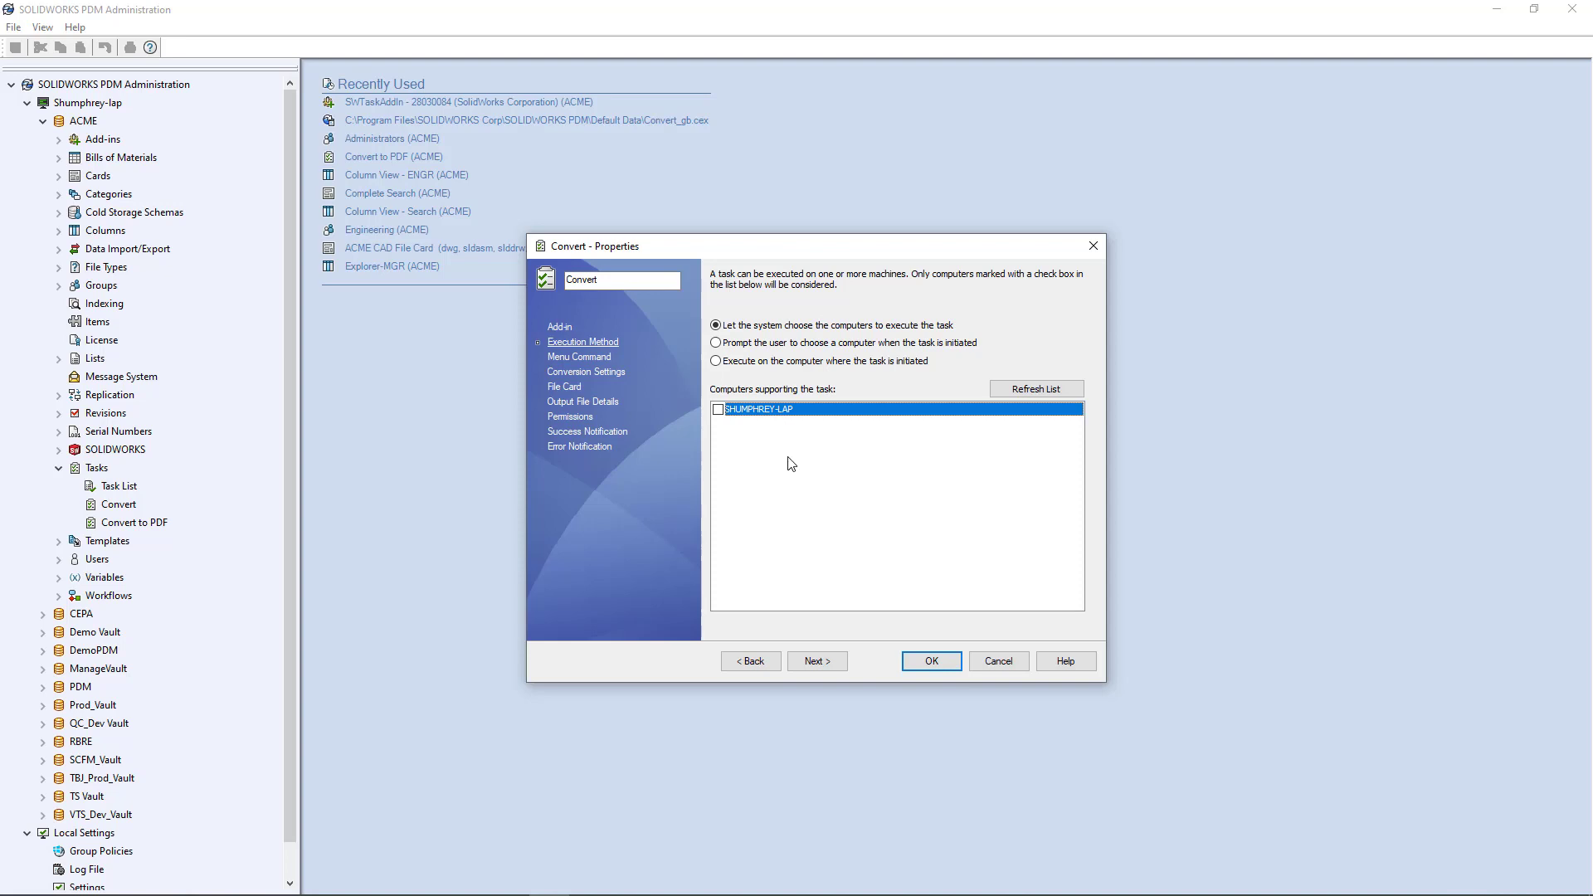
pyautogui.moveTo(737, 422)
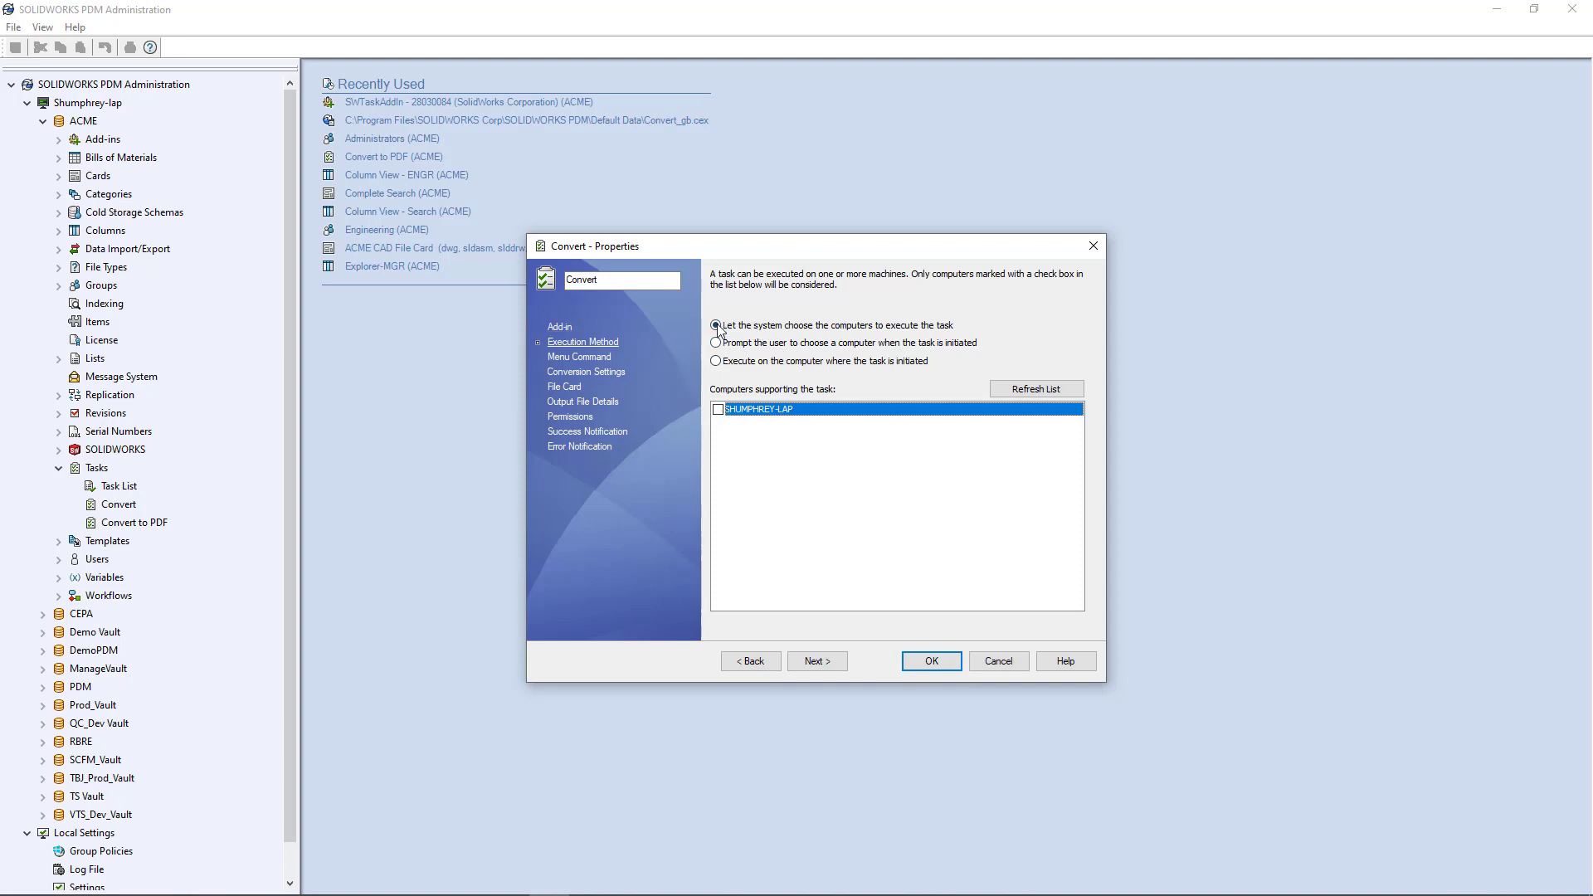
pyautogui.moveTo(758, 350)
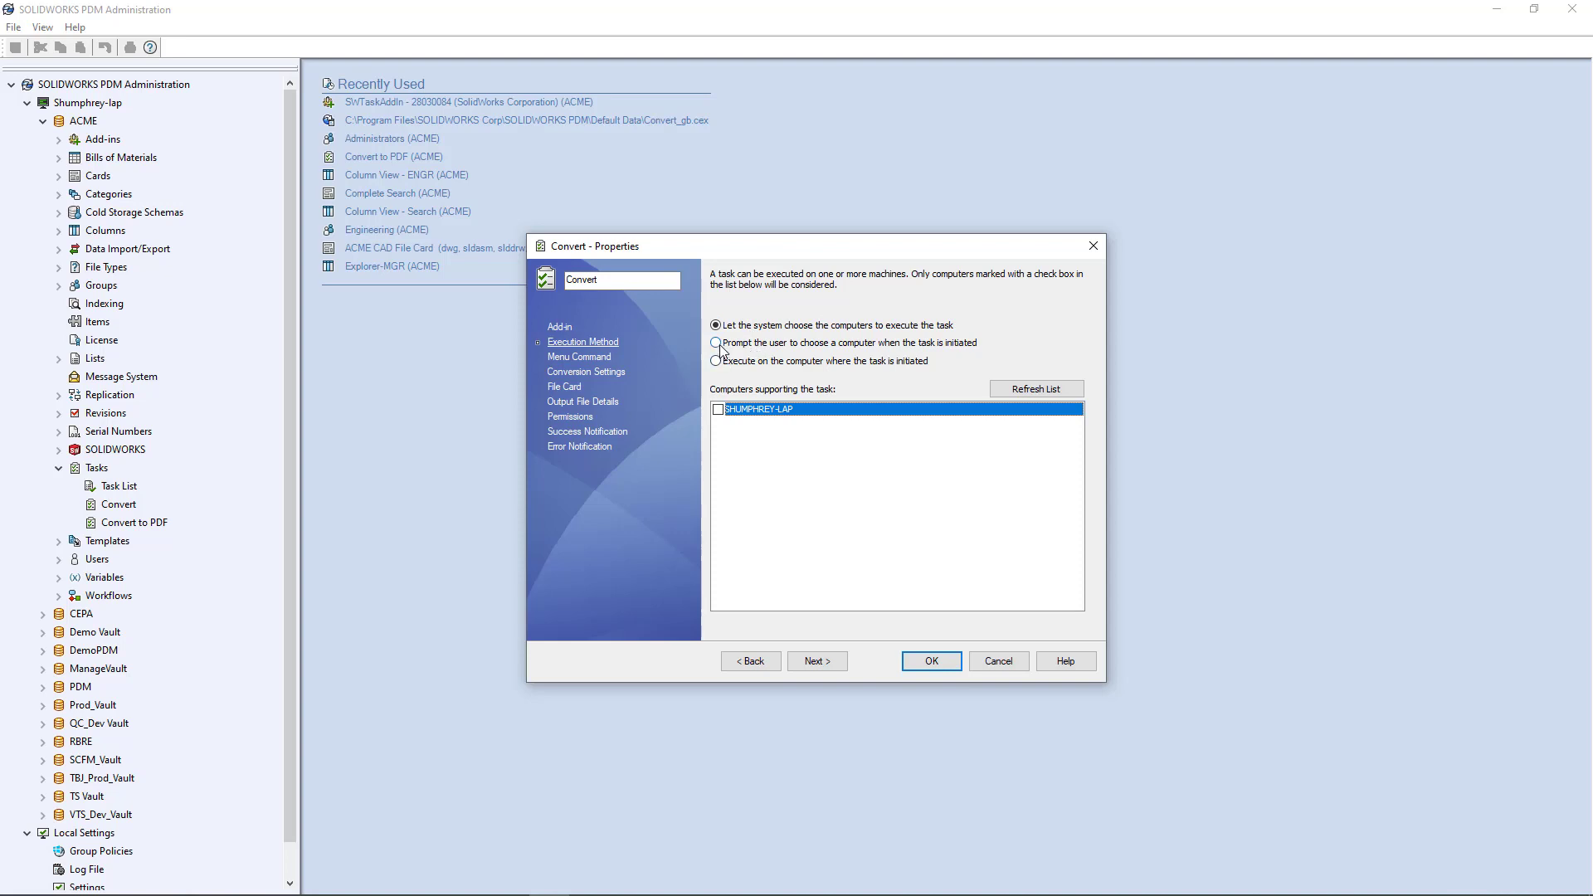
pyautogui.click(716, 361)
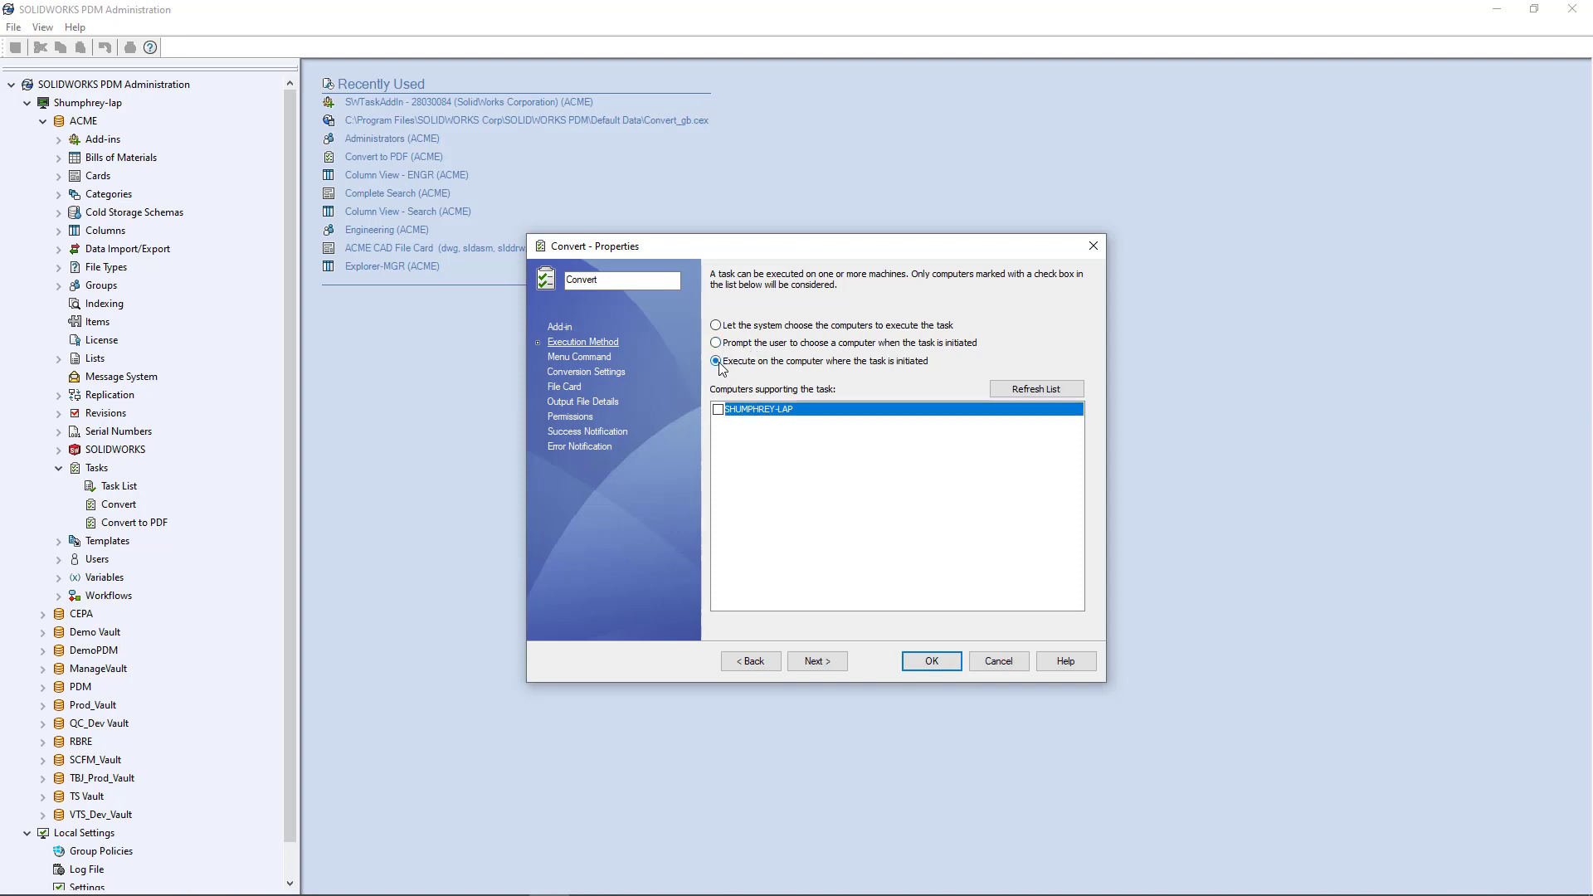
pyautogui.moveTo(890, 369)
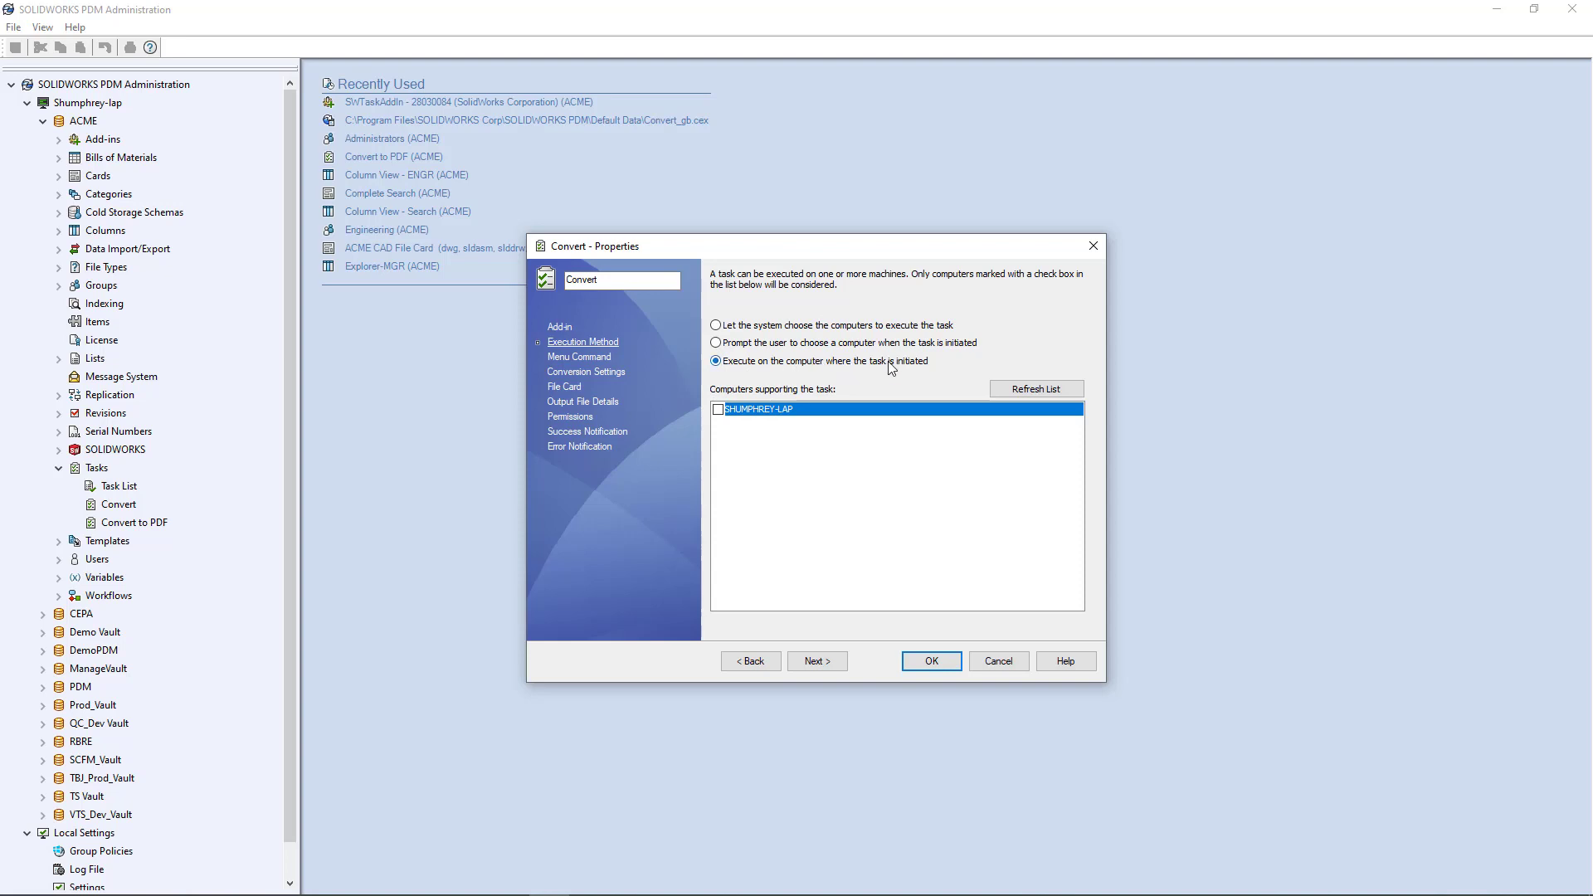
pyautogui.click(718, 409)
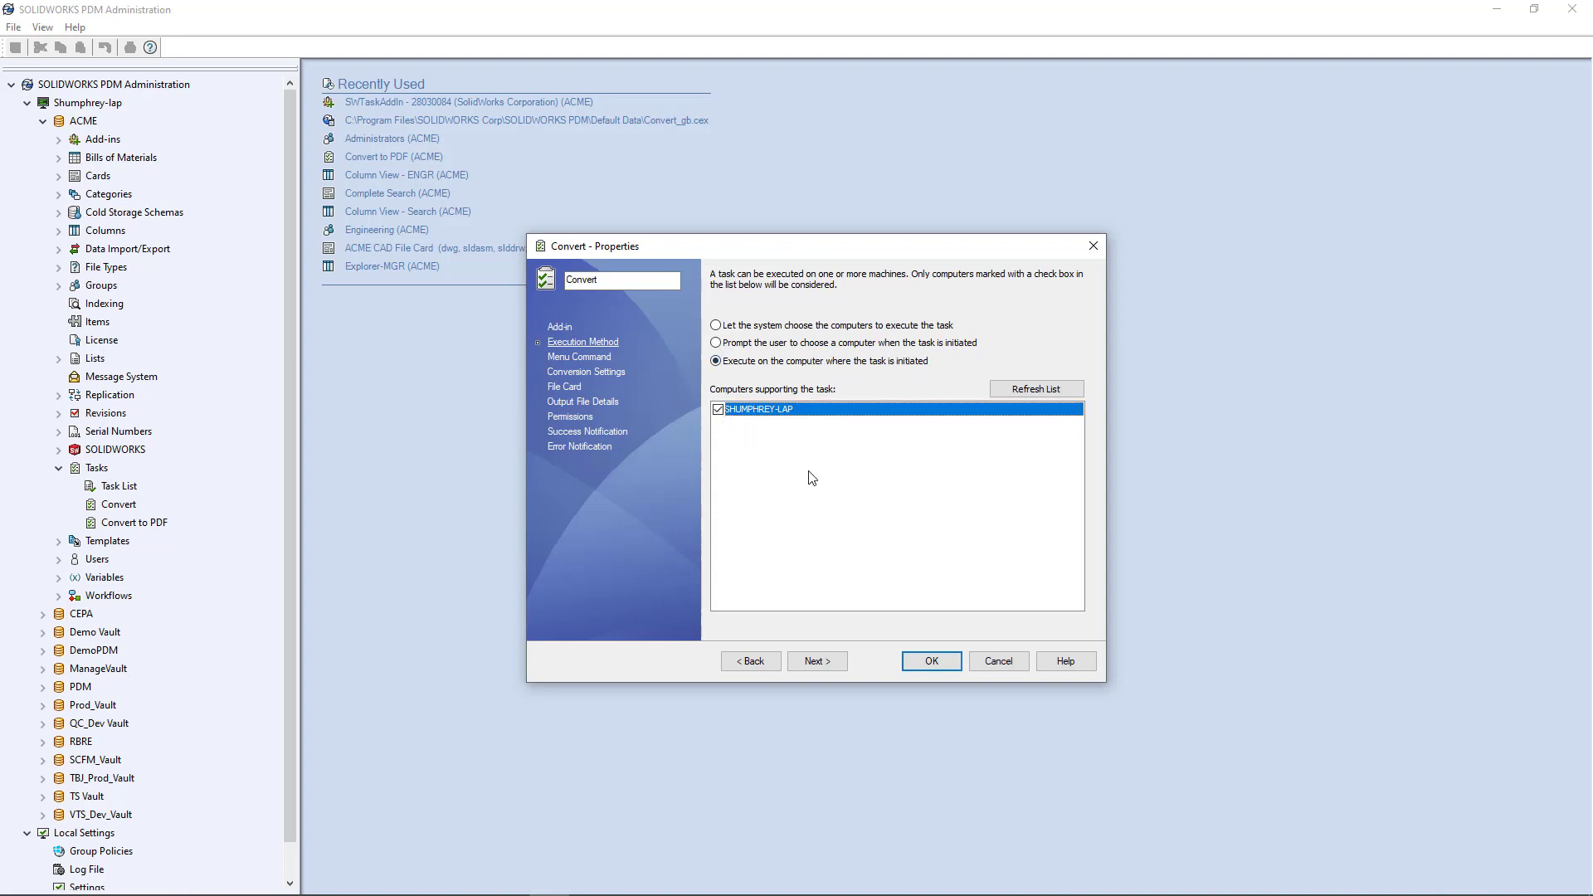
pyautogui.click(931, 660)
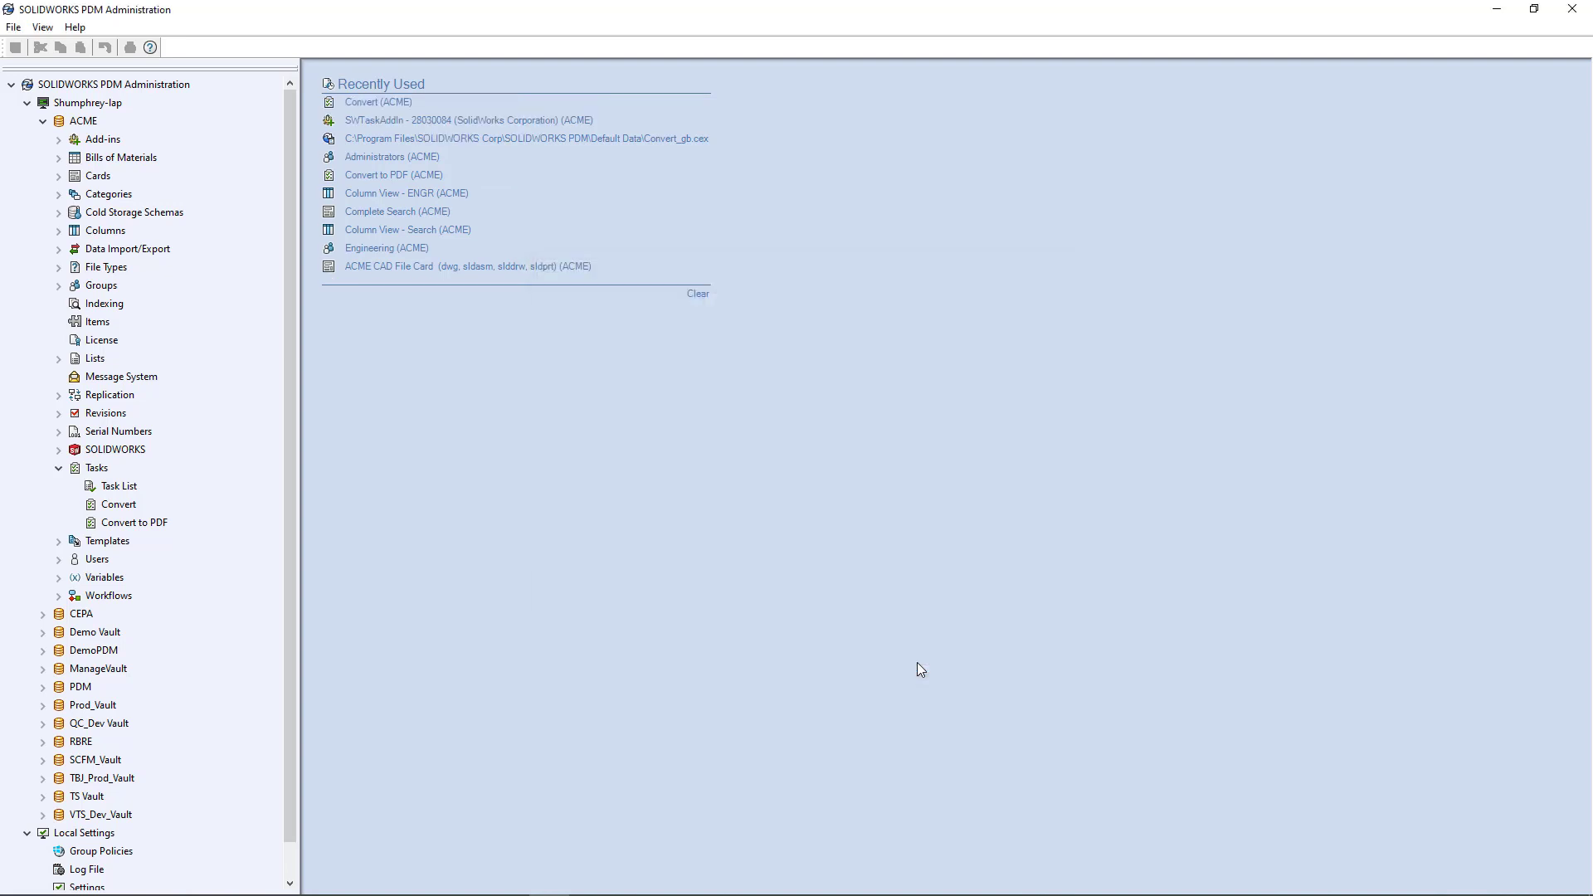
pyautogui.moveTo(1057, 765)
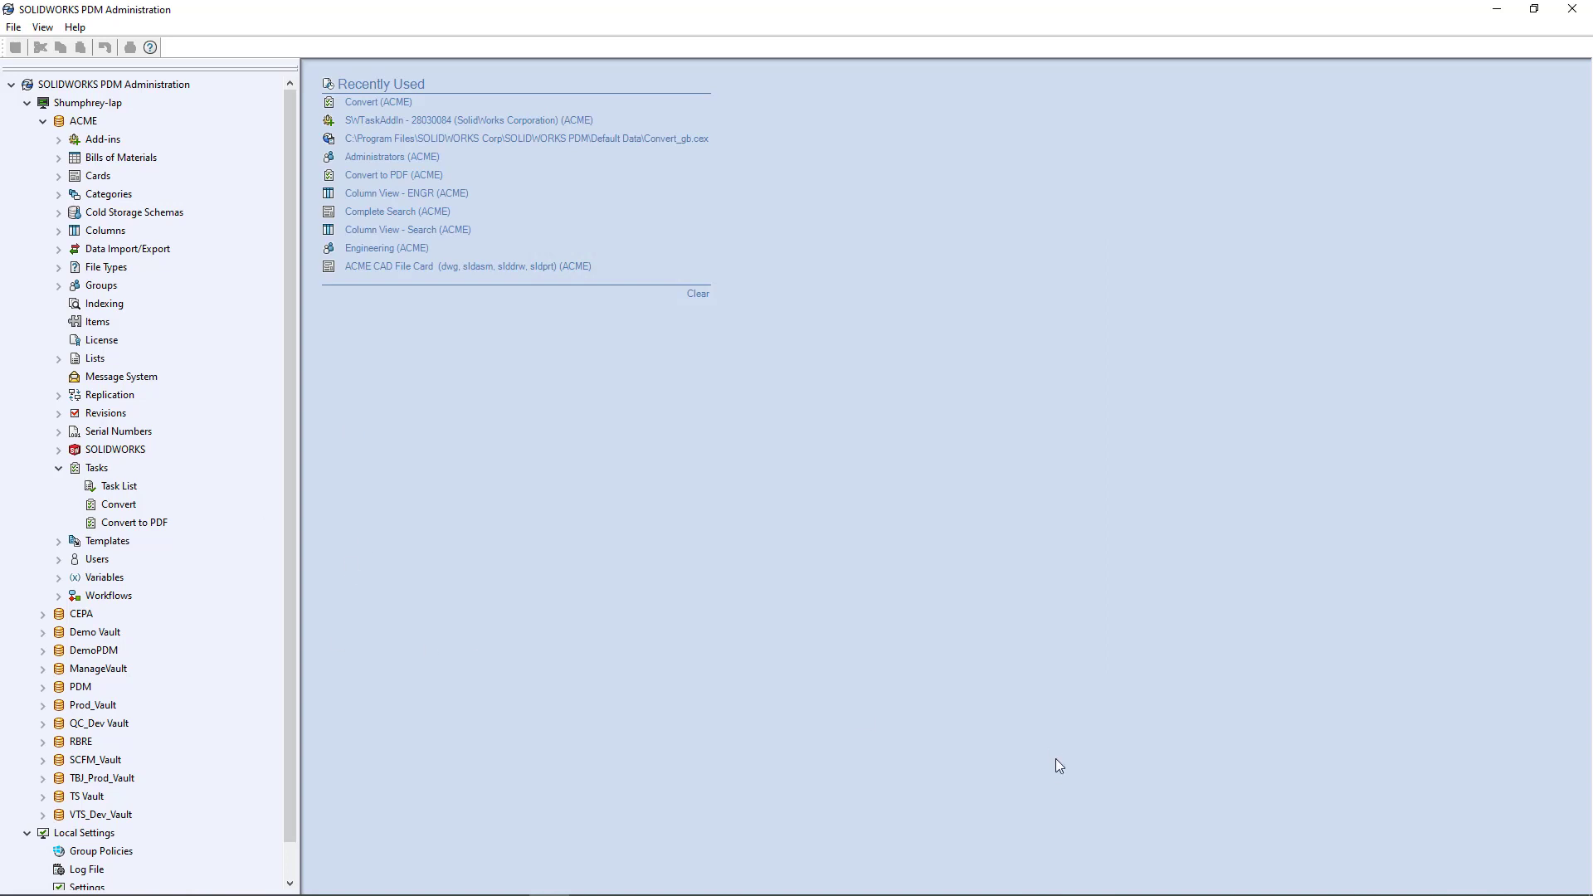
pyautogui.moveTo(1280, 837)
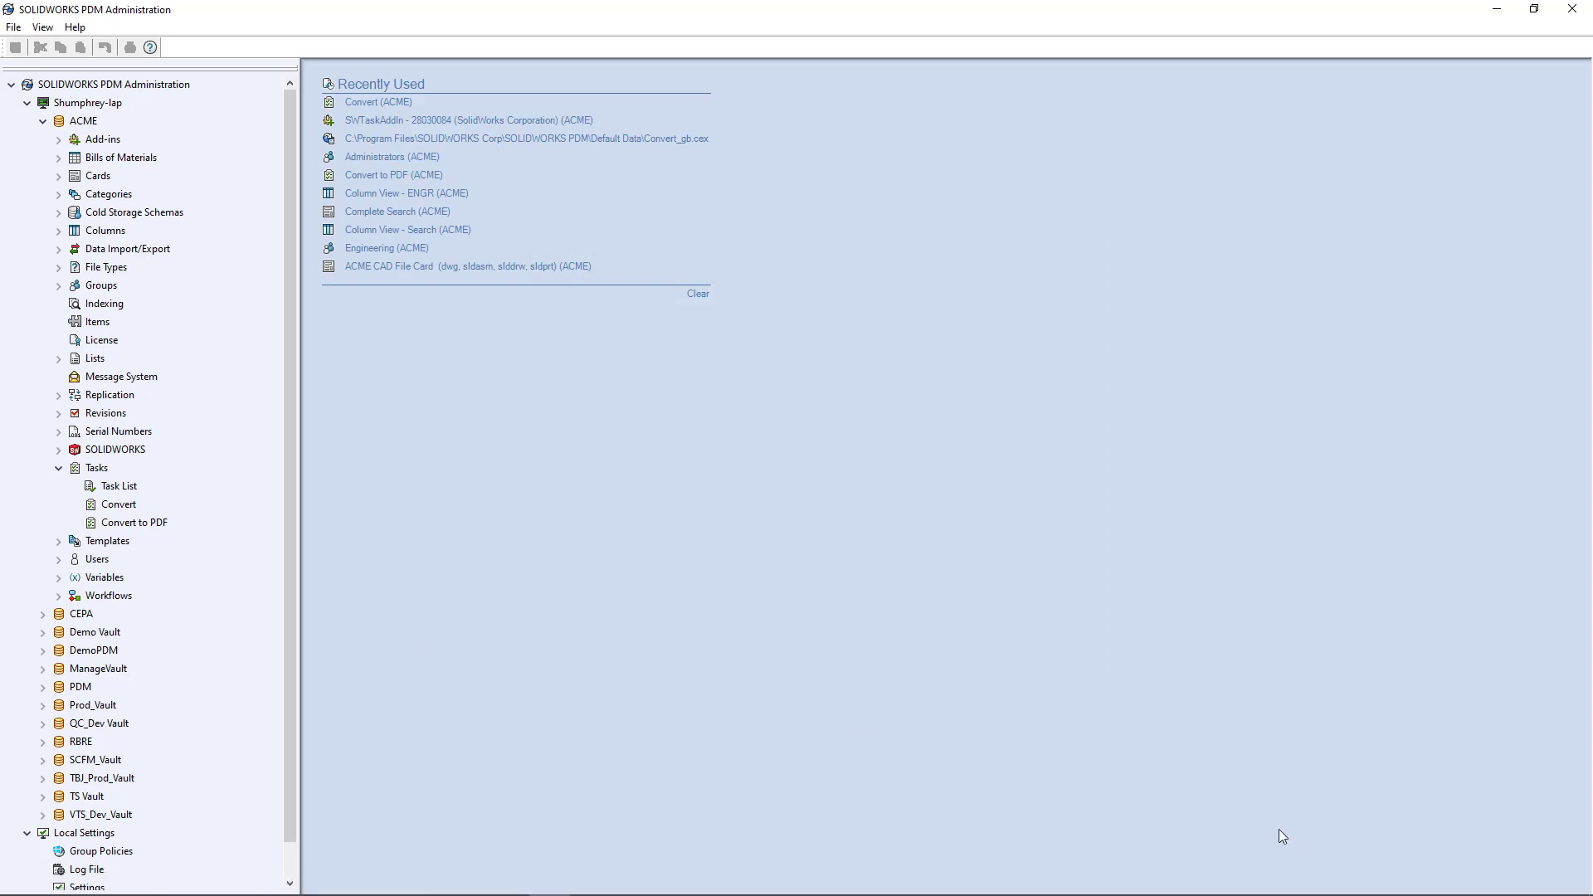
pyautogui.moveTo(848, 567)
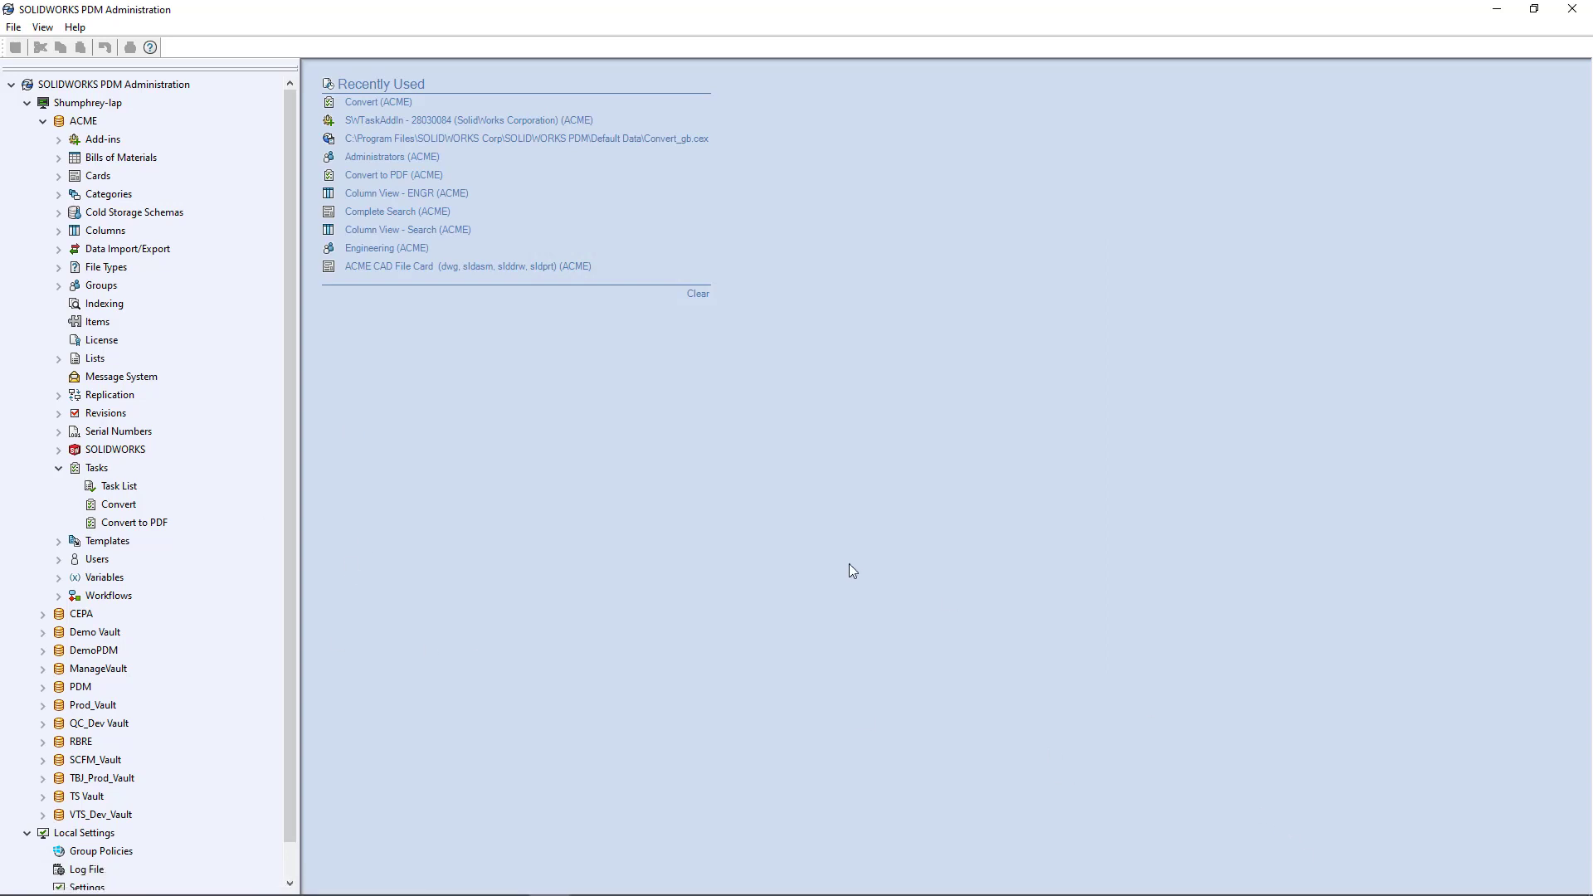
pyautogui.moveTo(109, 151)
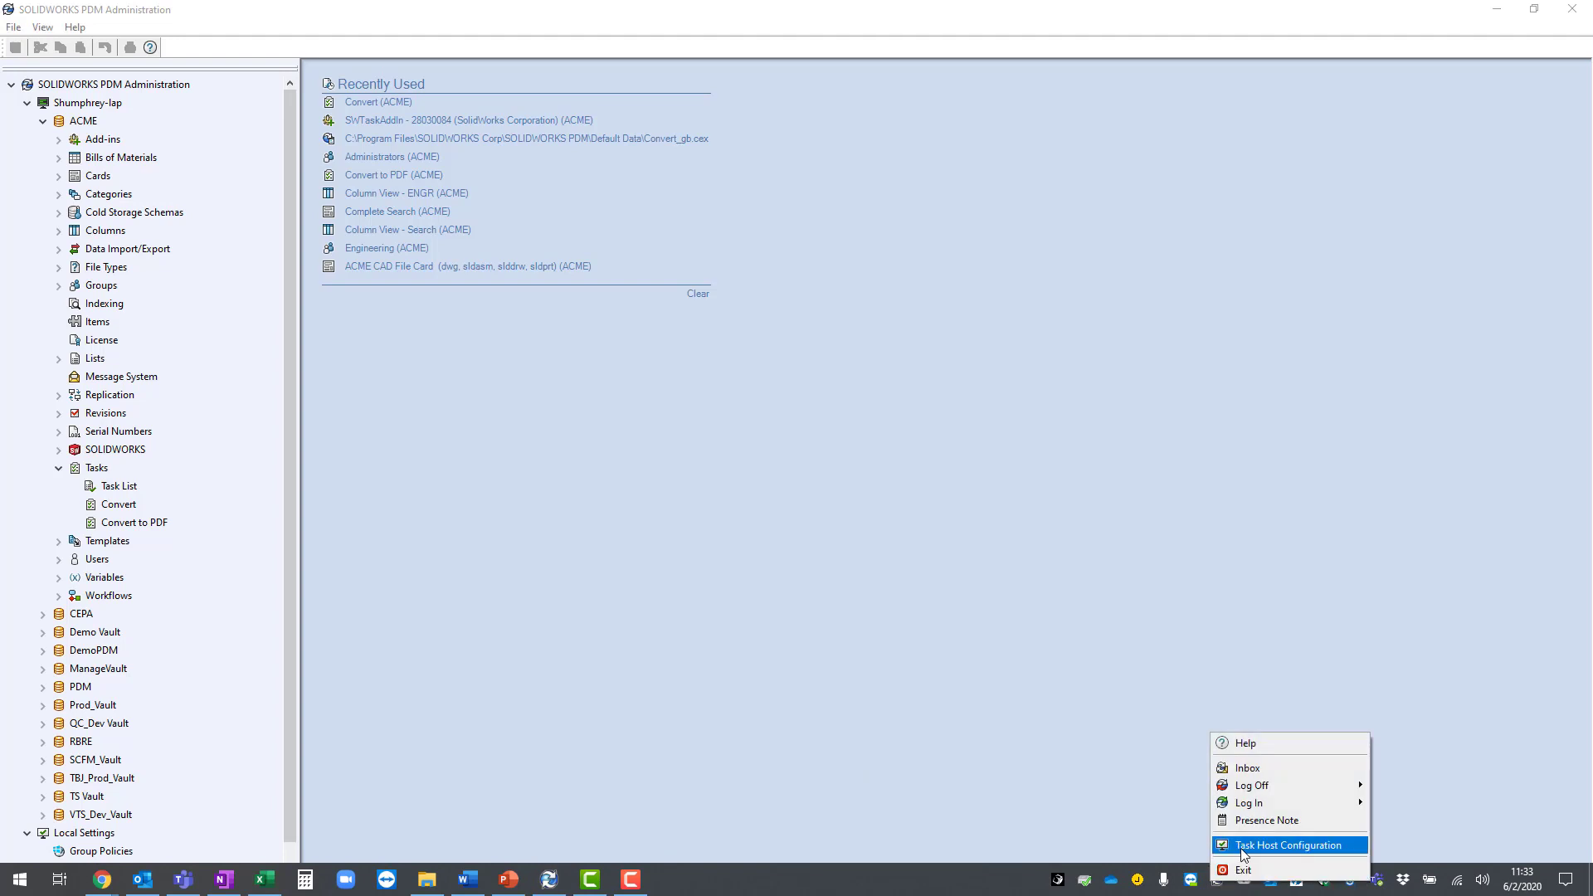
# Step: Reopen Task Host Configuration, confirm ACME's SOLIDWORKS Task Add-in is still permitted, and close it
pyautogui.click(1288, 844)
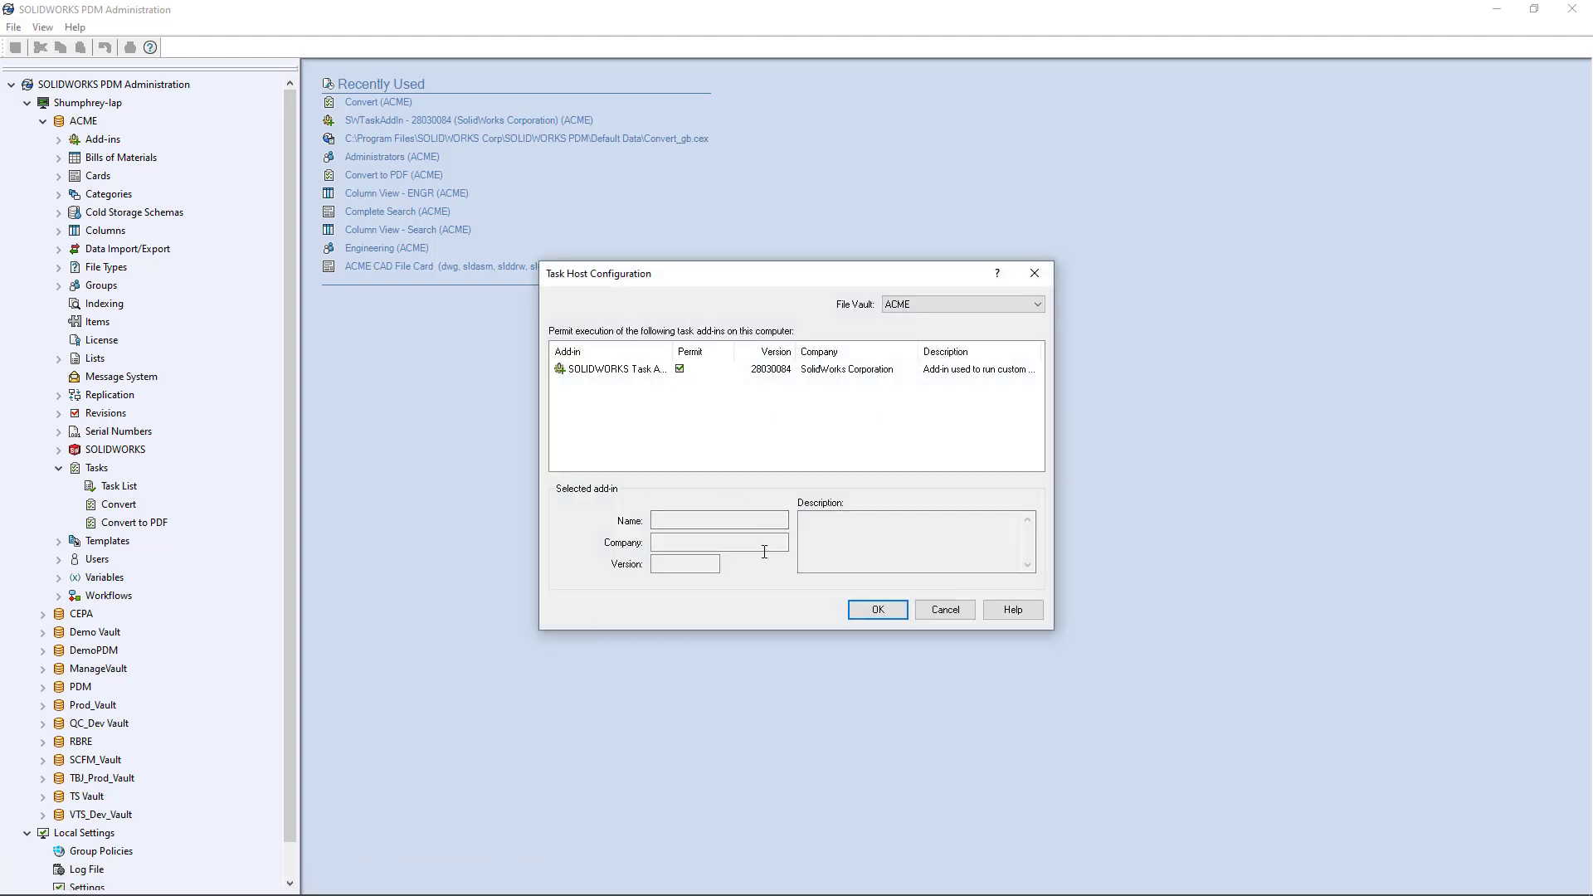
pyautogui.click(944, 610)
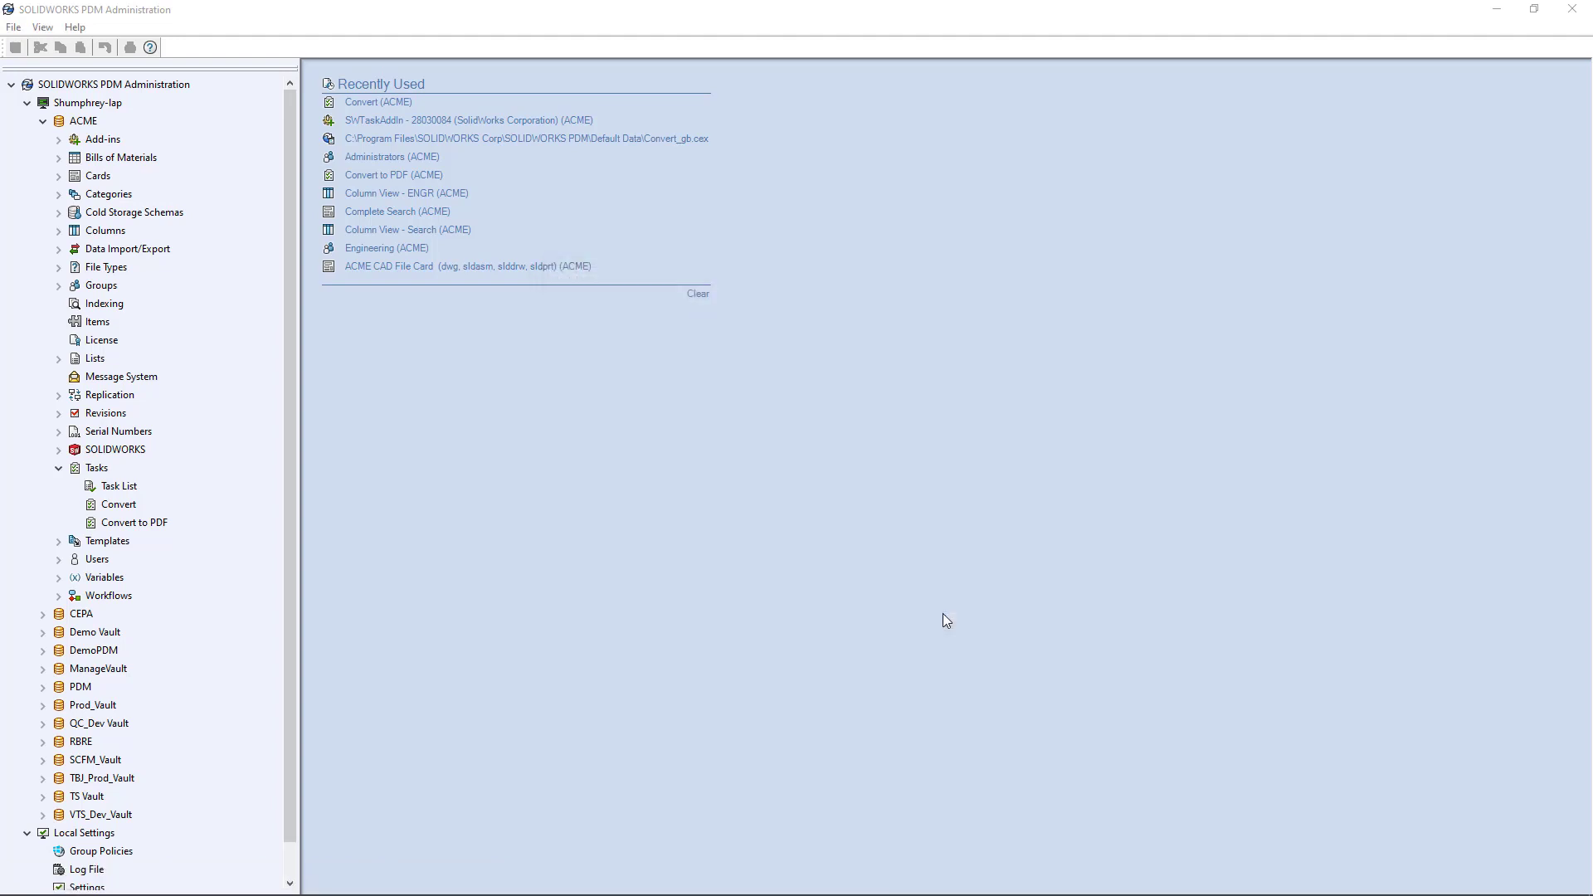
pyautogui.moveTo(911, 572)
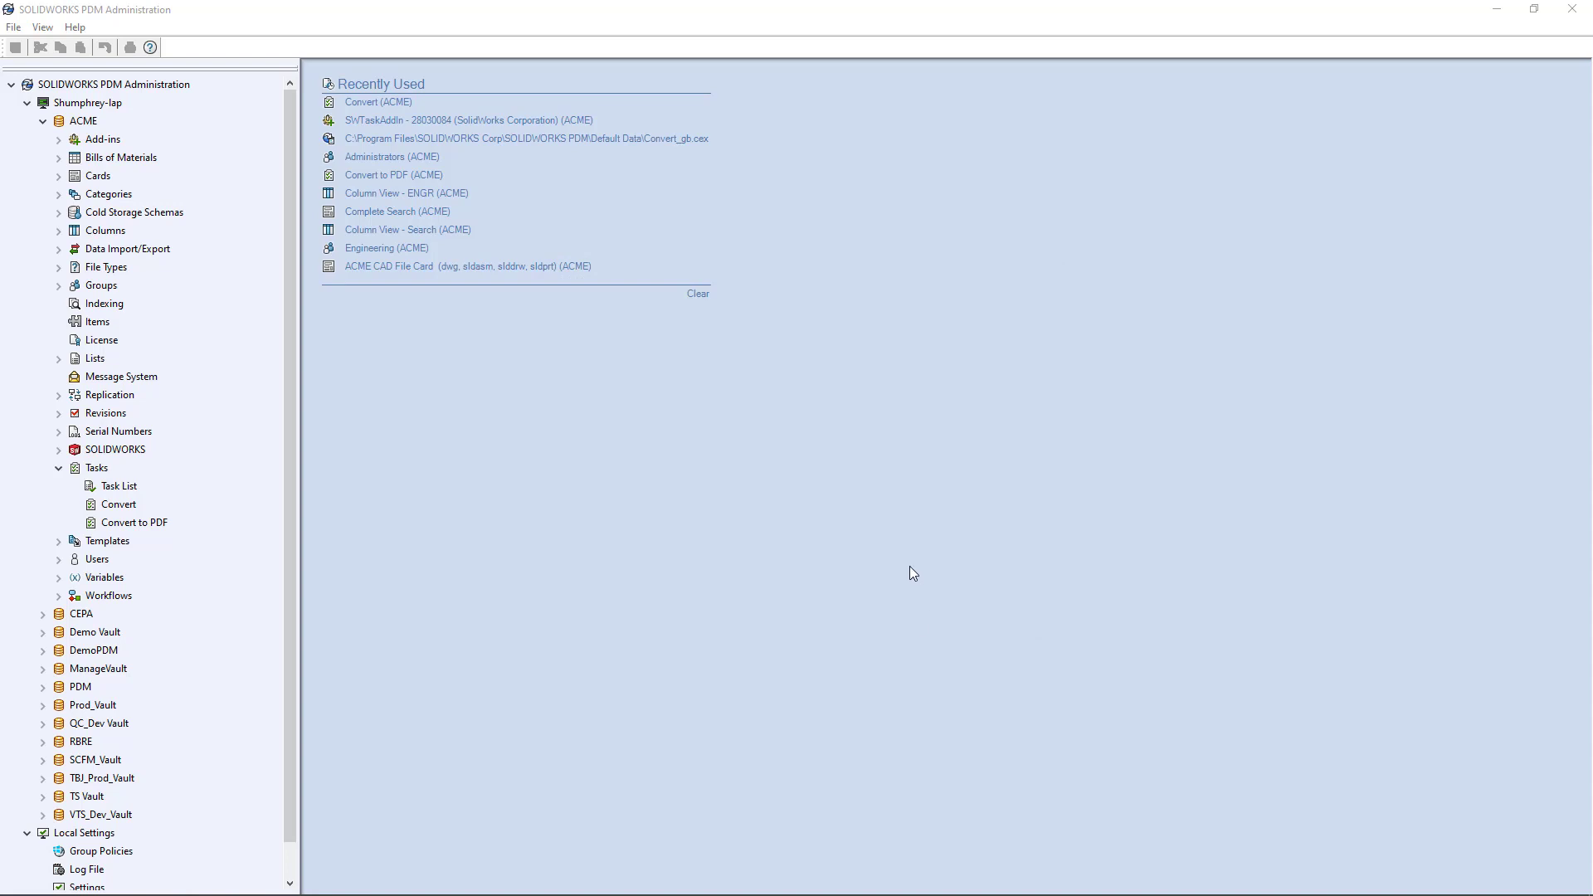
pyautogui.moveTo(824, 606)
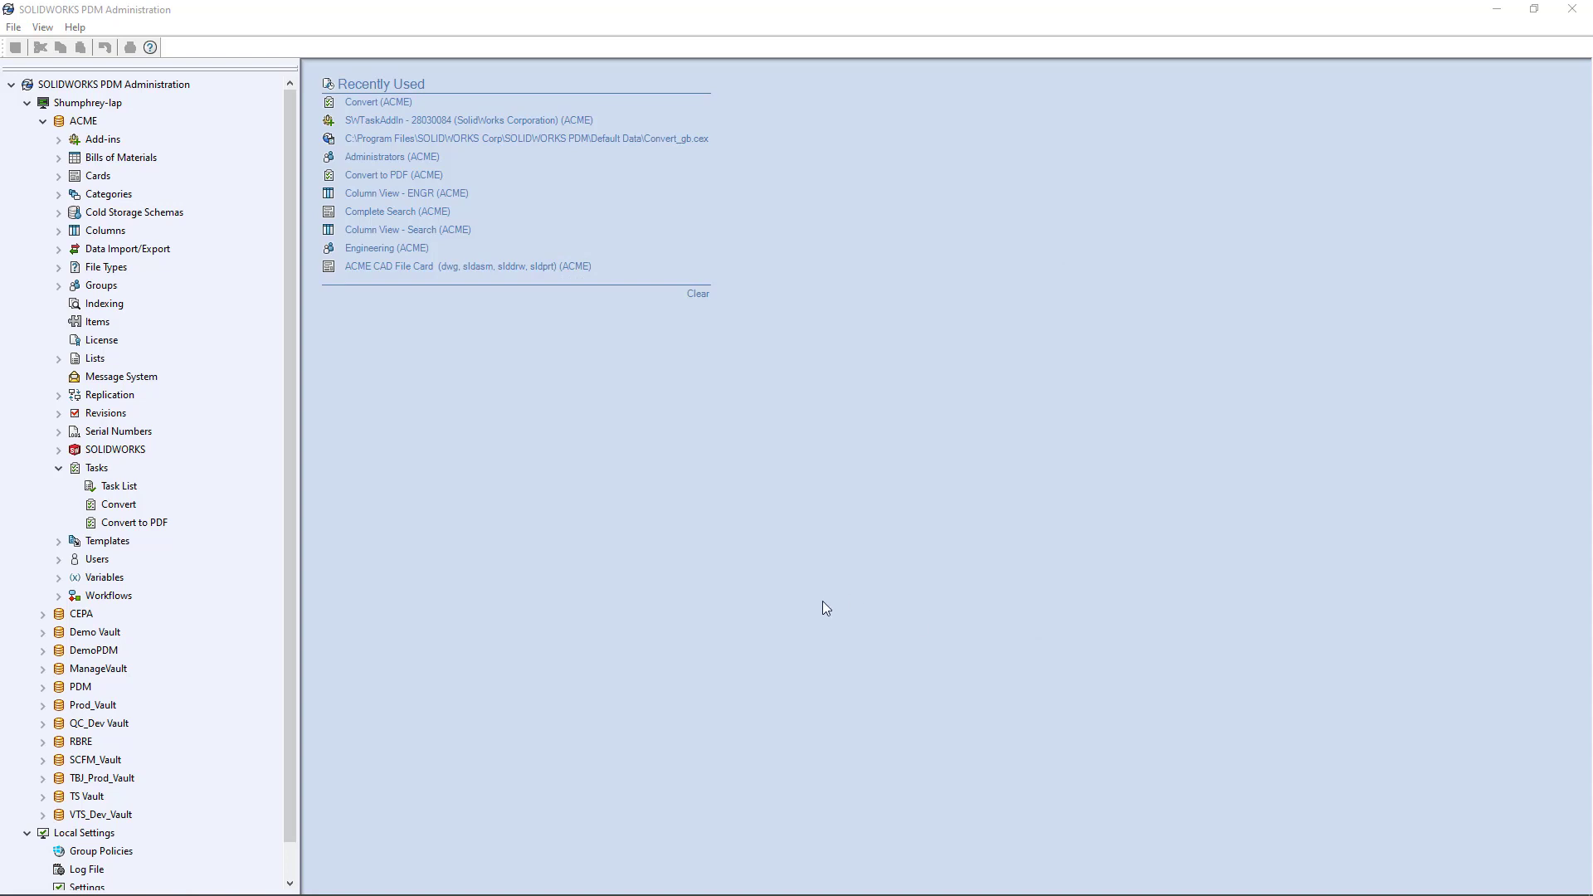
pyautogui.moveTo(1058, 553)
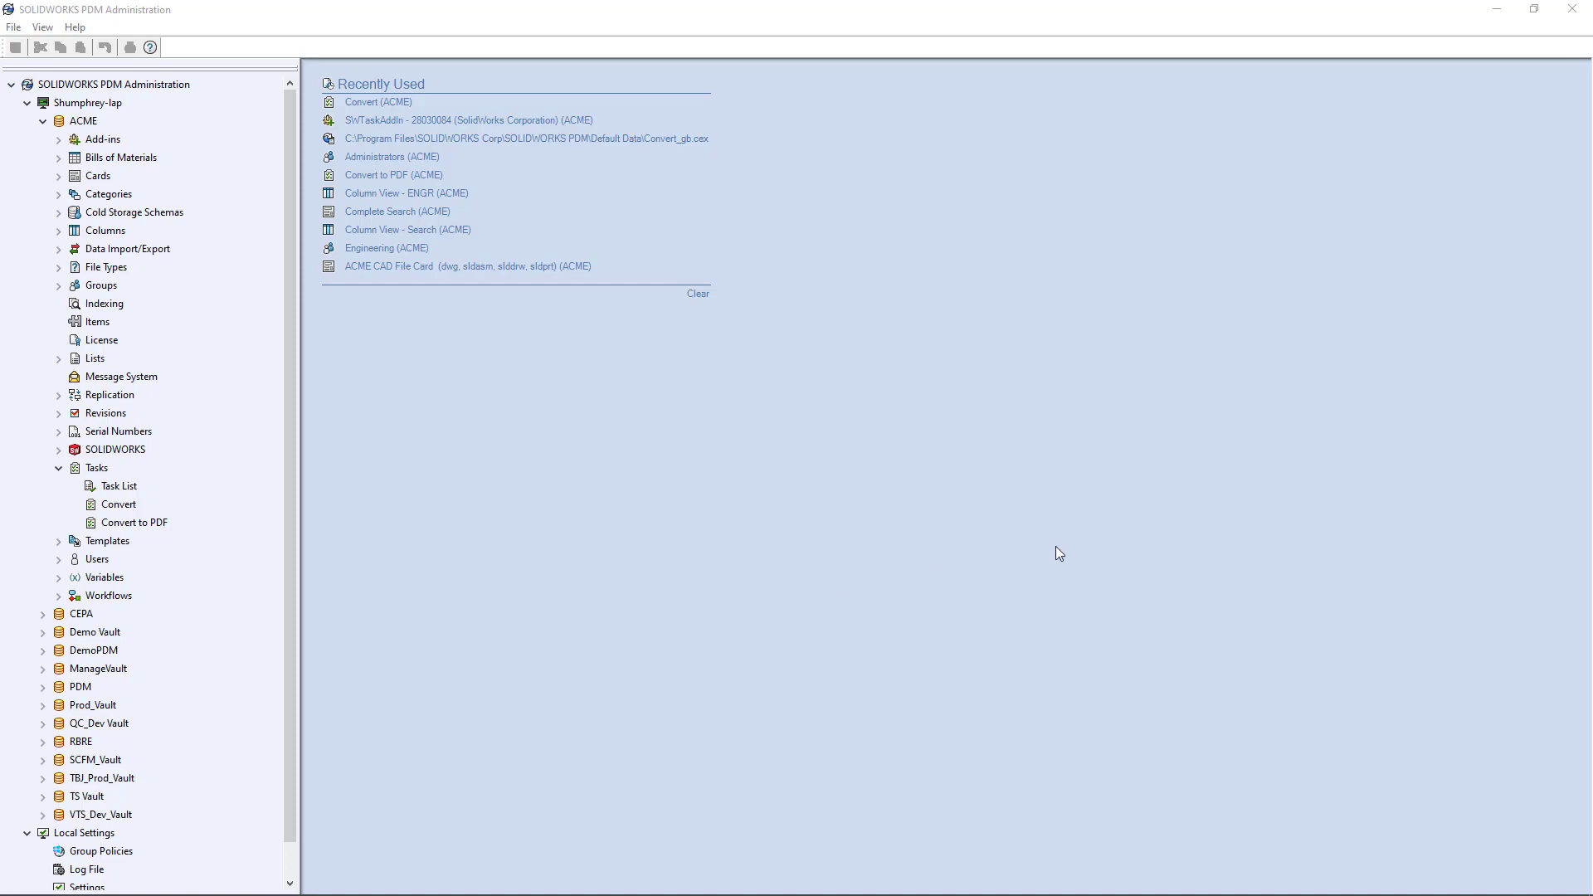